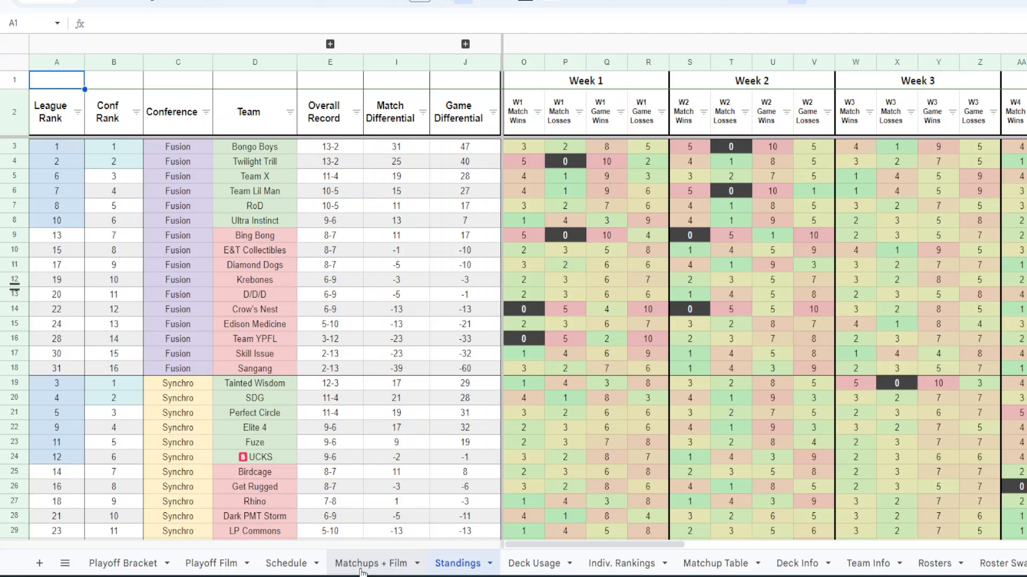
Switch from the league standings to the Matchups + Film sheet with Week 1 matchups.
{"action": "left_click", "coordinate": [372, 564]}
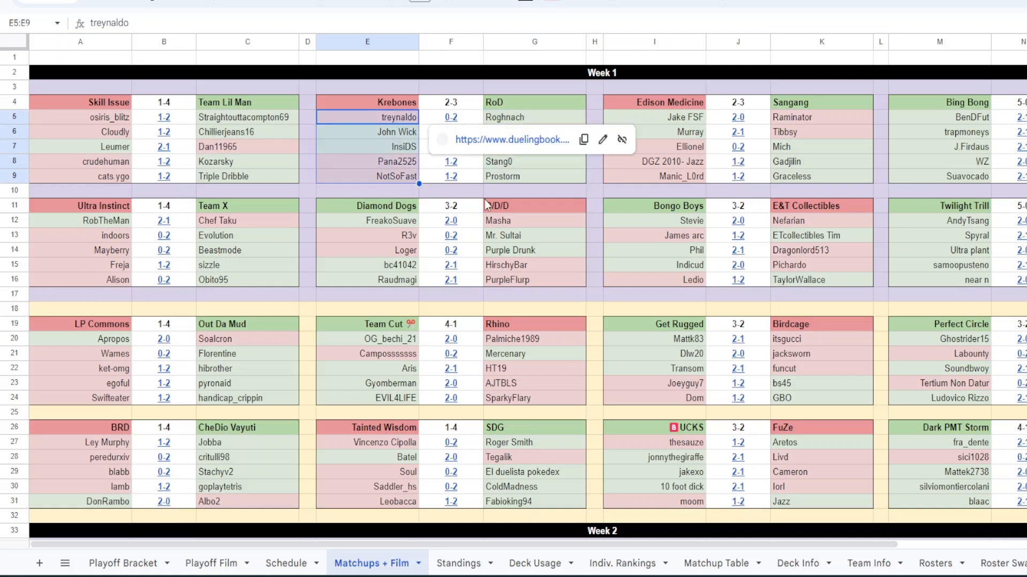
{"action": "mouse_move", "coordinate": [699, 319]}
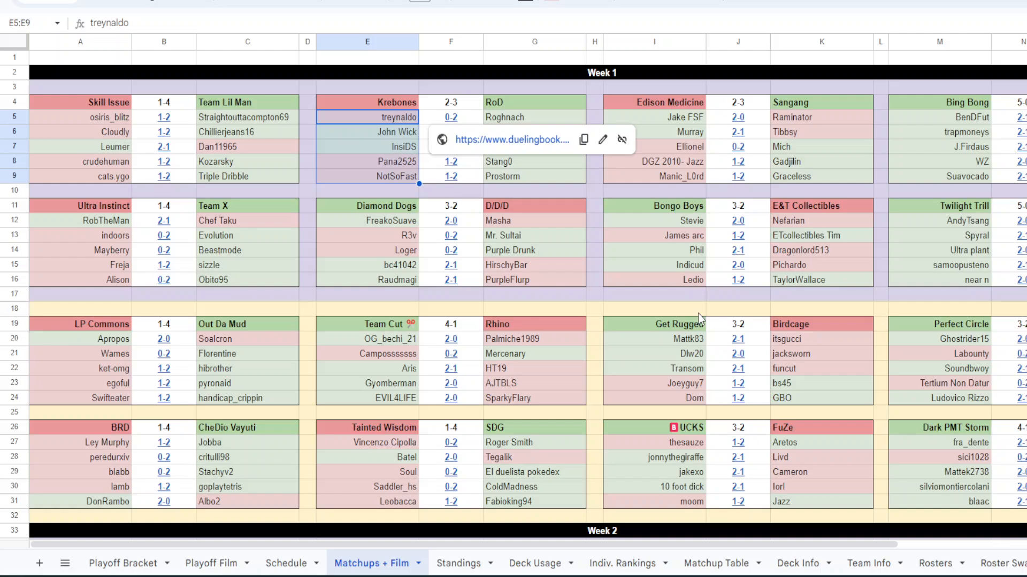
{"action": "scroll", "scroll_direction": "down", "scroll_amount": 3}
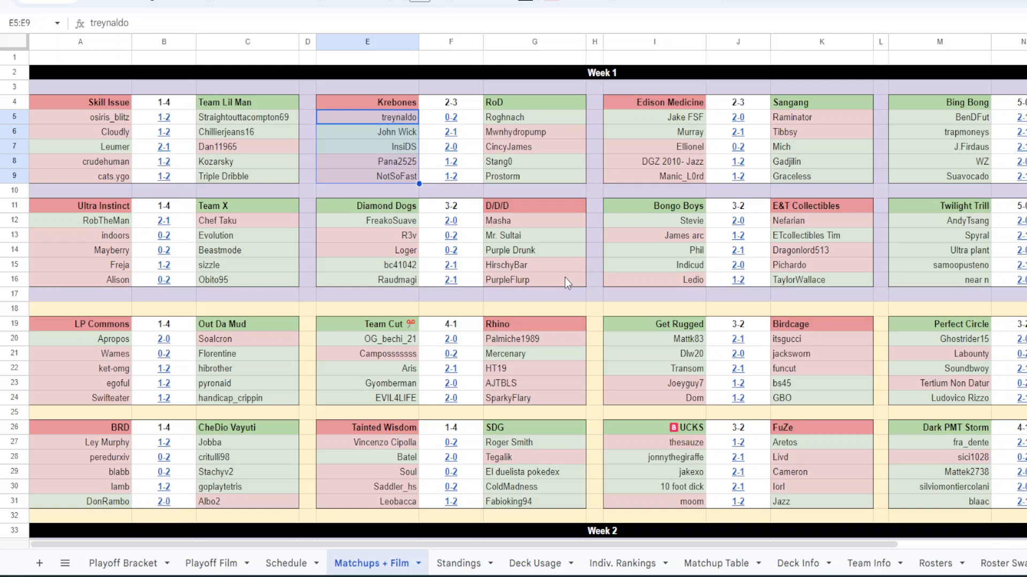
{"action": "mouse_move", "coordinate": [632, 347]}
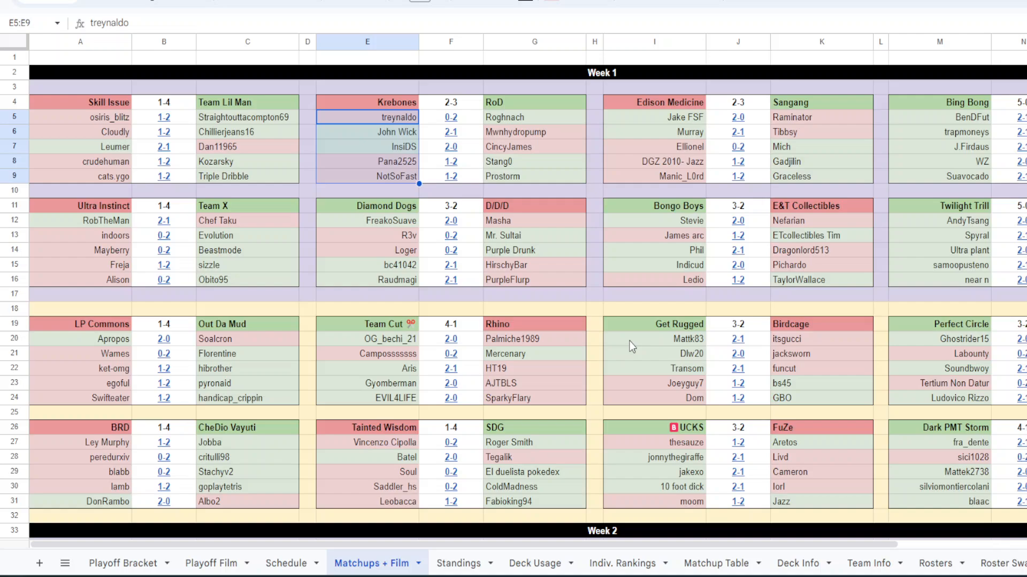
{"action": "scroll", "scroll_direction": "down", "scroll_amount": 3}
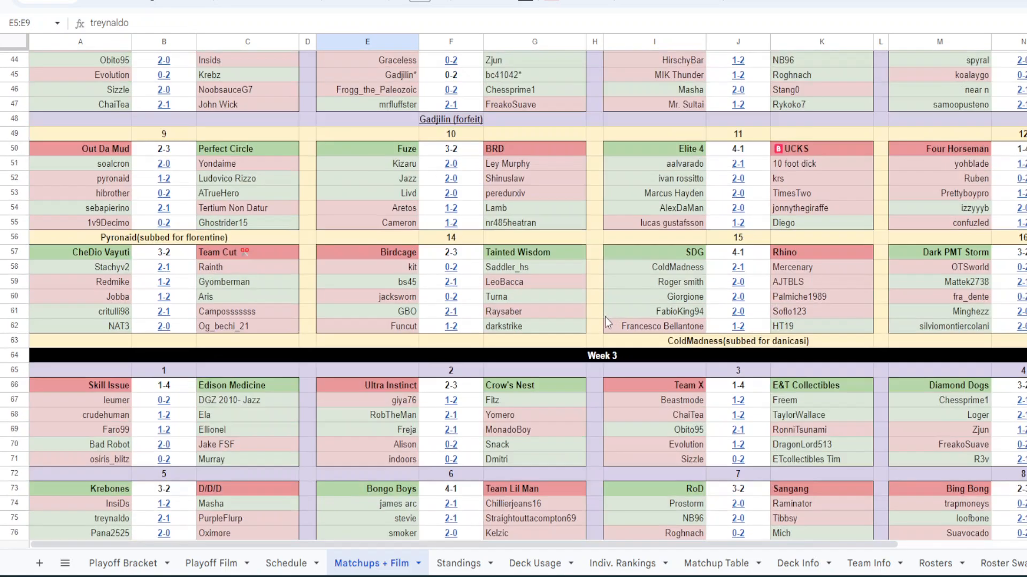
{"action": "scroll", "scroll_direction": "down", "scroll_amount": 3}
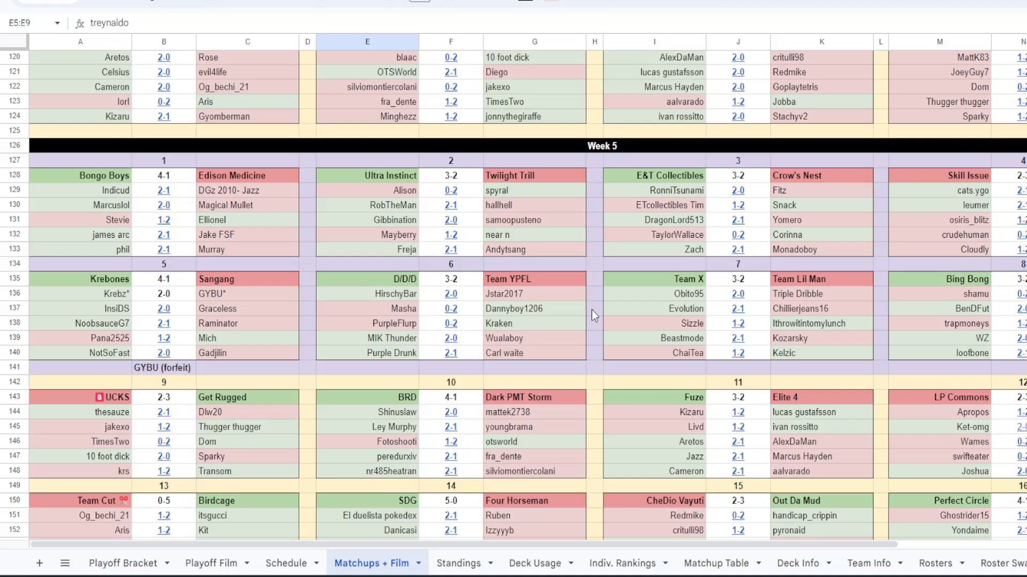
{"action": "scroll", "scroll_direction": "down", "scroll_amount": 3}
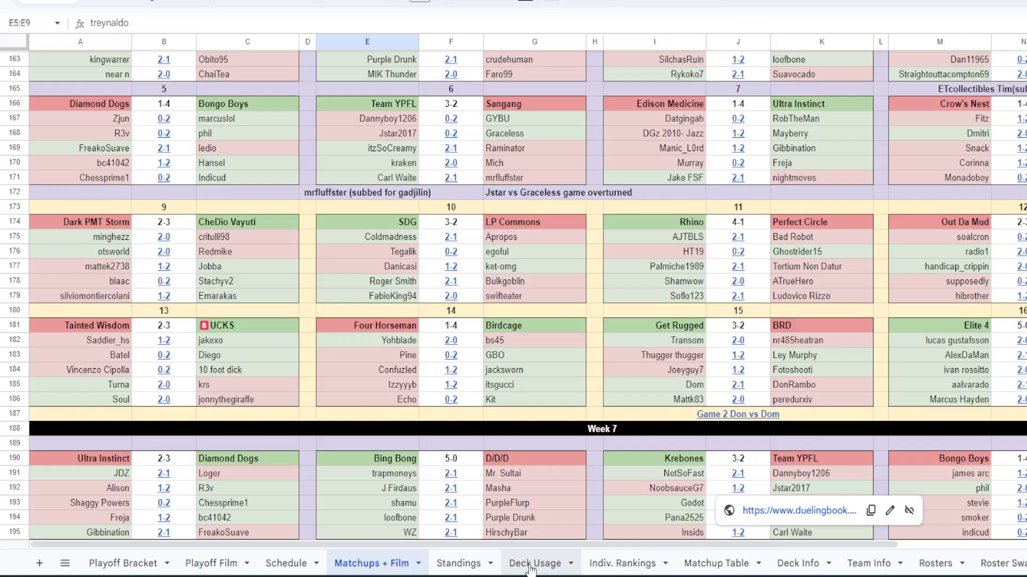
Review a player's weekly deck on Deck Usage, then switch to the Matchup Table sheet.
{"action": "left_click", "coordinate": [533, 563]}
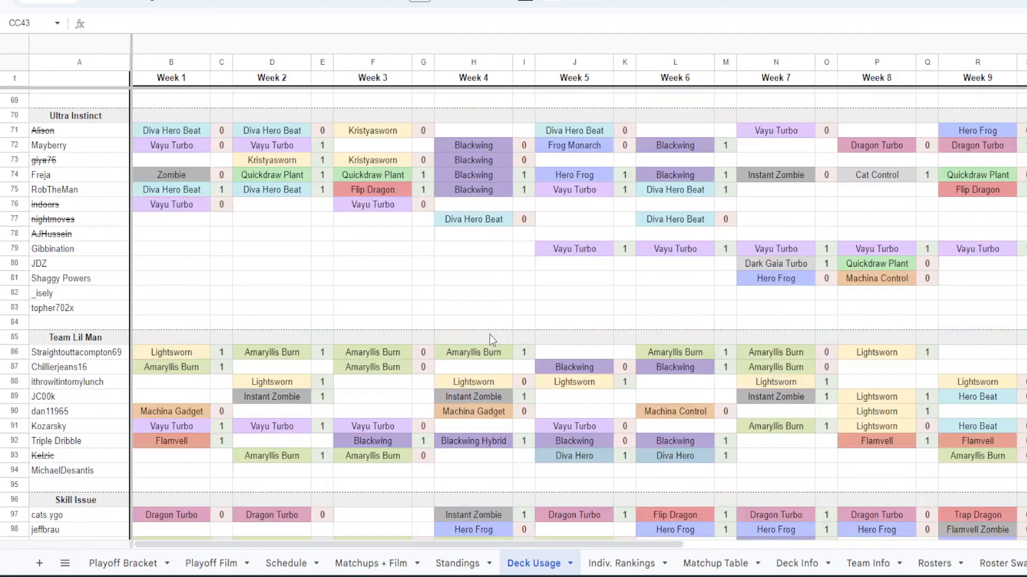
{"action": "scroll", "scroll_direction": "down", "scroll_amount": 3}
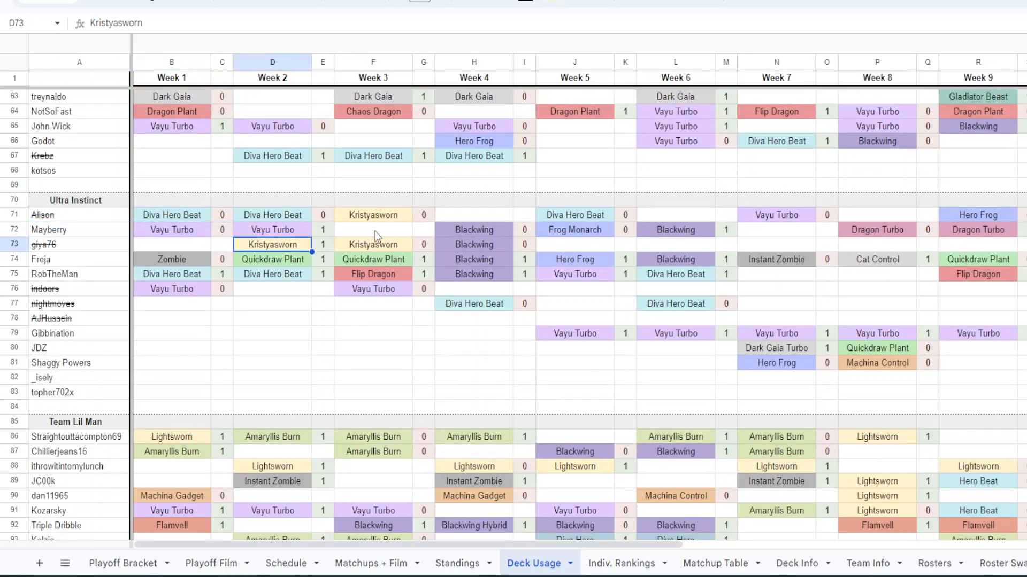
{"action": "left_click", "coordinate": [473, 230]}
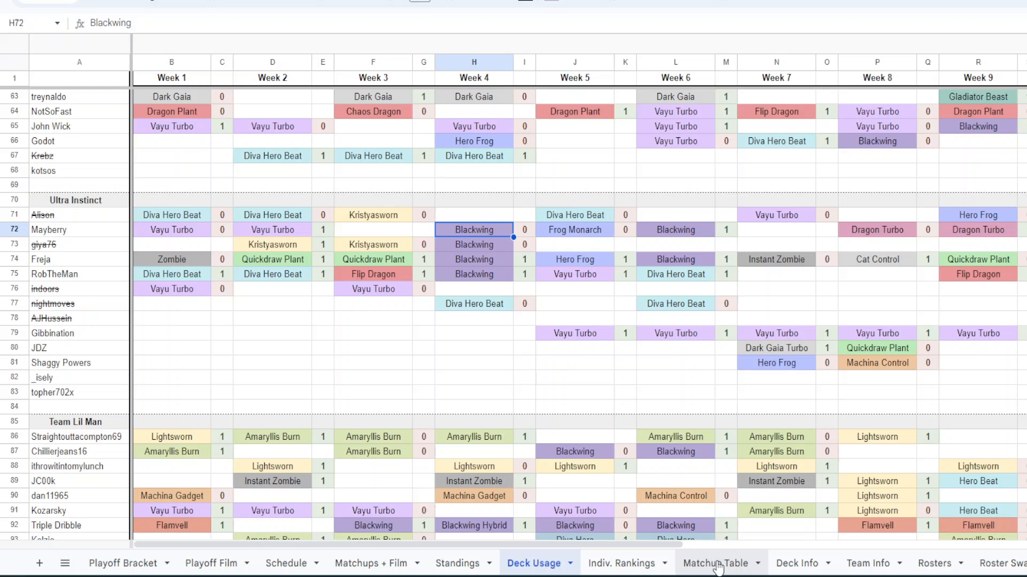
{"action": "left_click", "coordinate": [716, 564]}
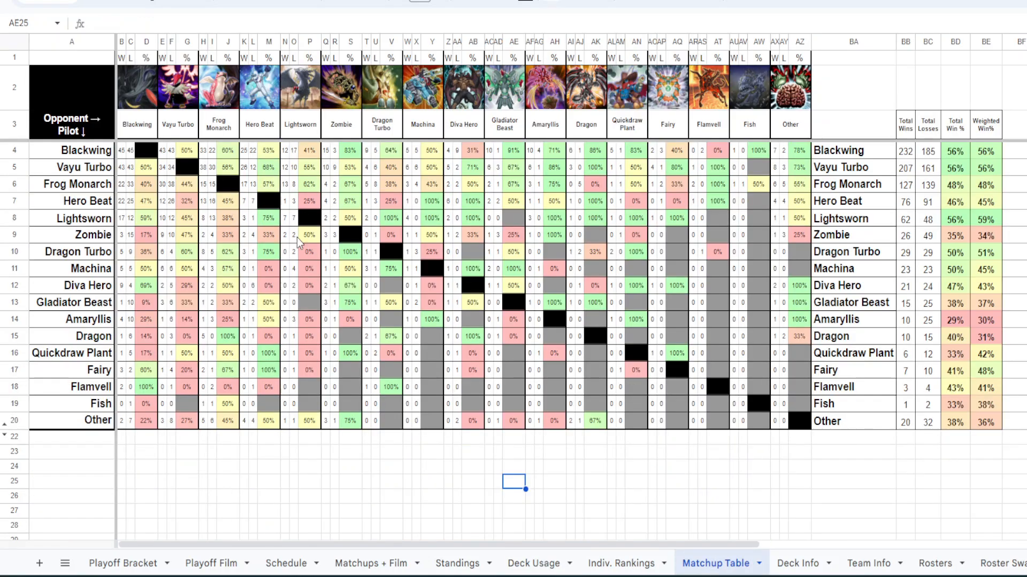
{"action": "left_click", "coordinate": [186, 1]}
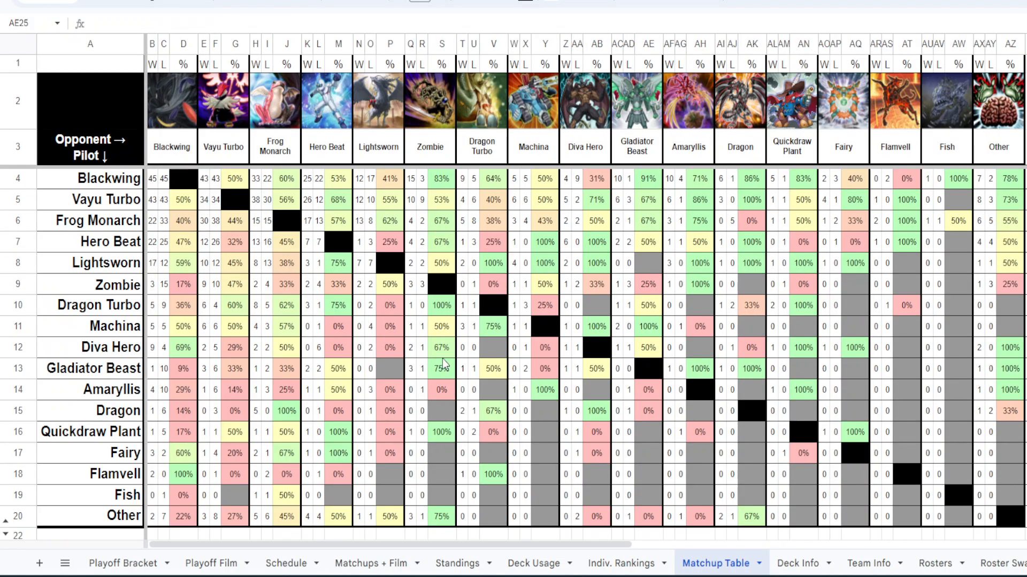
{"action": "mouse_move", "coordinate": [459, 360]}
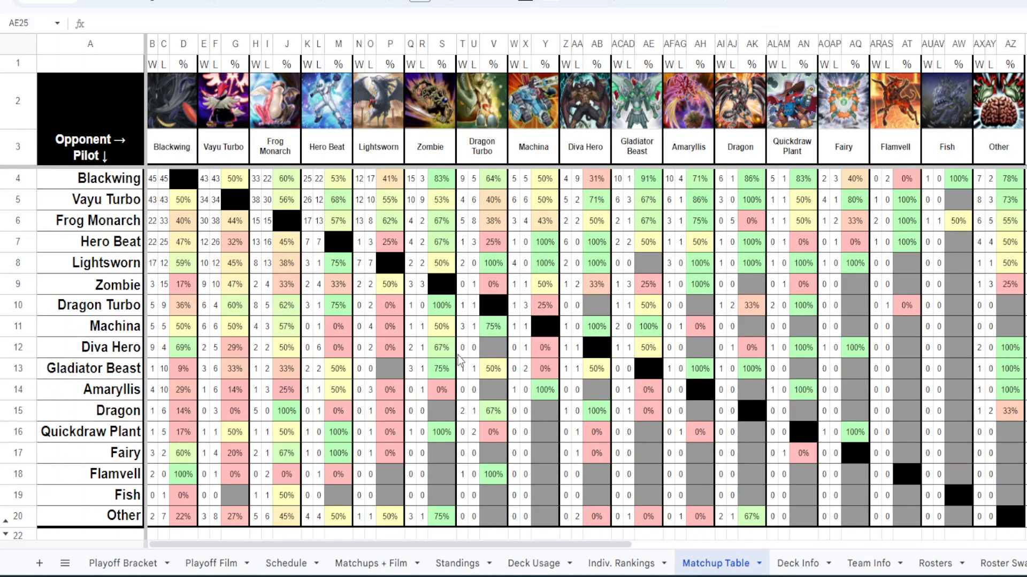
{"action": "mouse_move", "coordinate": [422, 190]}
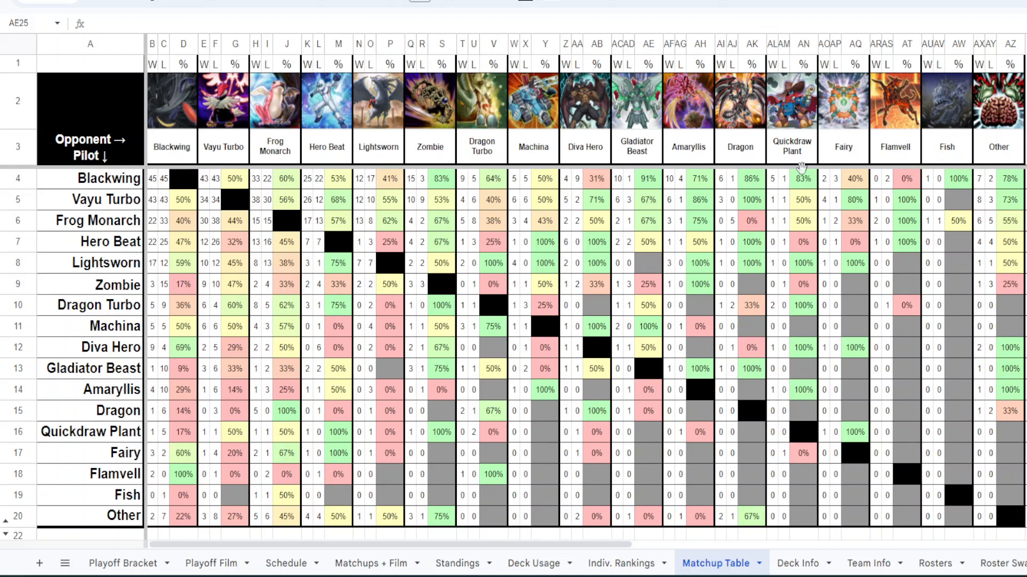
{"action": "mouse_move", "coordinate": [226, 92]}
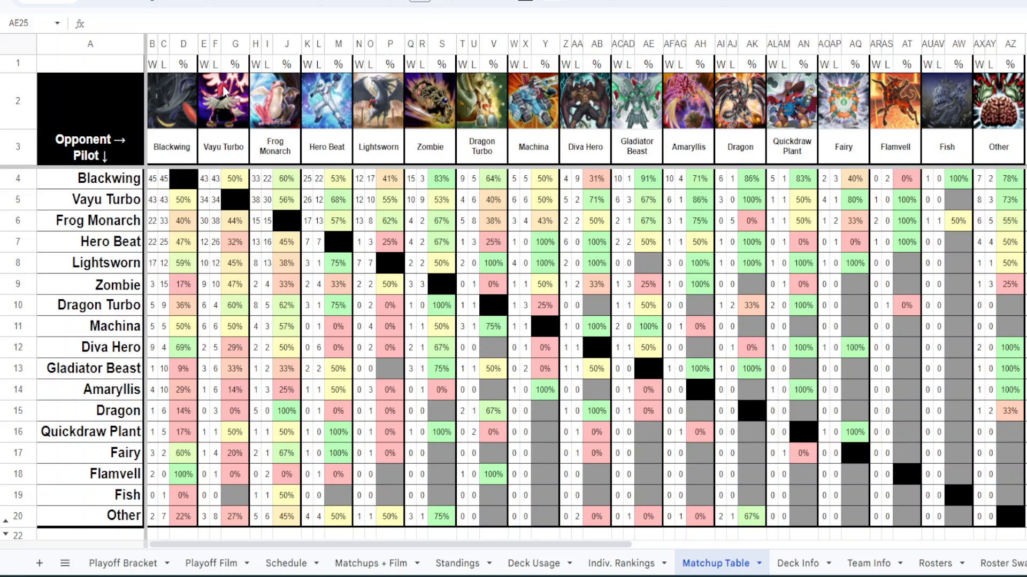
{"action": "mouse_move", "coordinate": [378, 160]}
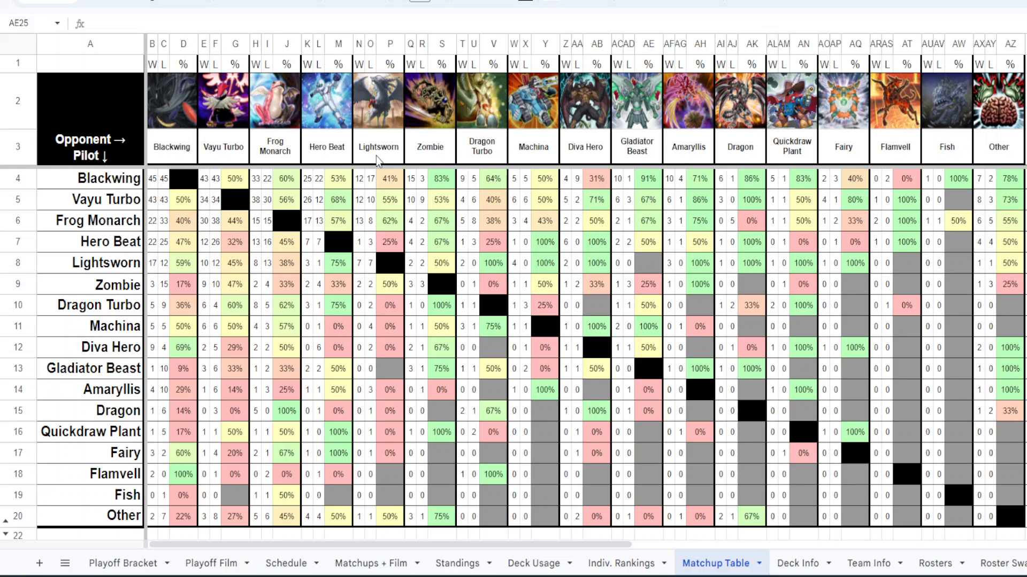
{"action": "mouse_move", "coordinate": [518, 296]}
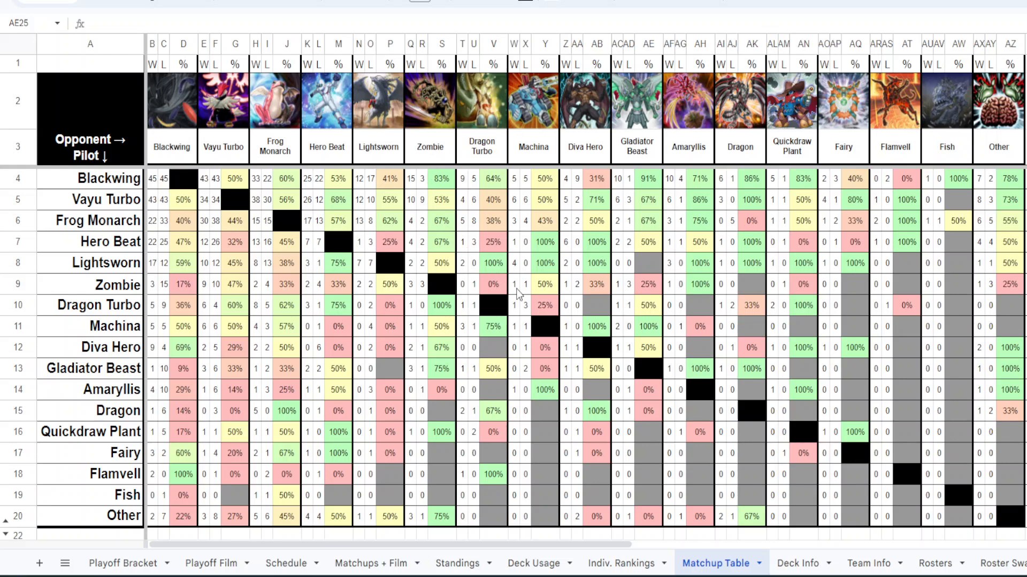
{"action": "mouse_move", "coordinate": [431, 319]}
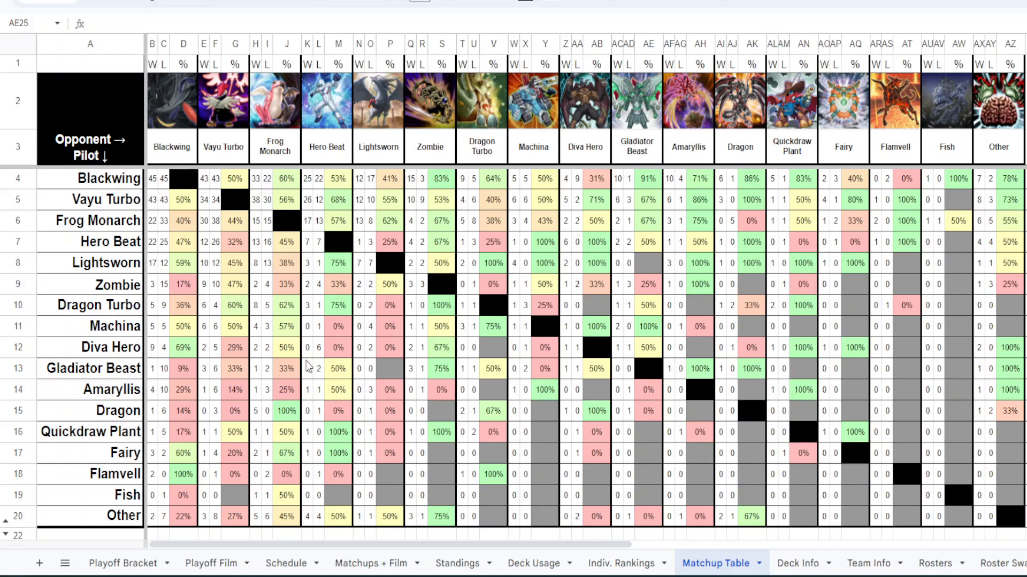
{"action": "mouse_move", "coordinate": [176, 197]}
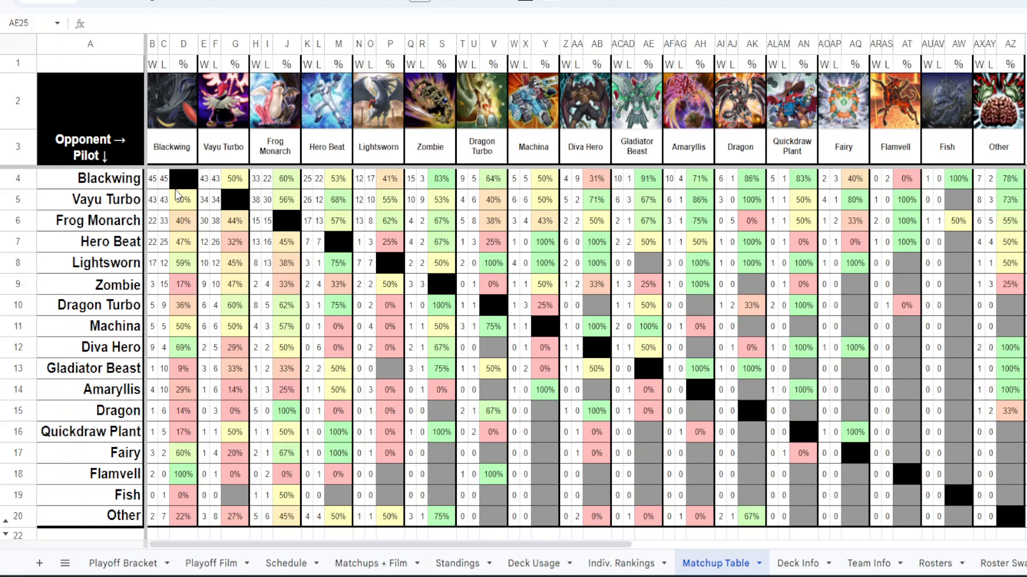
{"action": "mouse_move", "coordinate": [177, 340]}
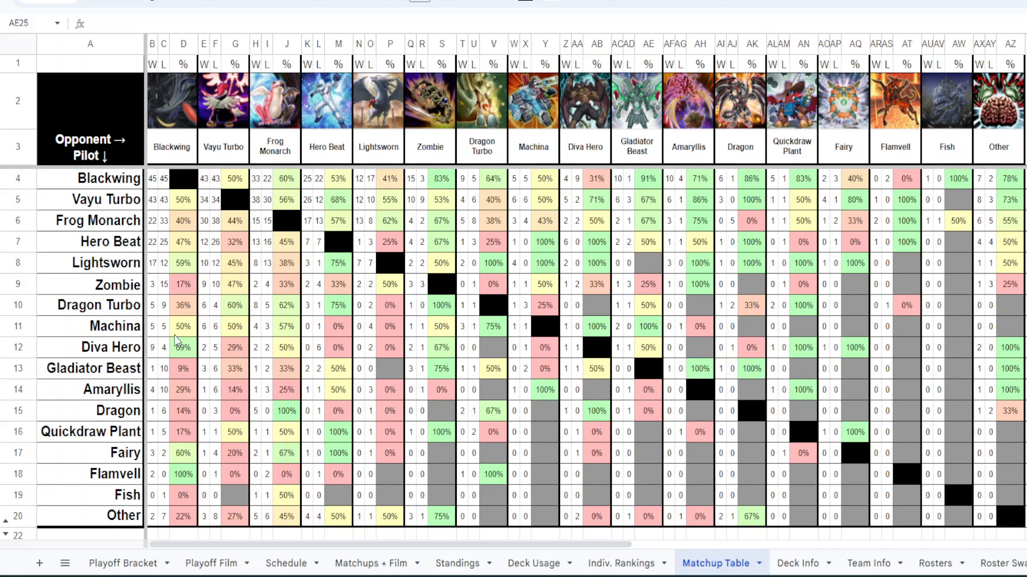
{"action": "mouse_move", "coordinate": [177, 106]}
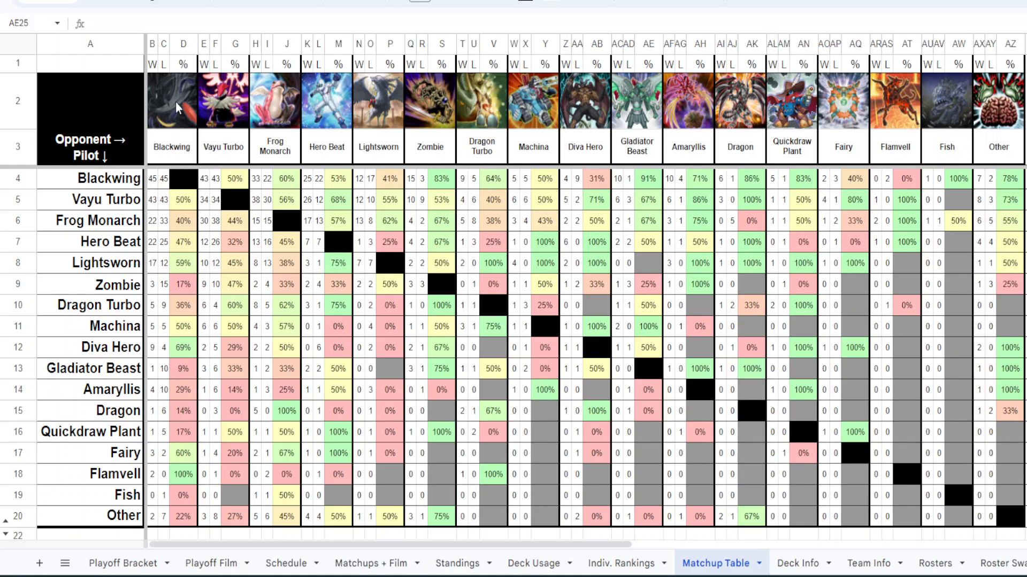
{"action": "mouse_move", "coordinate": [94, 348]}
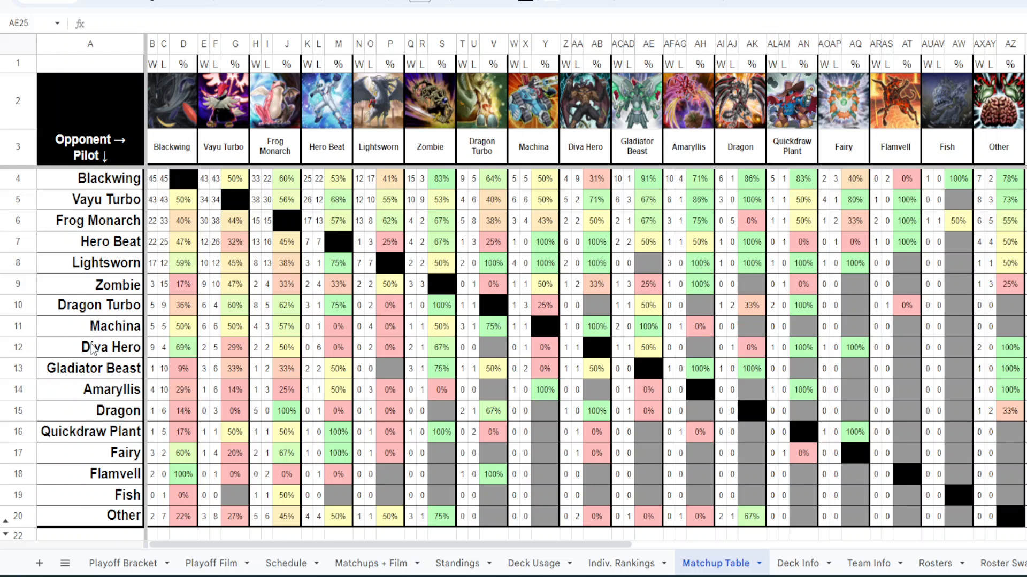
{"action": "mouse_move", "coordinate": [105, 380]}
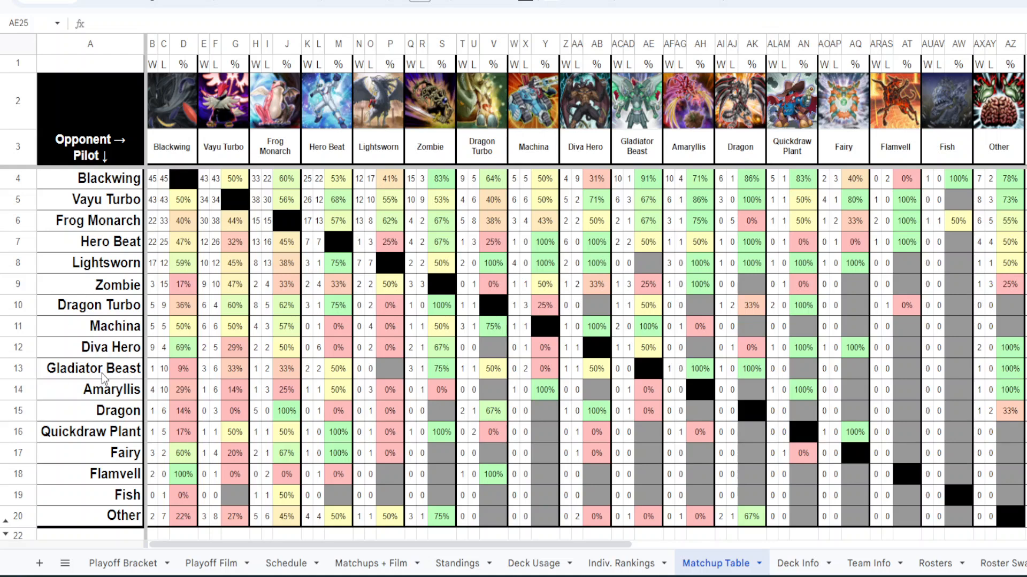
{"action": "mouse_move", "coordinate": [166, 139]}
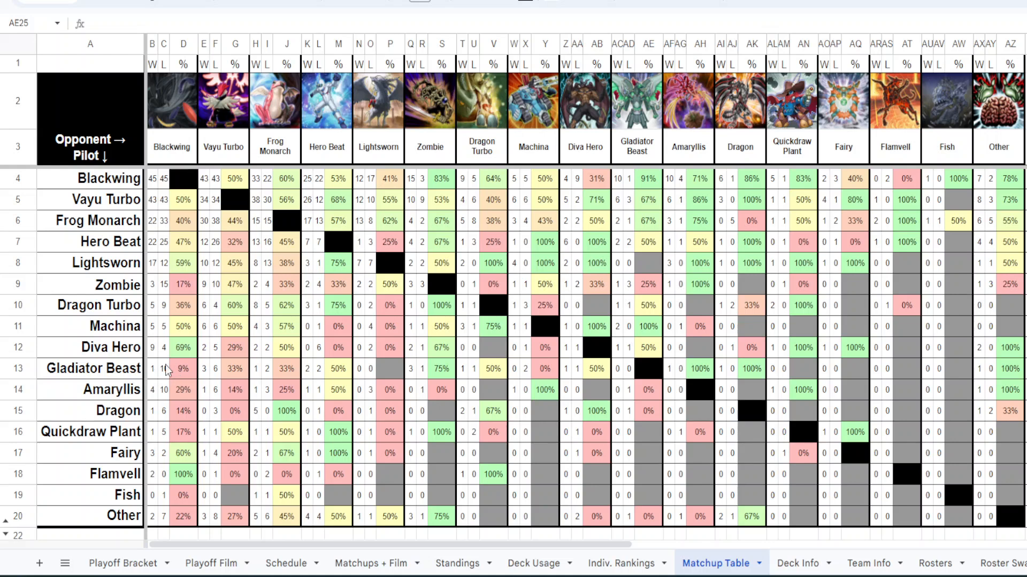
{"action": "mouse_move", "coordinate": [136, 433]}
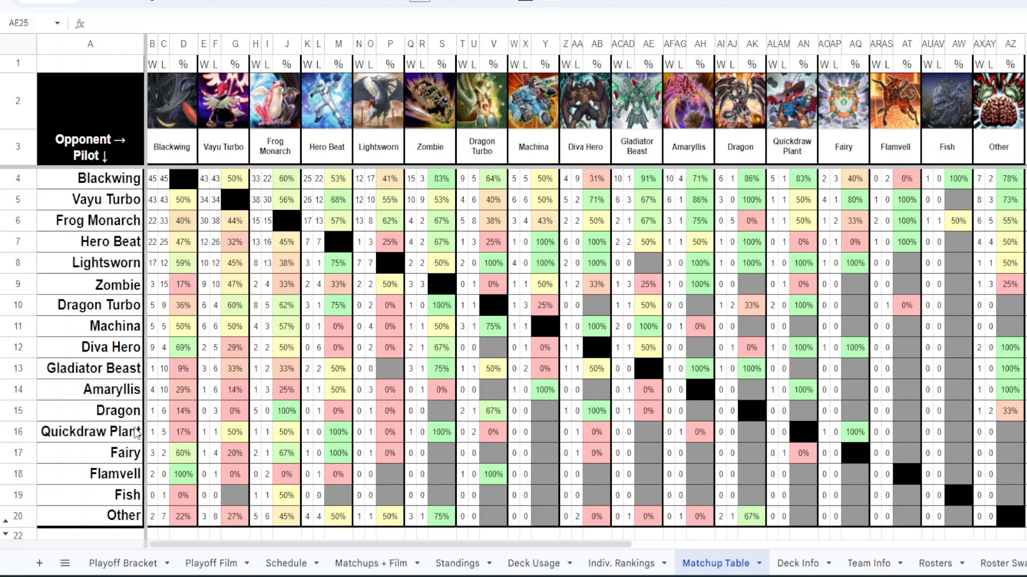
{"action": "mouse_move", "coordinate": [135, 433]}
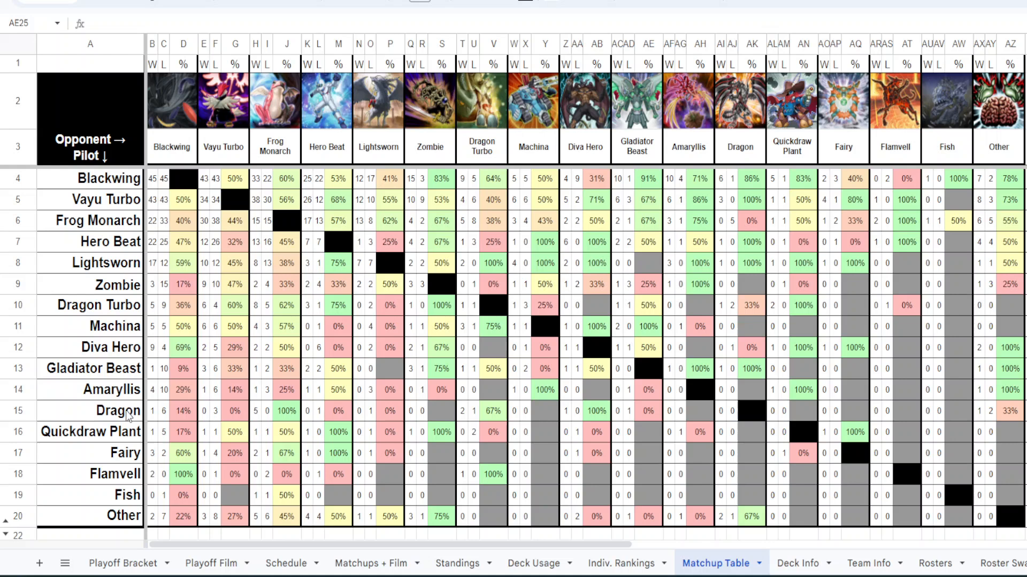
{"action": "mouse_move", "coordinate": [157, 424]}
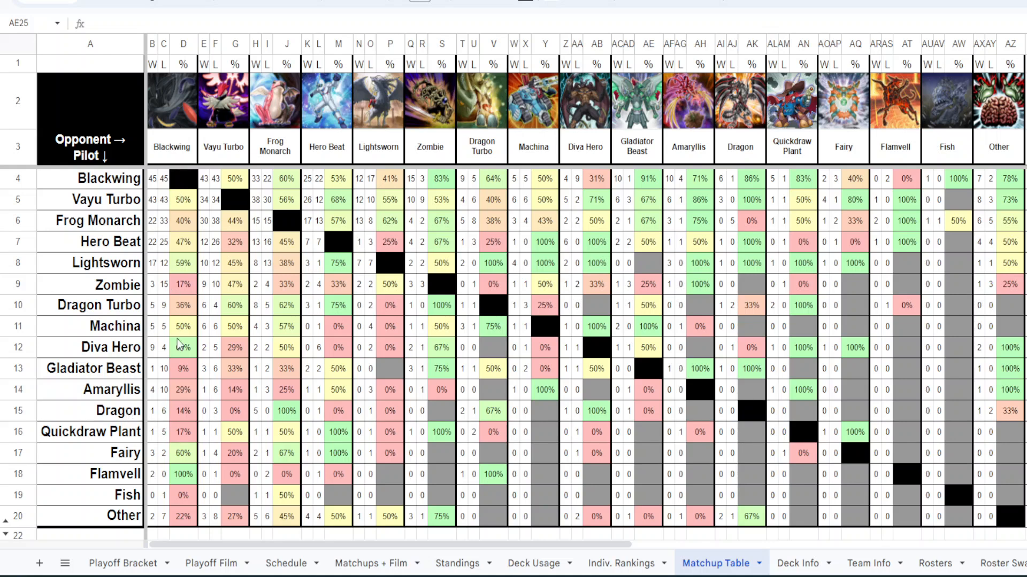
{"action": "left_click", "coordinate": [184, 474]}
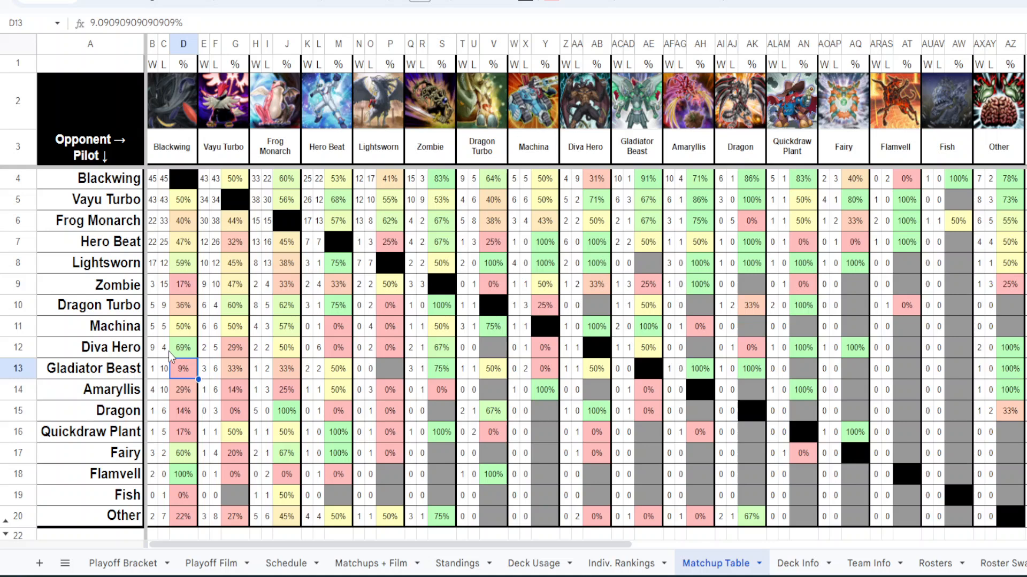
{"action": "left_click", "coordinate": [162, 347]}
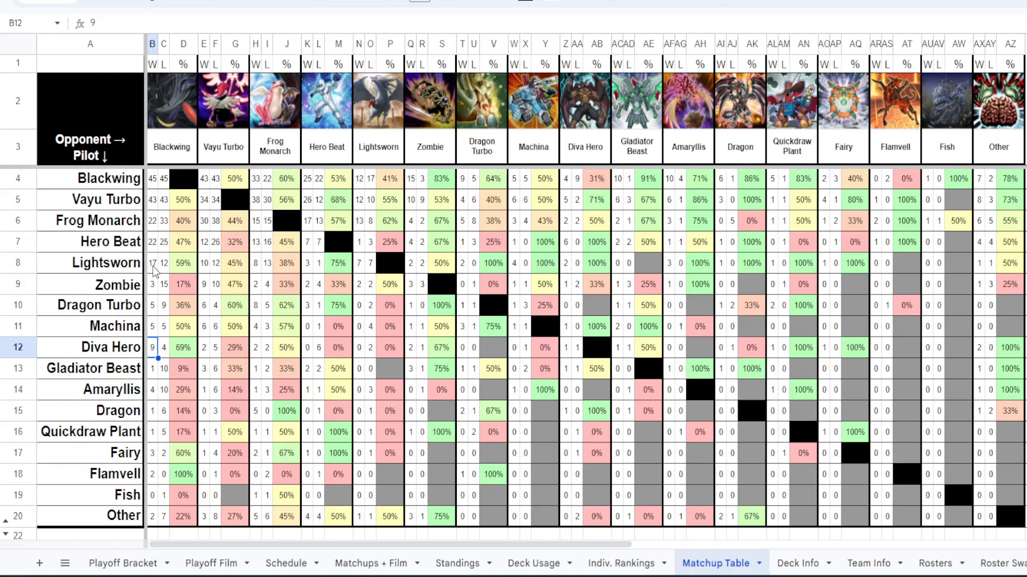
{"action": "left_click", "coordinate": [154, 263]}
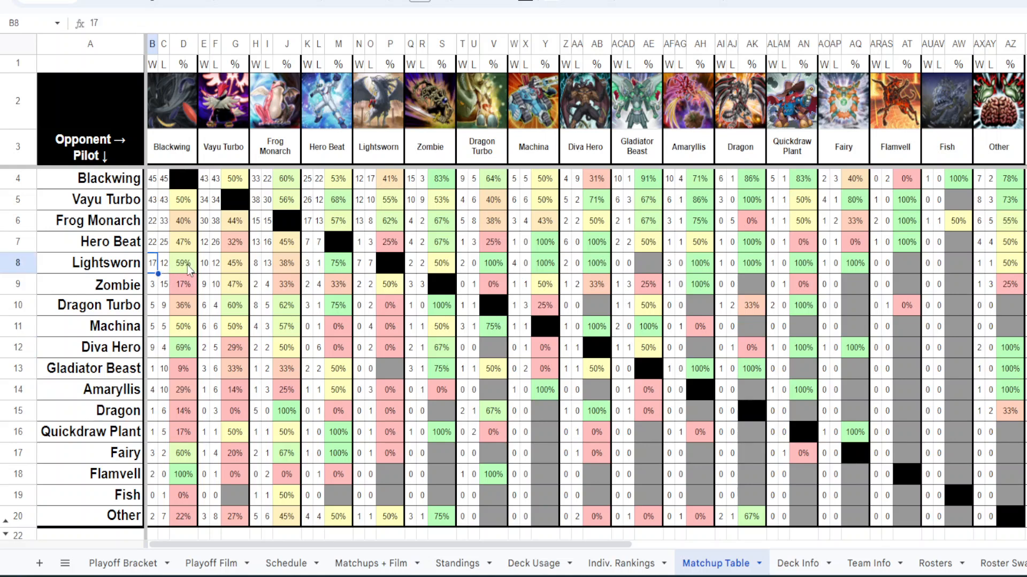
{"action": "left_click", "coordinate": [183, 263]}
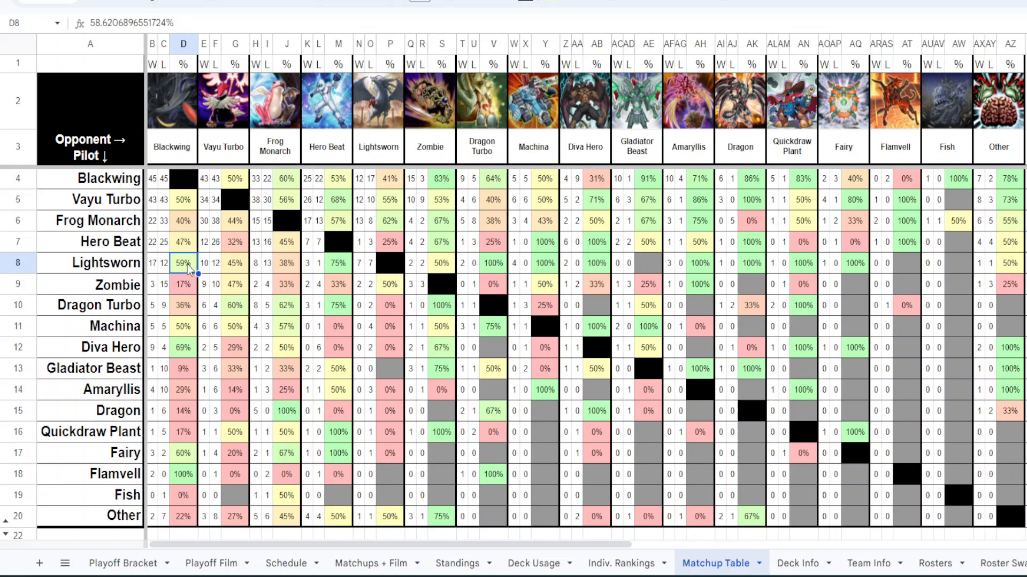
{"action": "mouse_move", "coordinate": [397, 100]}
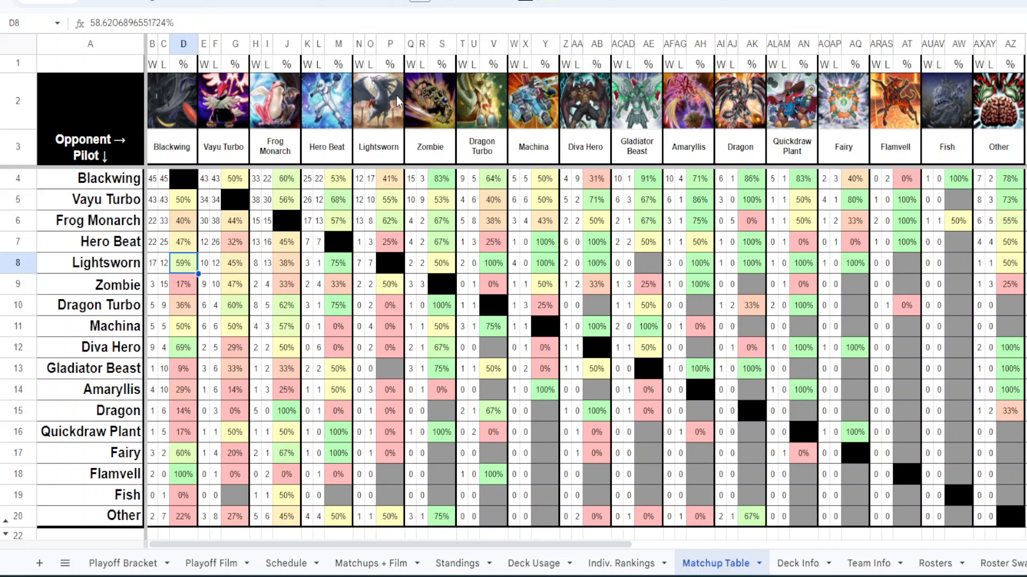
{"action": "mouse_move", "coordinate": [384, 192]}
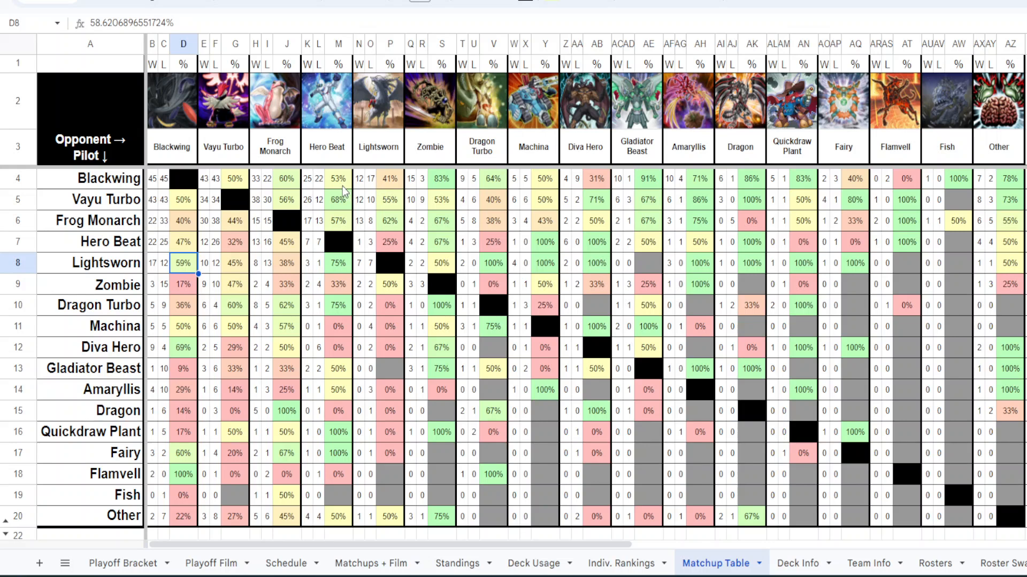
{"action": "left_click", "coordinate": [389, 220]}
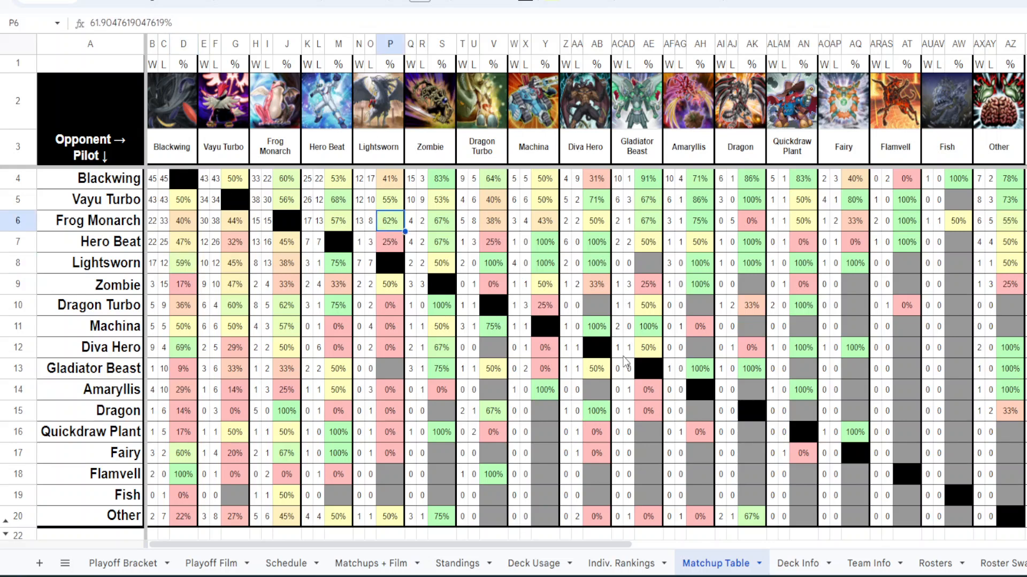
{"action": "mouse_move", "coordinate": [592, 347]}
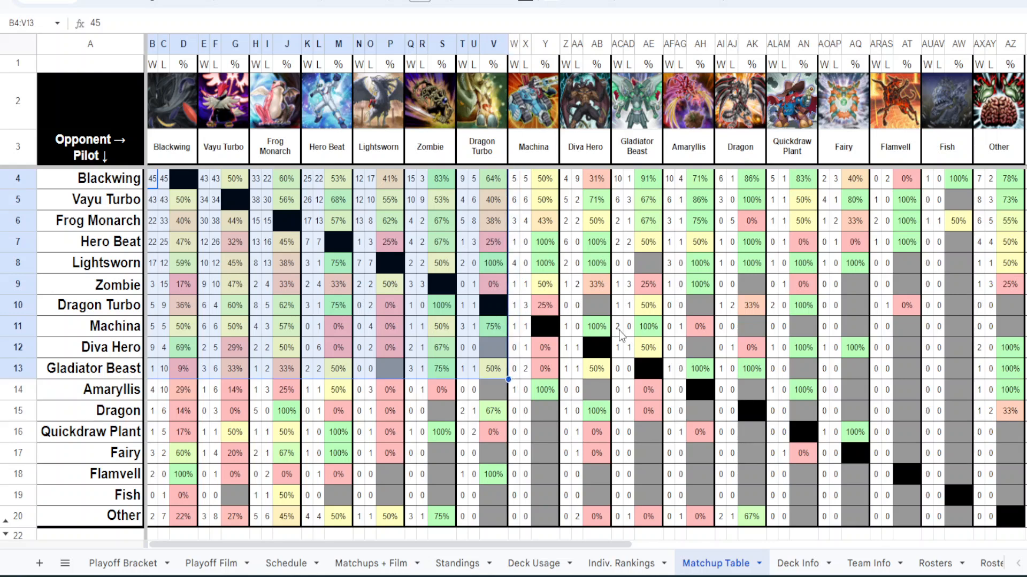
{"action": "left_click", "coordinate": [647, 241]}
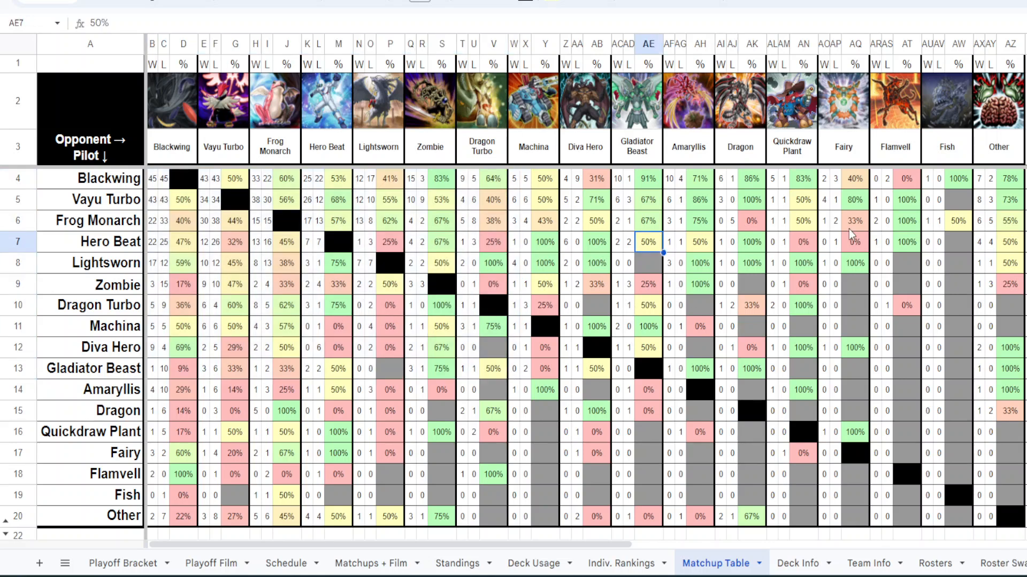
{"action": "left_click", "coordinate": [856, 221]}
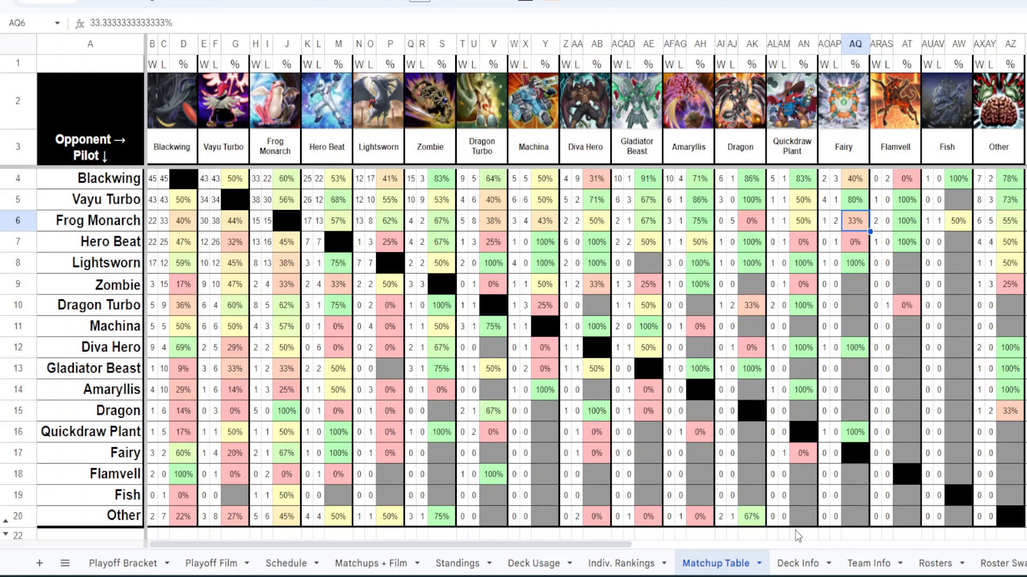
{"action": "scroll", "scroll_direction": "right", "scroll_amount": 3}
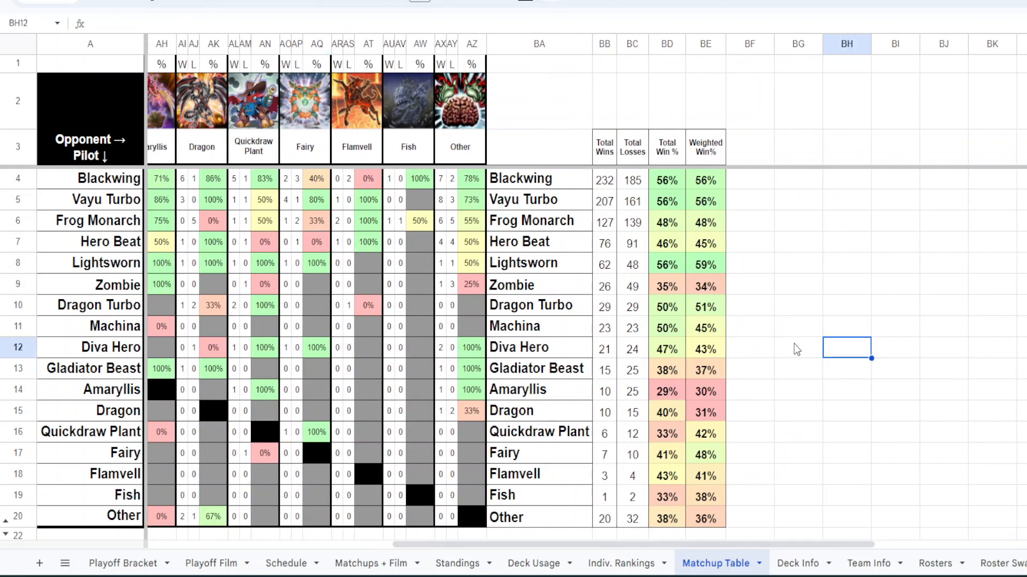
{"action": "mouse_move", "coordinate": [553, 269]}
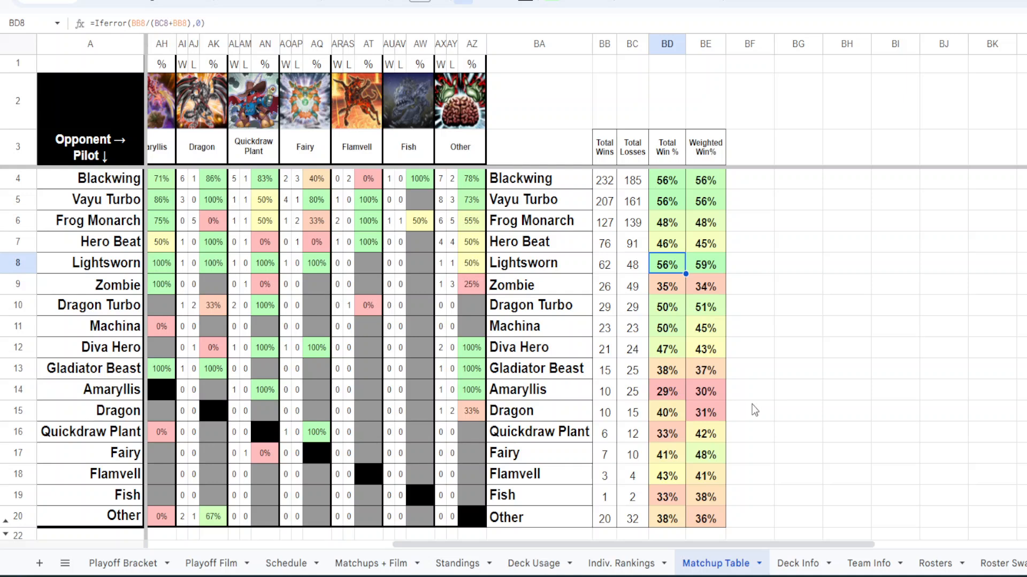
{"action": "left_click", "coordinate": [603, 178]}
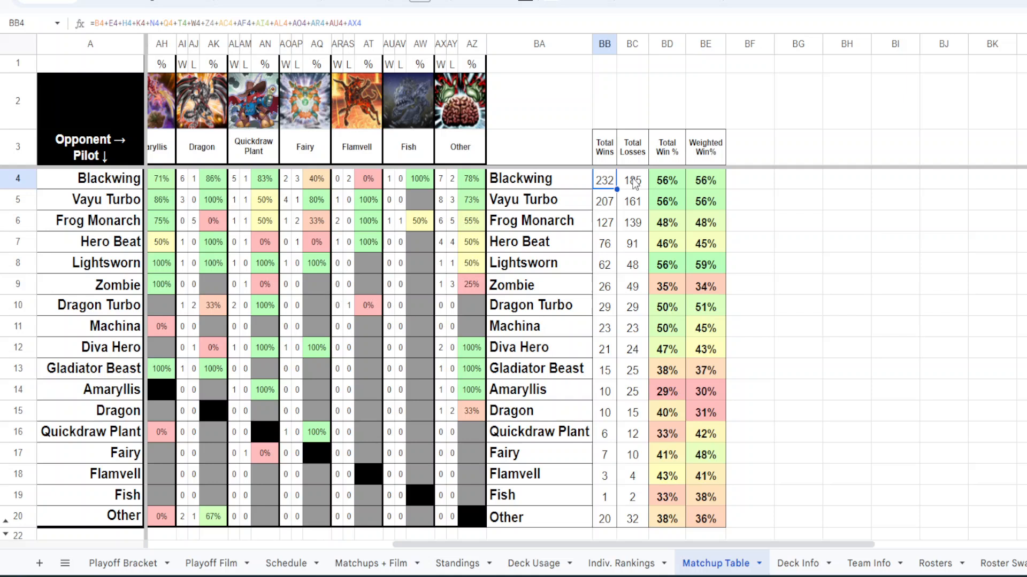
{"action": "left_click", "coordinate": [632, 180]}
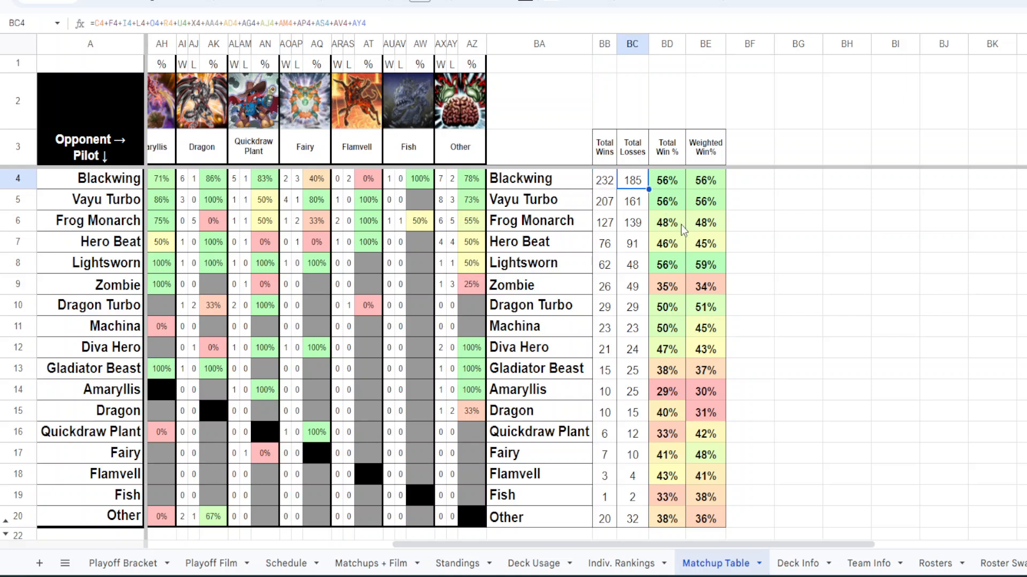
{"action": "mouse_move", "coordinate": [733, 249]}
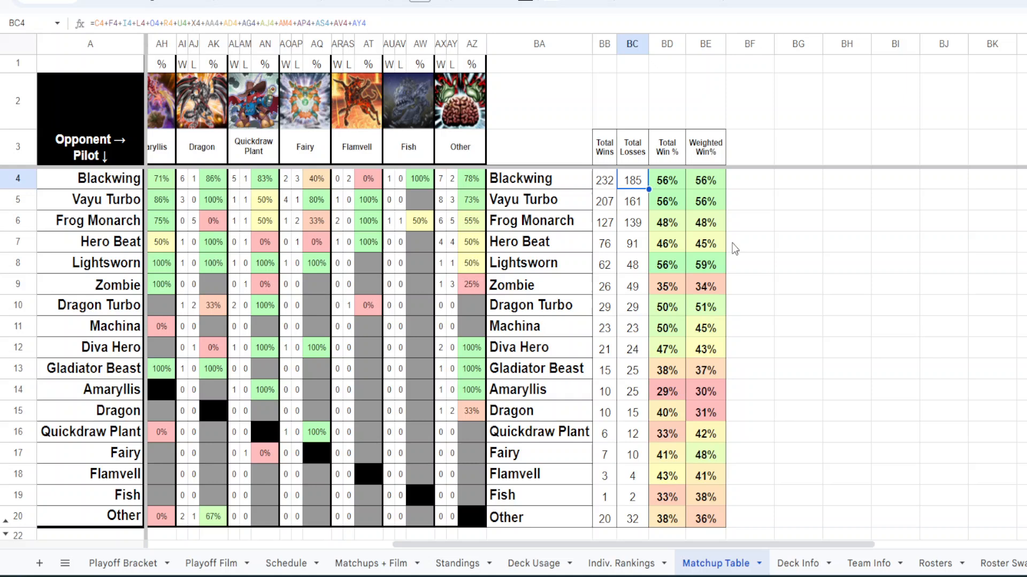
{"action": "left_click", "coordinate": [666, 179]}
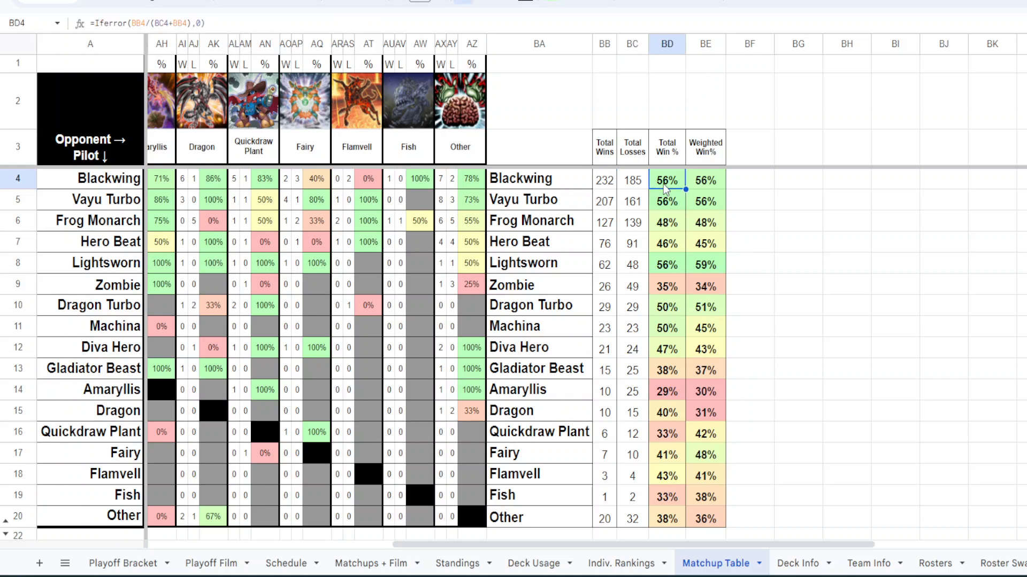
{"action": "left_click", "coordinate": [666, 201]}
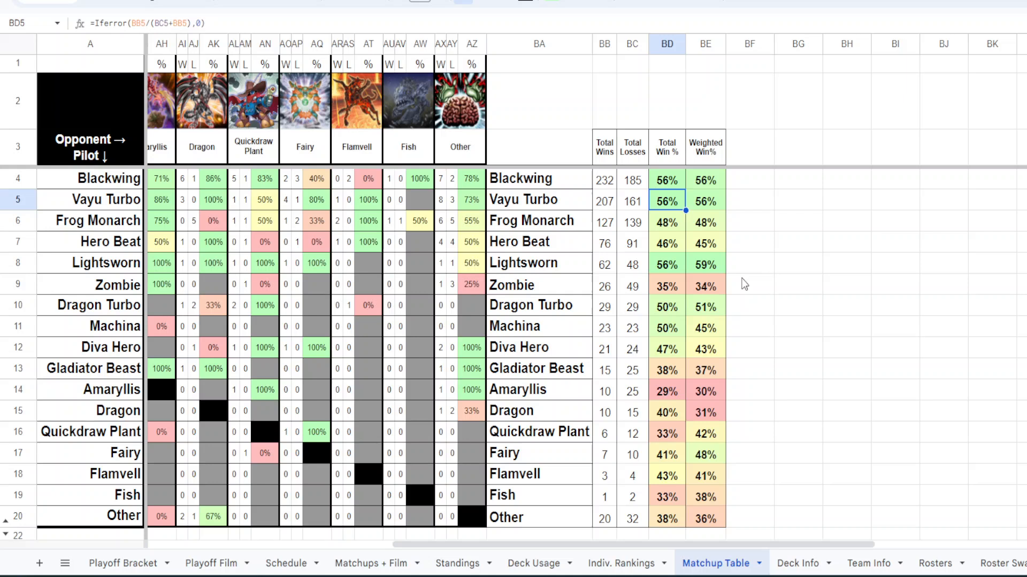
{"action": "mouse_move", "coordinate": [579, 404]}
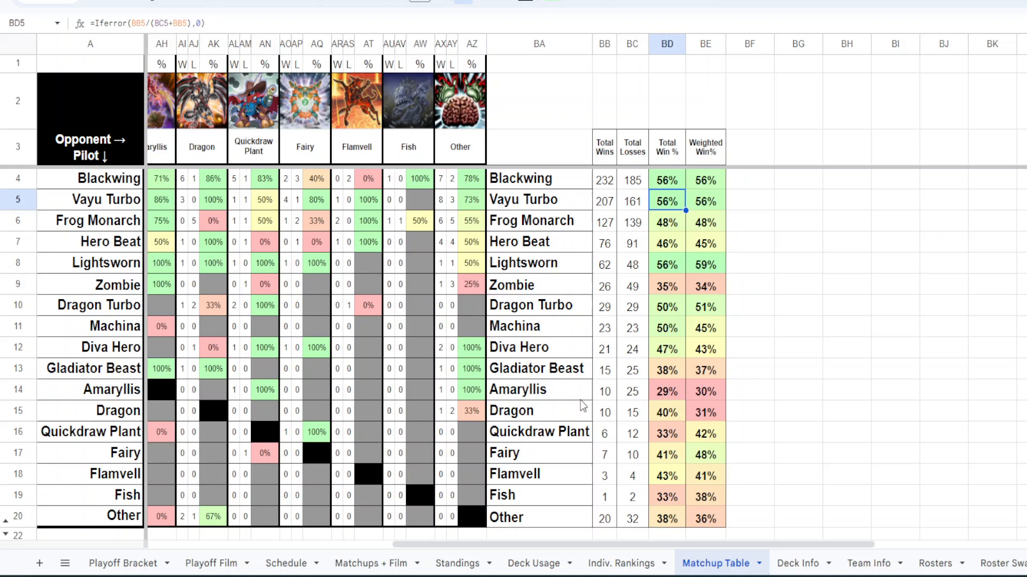
{"action": "left_click", "coordinate": [667, 222]}
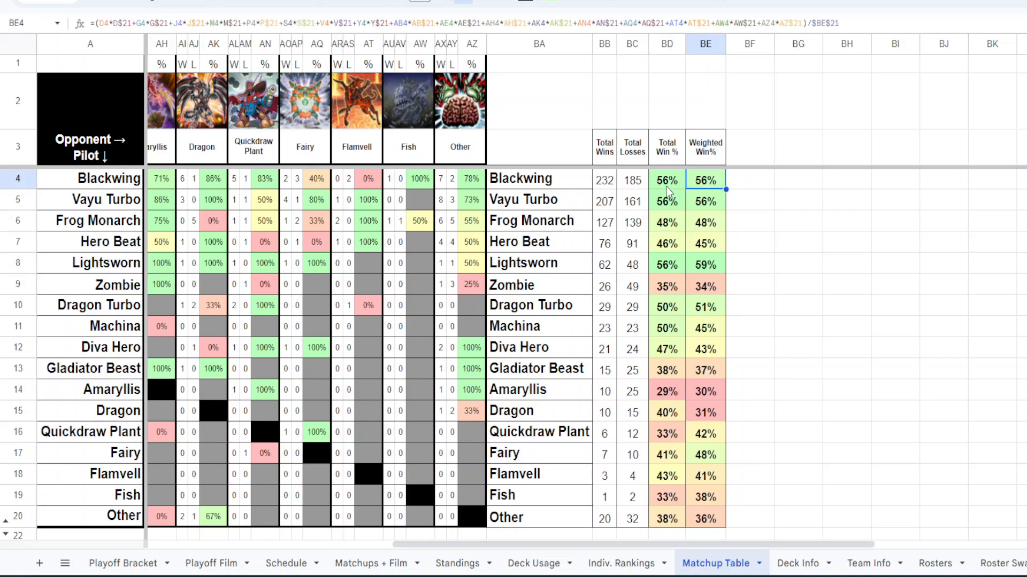
{"action": "left_click", "coordinate": [666, 179]}
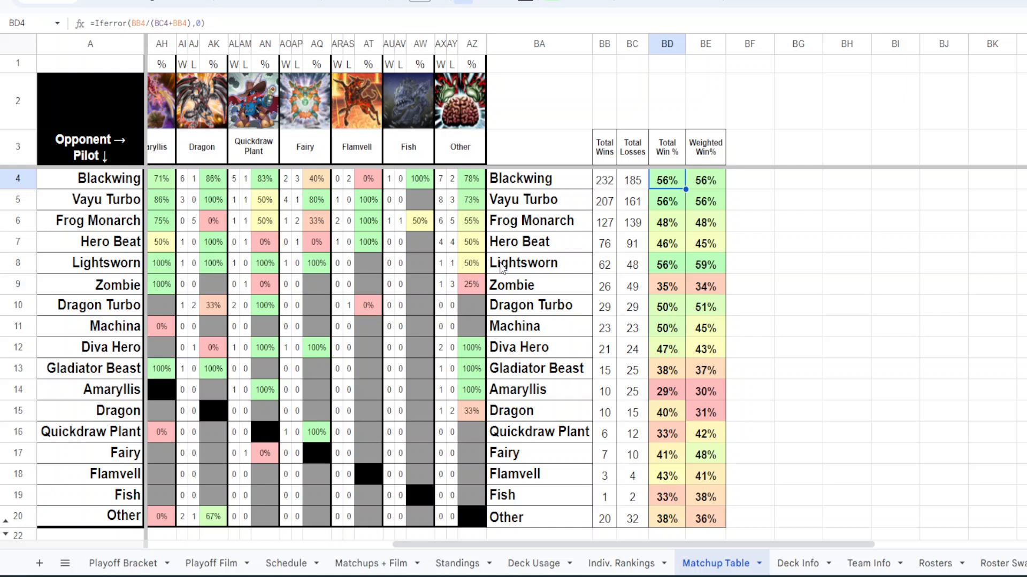
{"action": "mouse_move", "coordinate": [750, 158]}
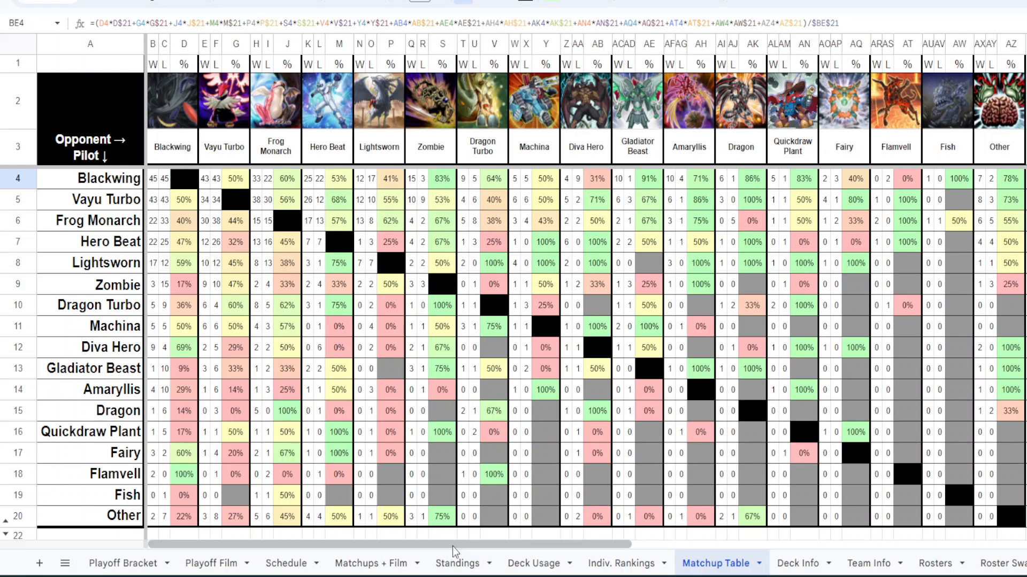
{"action": "scroll", "scroll_direction": "right", "scroll_amount": 3}
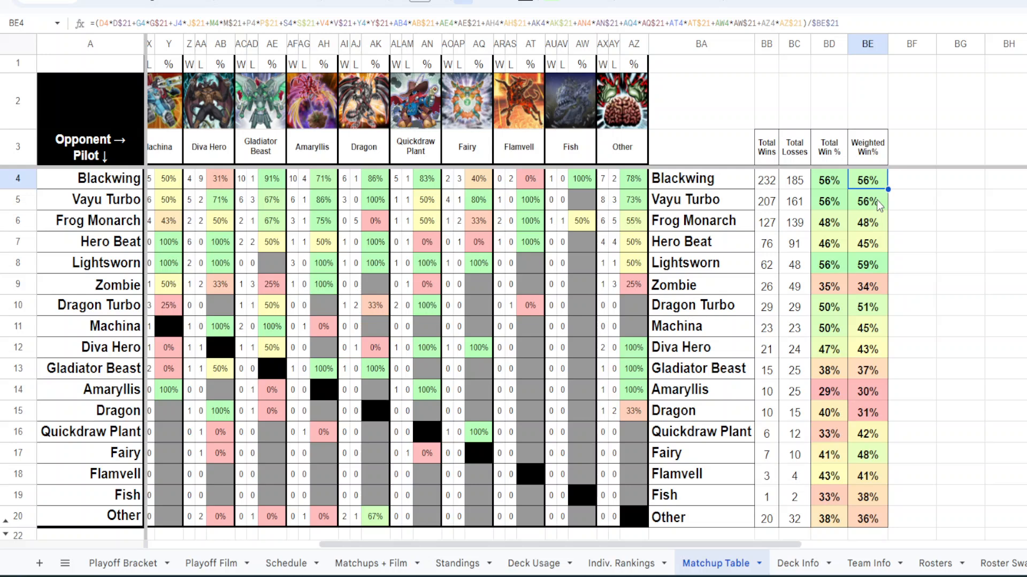
{"action": "left_click_drag", "start_coordinate": [867, 178], "coordinate": [910, 474]}
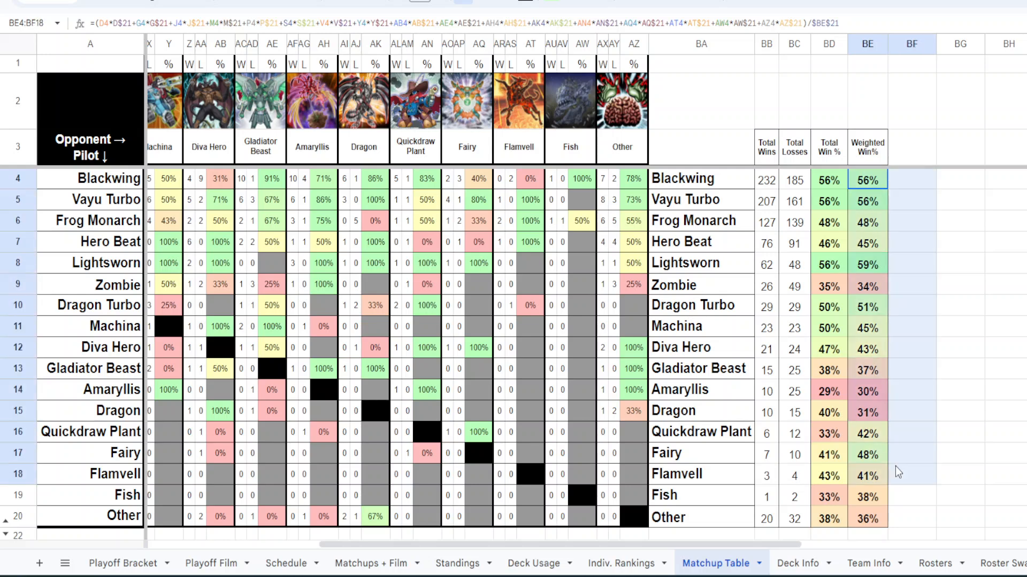
{"action": "left_click", "coordinate": [868, 284]}
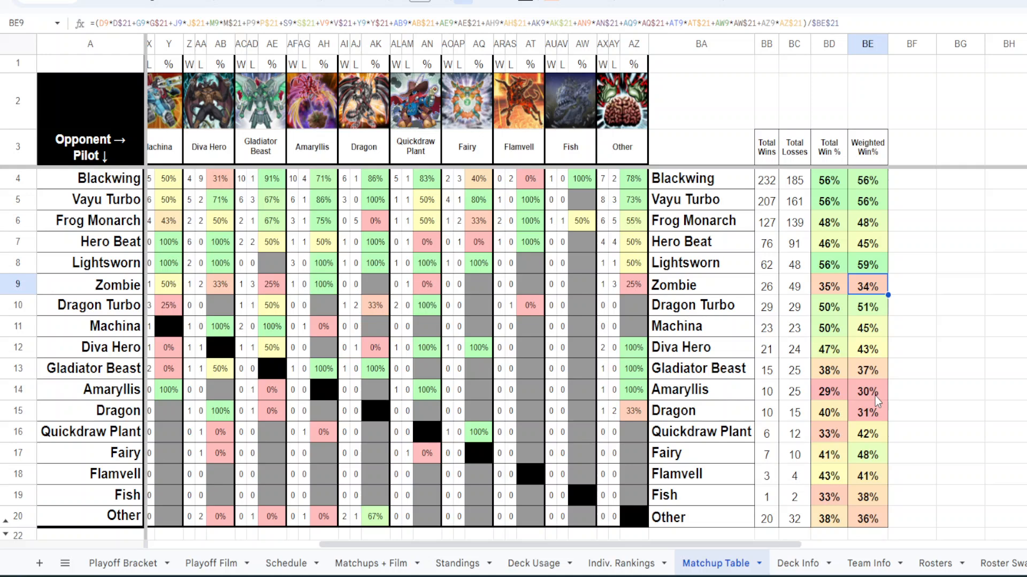
{"action": "left_click", "coordinate": [829, 453]}
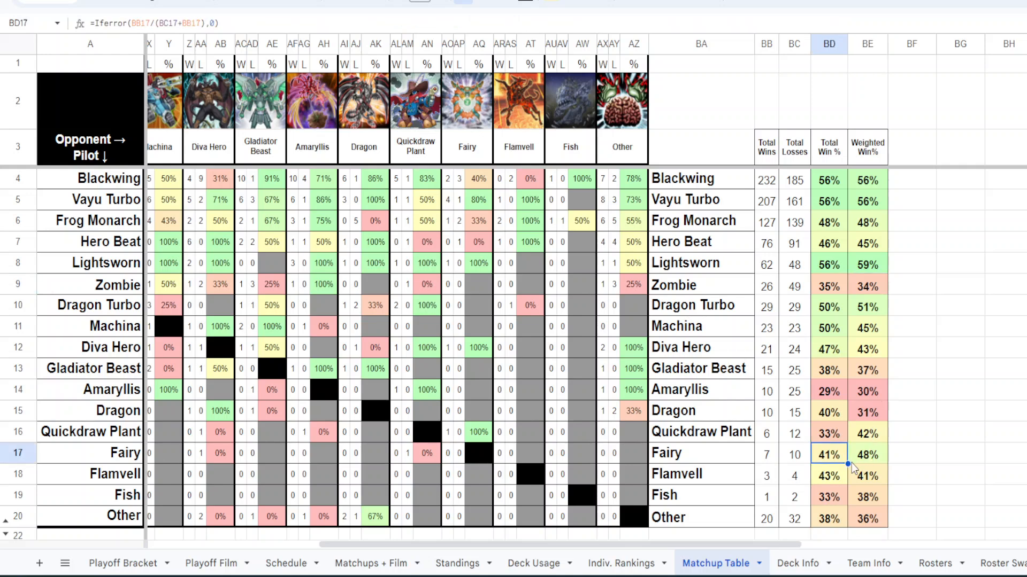
{"action": "left_click", "coordinate": [867, 454]}
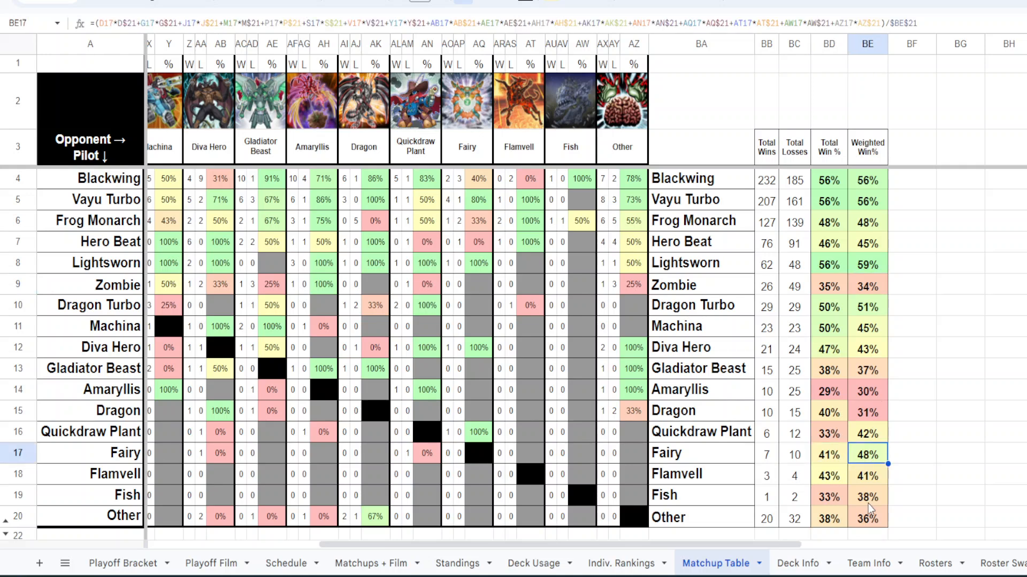
{"action": "mouse_move", "coordinate": [837, 268]}
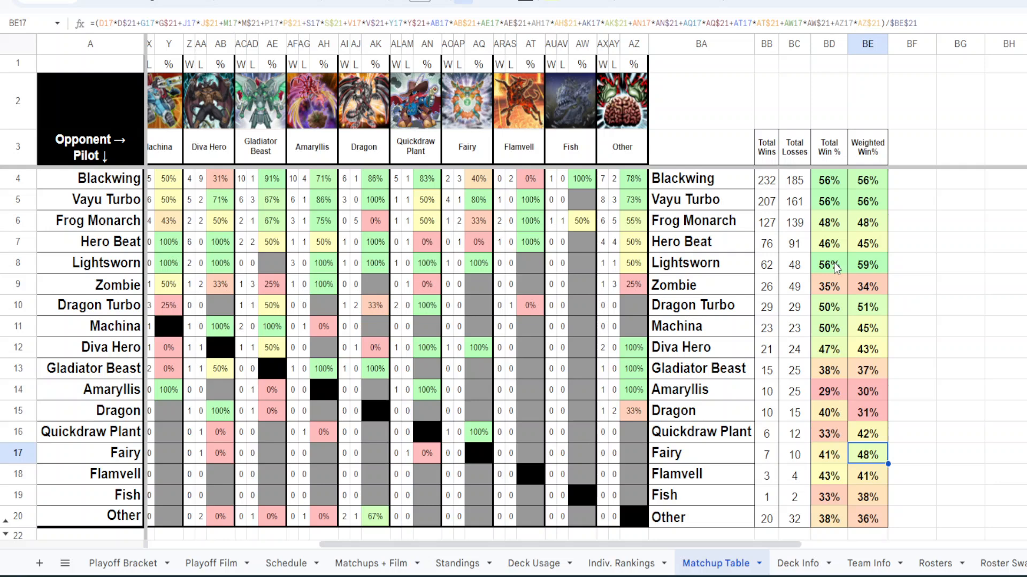
{"action": "left_click", "coordinate": [828, 264]}
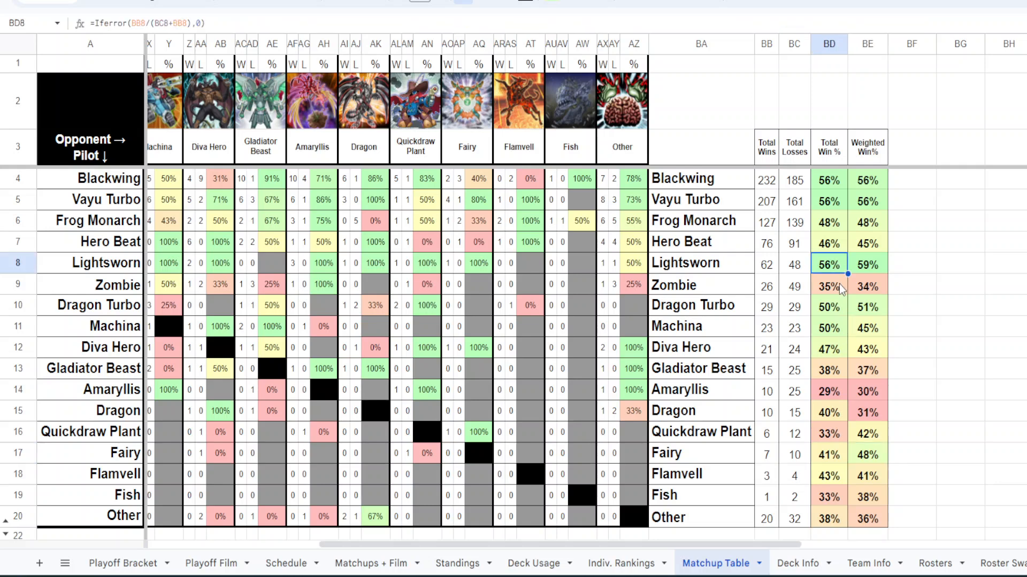
{"action": "mouse_move", "coordinate": [838, 287]}
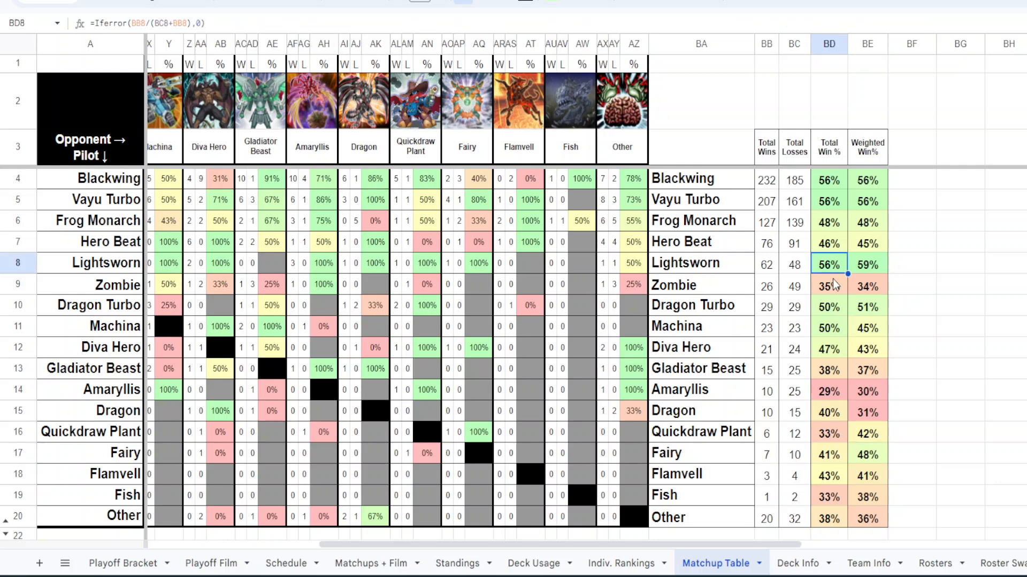
{"action": "left_click", "coordinate": [867, 263]}
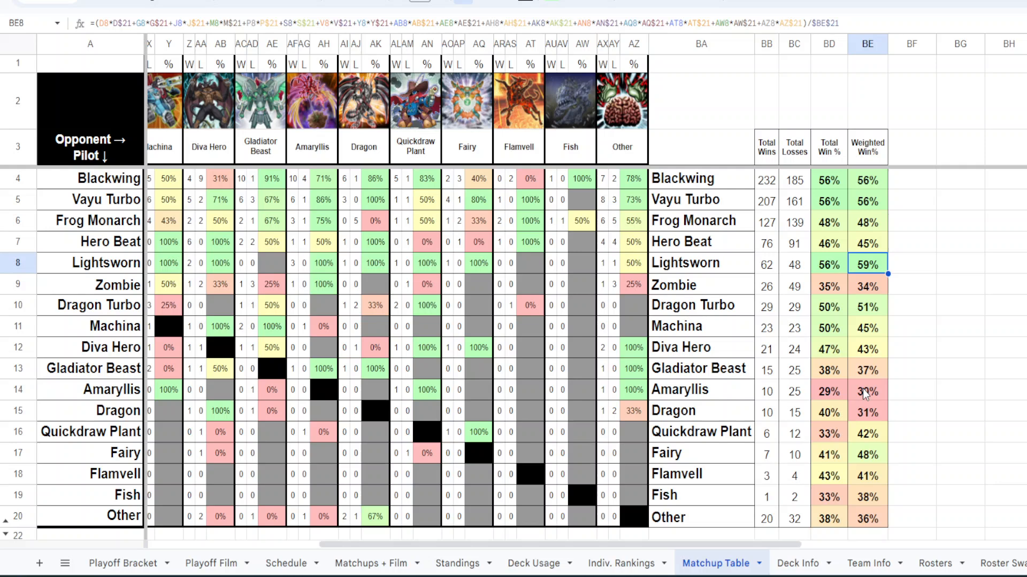
{"action": "mouse_move", "coordinate": [860, 390]}
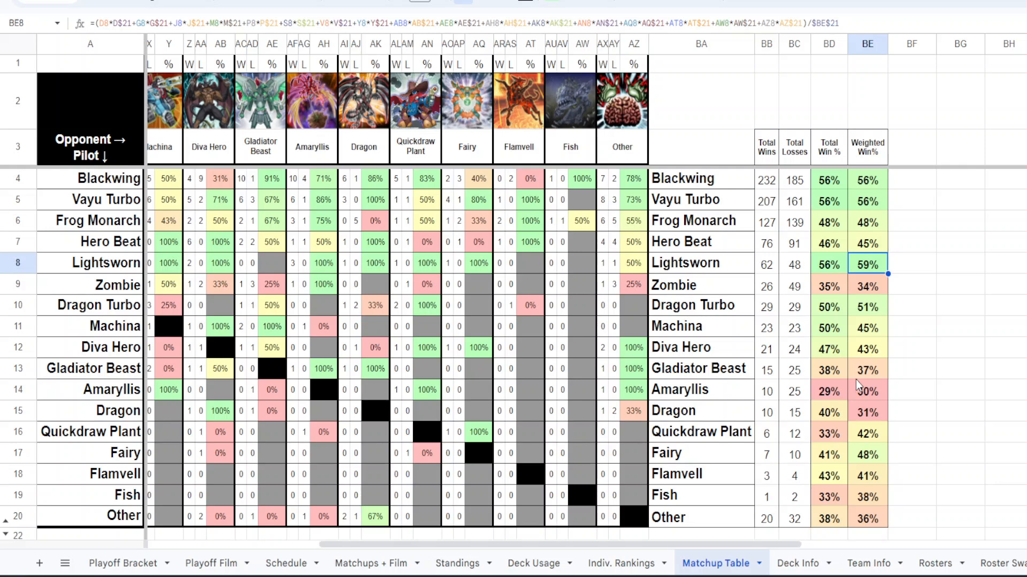
{"action": "mouse_move", "coordinate": [869, 337]}
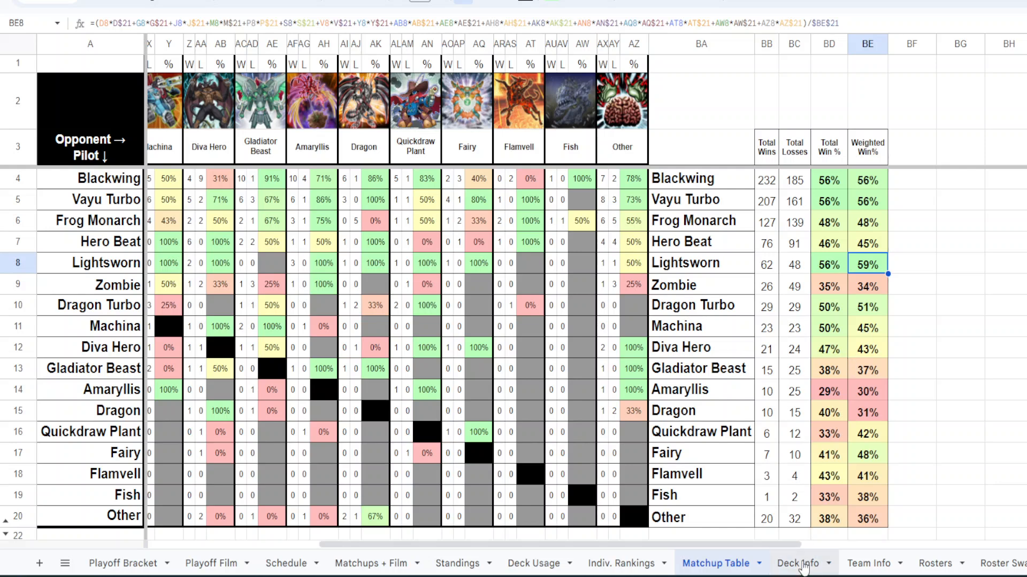
Show the Deck Info sheet and inspect the % Rep formulas for the top decks, Frog Monarch and Hero Beat.
{"action": "left_click", "coordinate": [796, 563]}
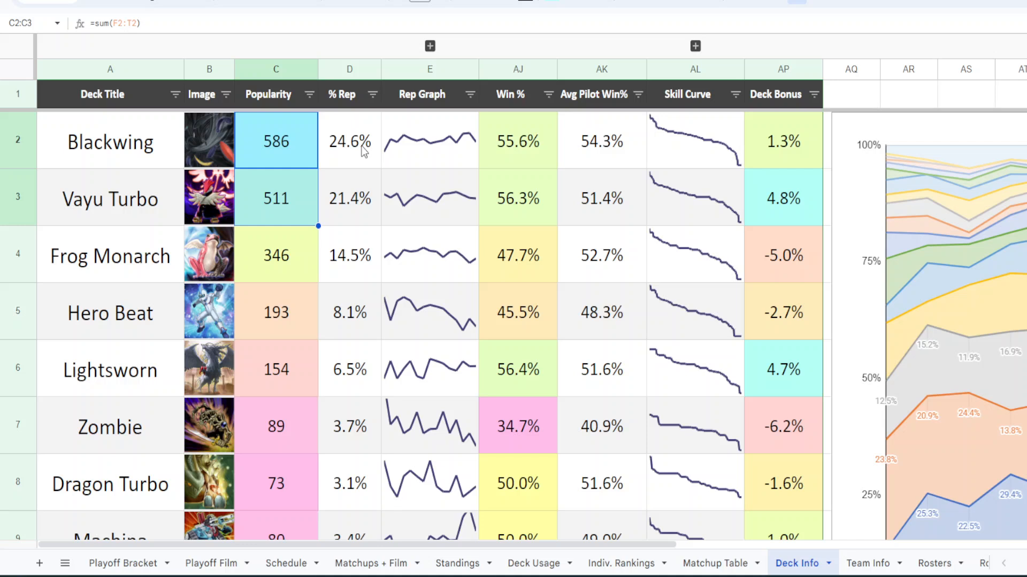
{"action": "left_click", "coordinate": [349, 141]}
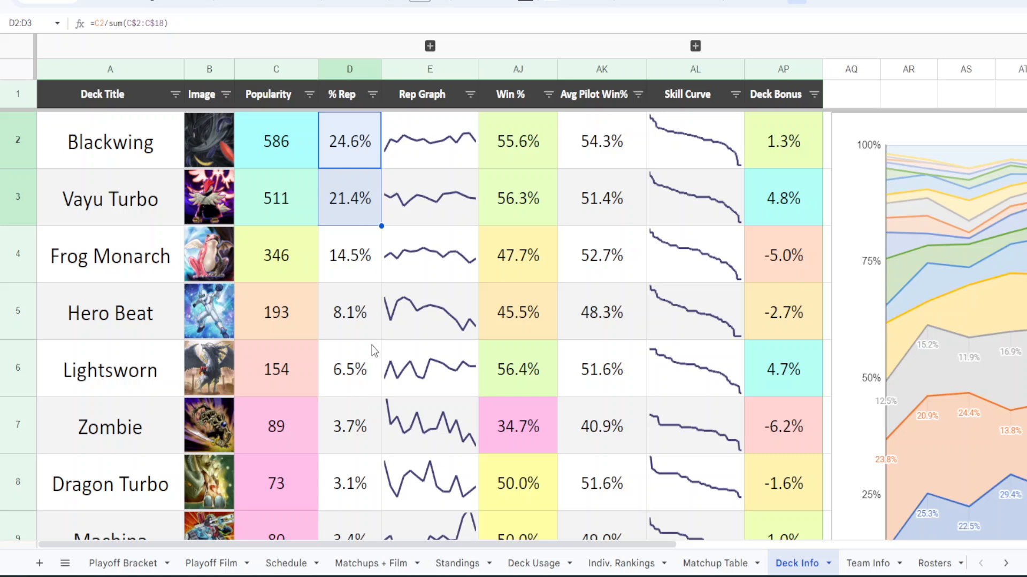
{"action": "left_click", "coordinate": [348, 256]}
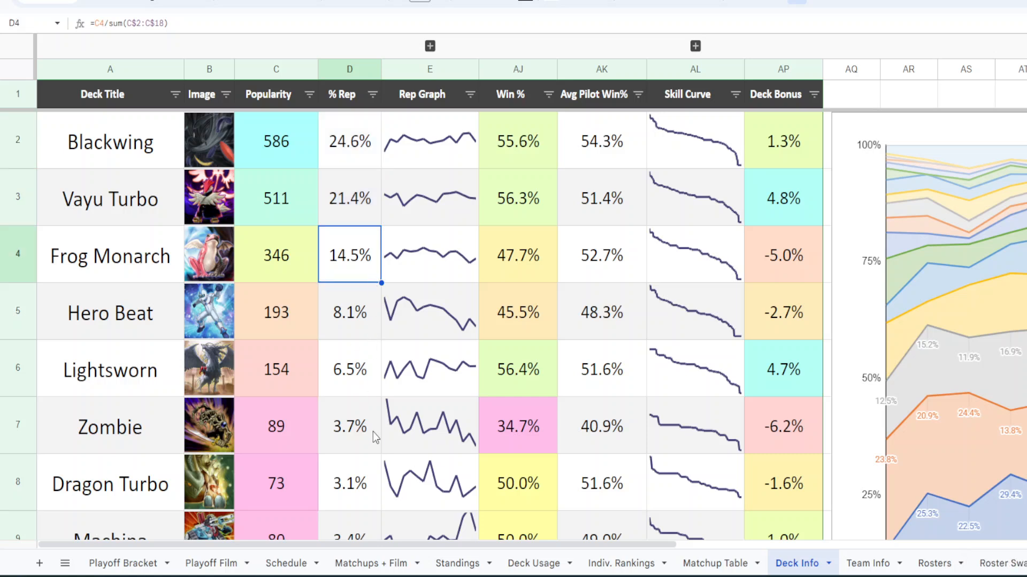
{"action": "left_click", "coordinate": [349, 311]}
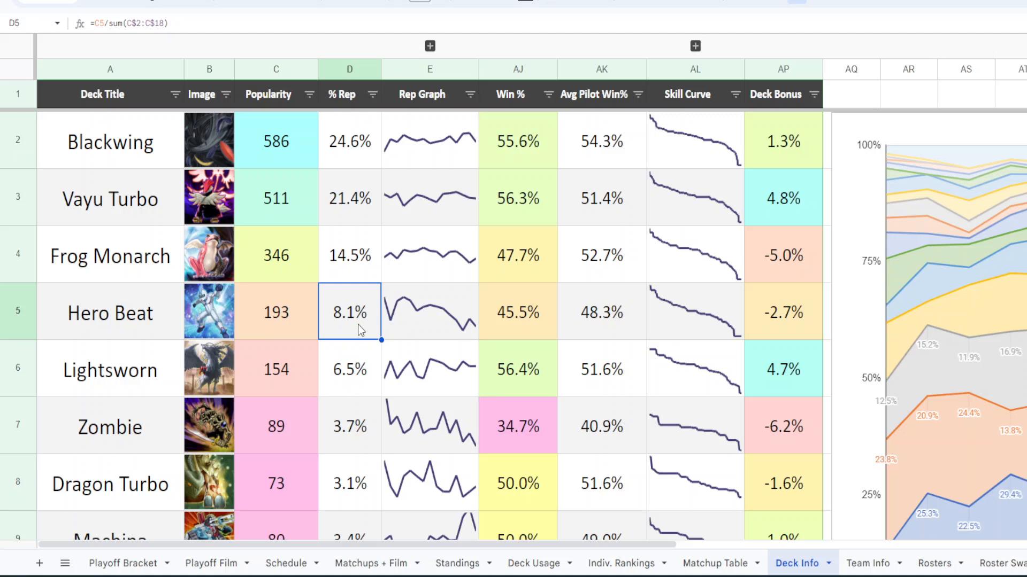
Inspect the Rep Graph sparkline formulas for Hero Beat and Zombie.
{"action": "left_click", "coordinate": [429, 311]}
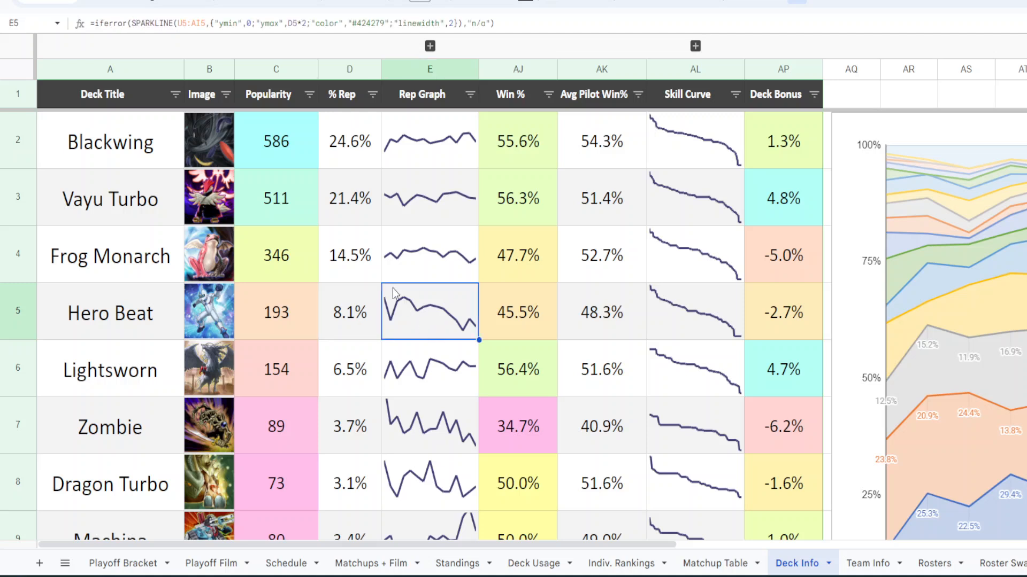
{"action": "mouse_move", "coordinate": [503, 365]}
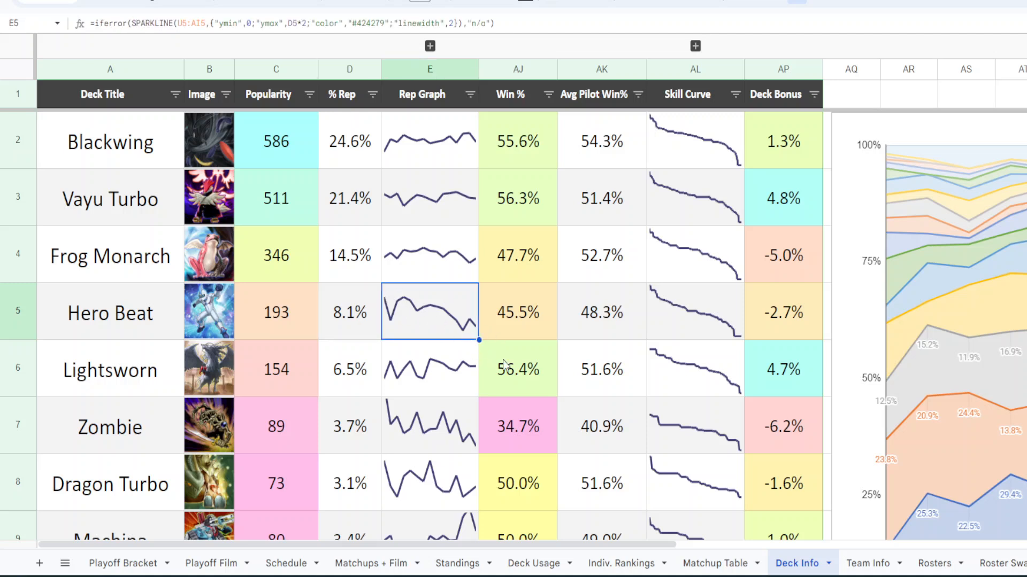
{"action": "mouse_move", "coordinate": [399, 422]}
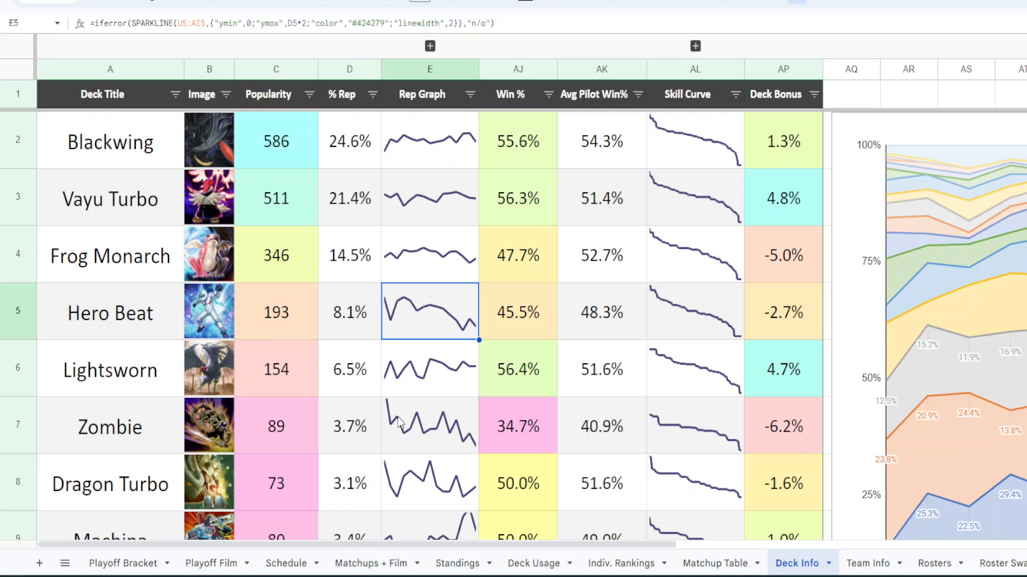
{"action": "mouse_move", "coordinate": [419, 465]}
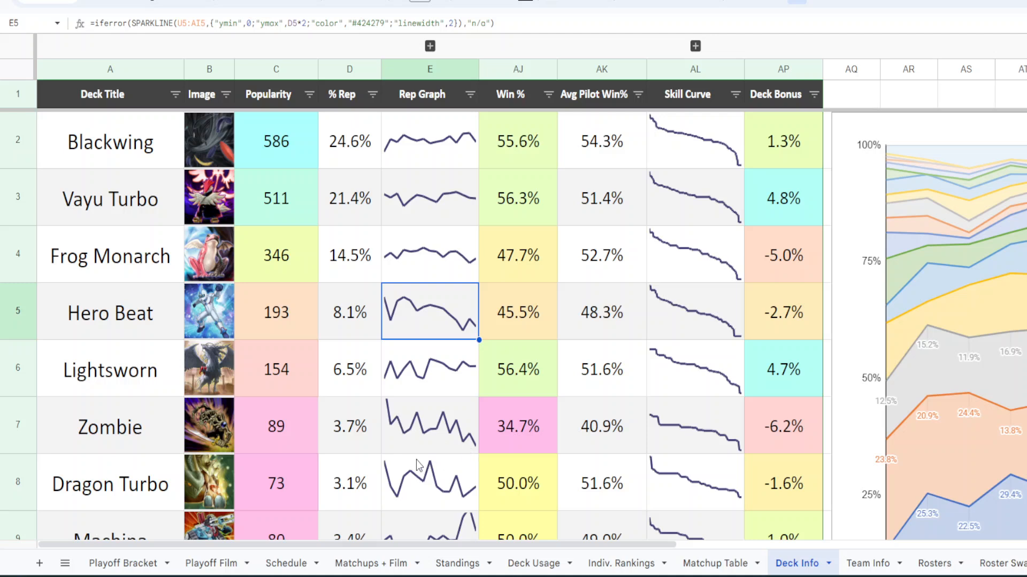
{"action": "mouse_move", "coordinate": [169, 149]}
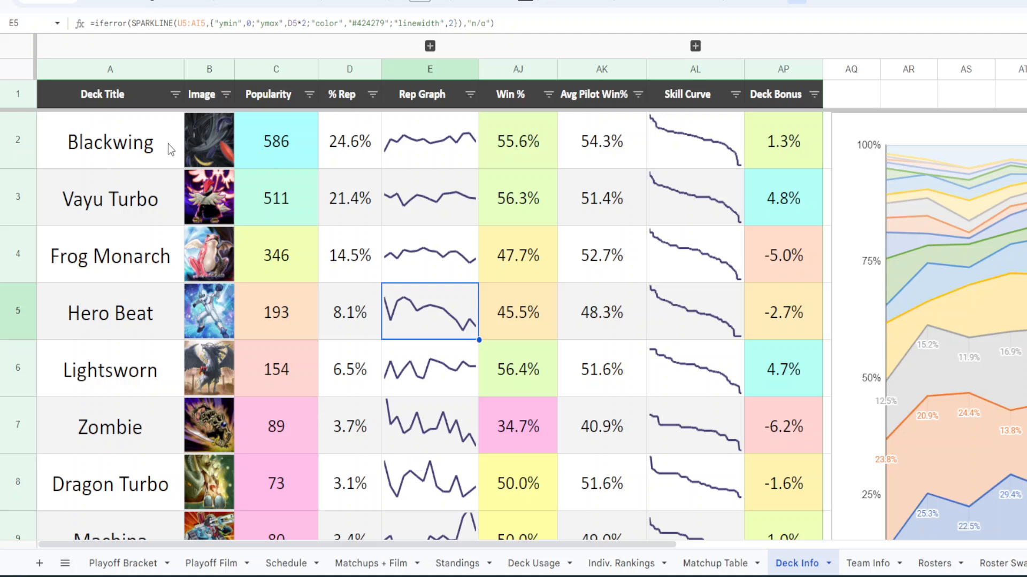
{"action": "left_click", "coordinate": [111, 311]}
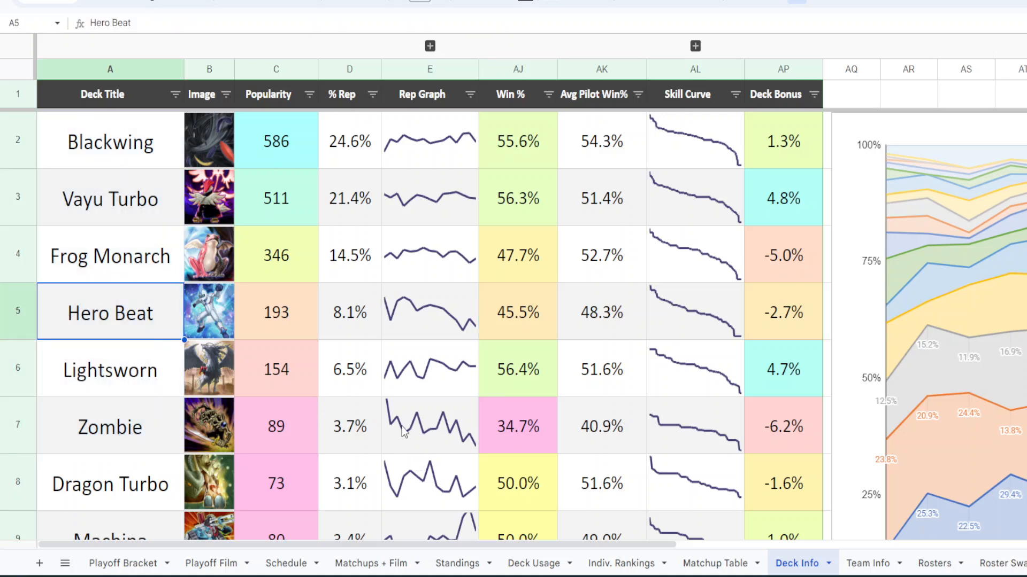
{"action": "left_click", "coordinate": [428, 426]}
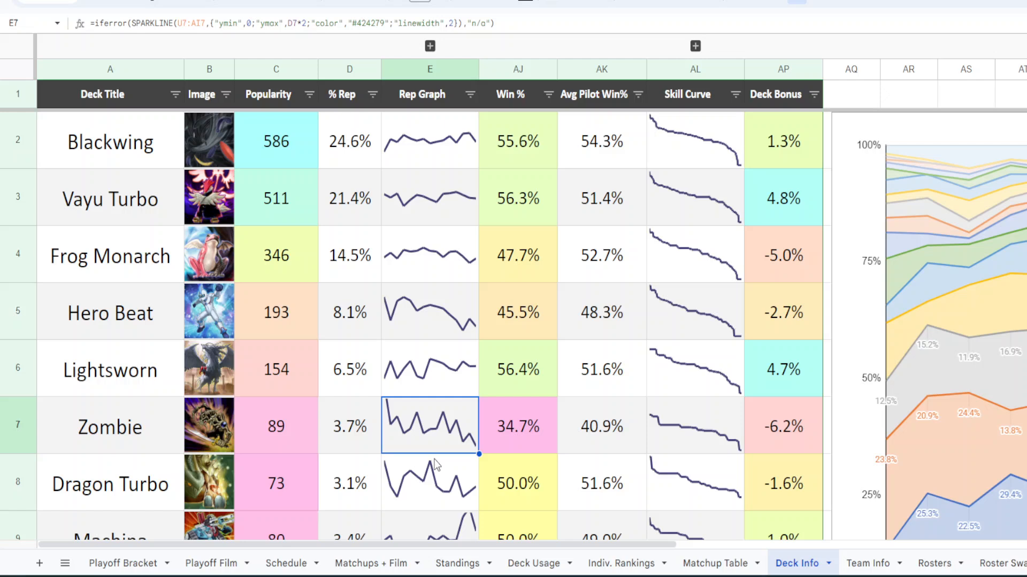
{"action": "left_click", "coordinate": [518, 425]}
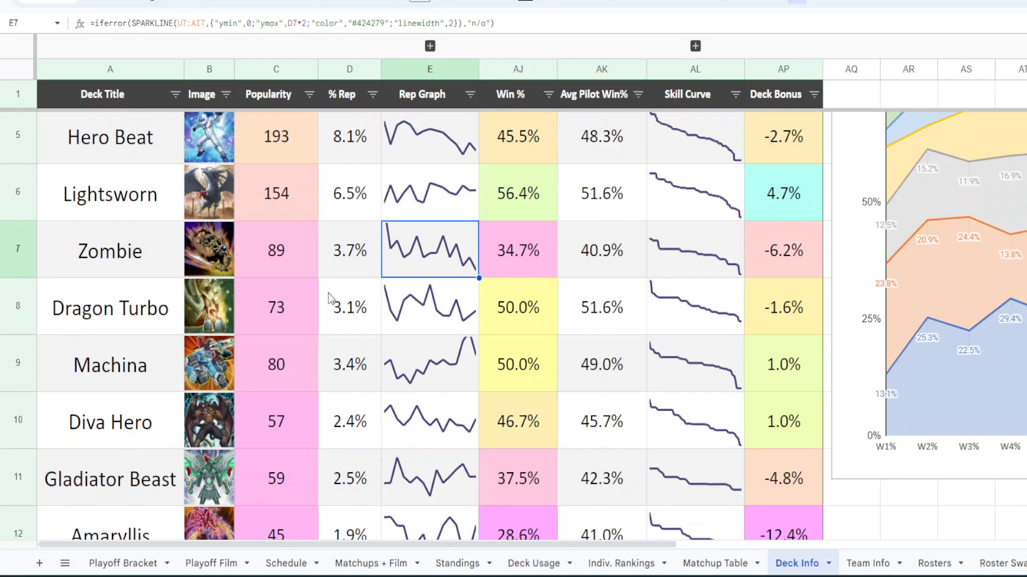
{"action": "scroll", "scroll_direction": "down", "scroll_amount": 3}
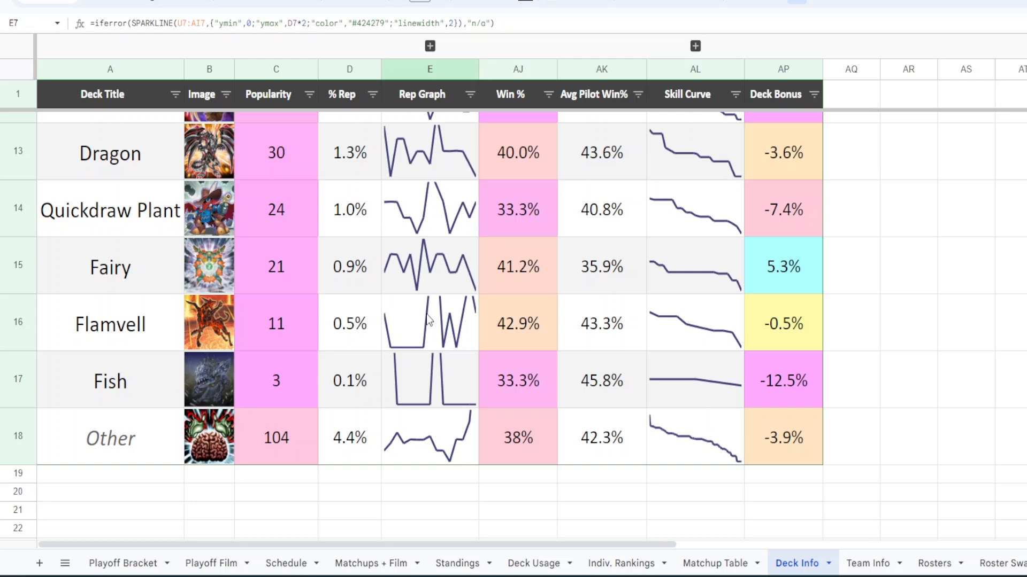
{"action": "mouse_move", "coordinate": [440, 193]}
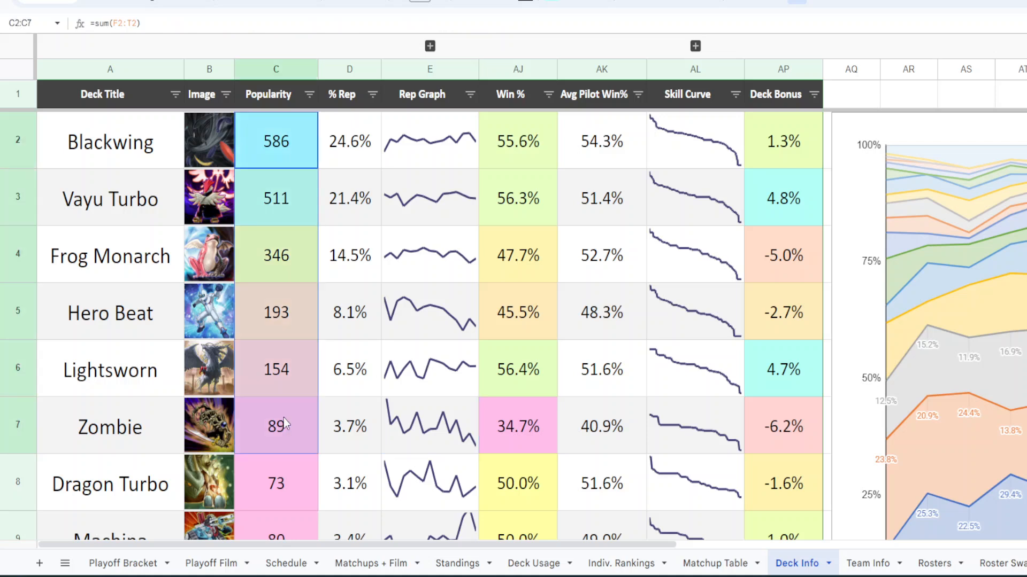
{"action": "left_click", "coordinate": [276, 483]}
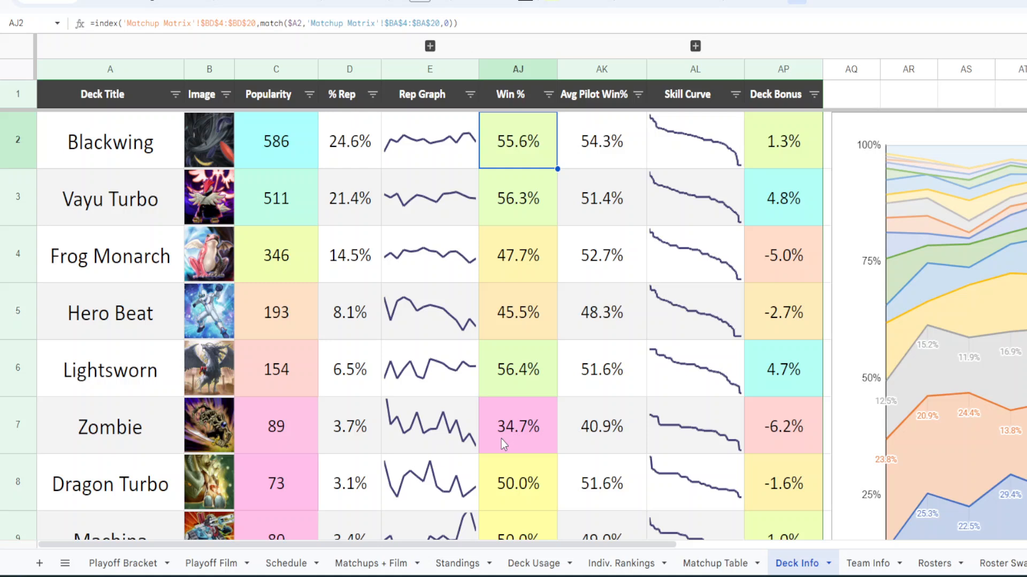
{"action": "left_click", "coordinate": [600, 142]}
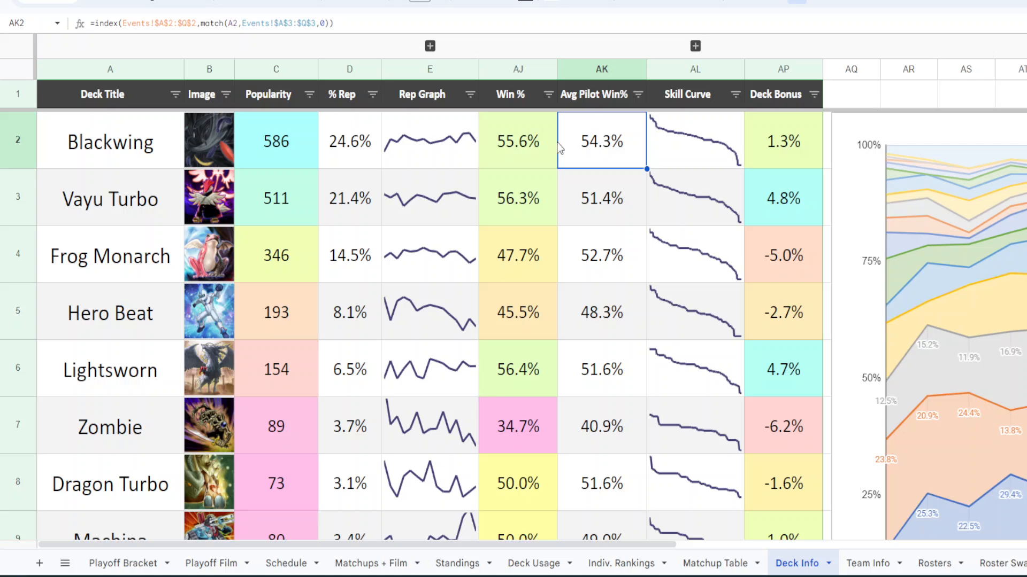
{"action": "left_click", "coordinate": [518, 141]}
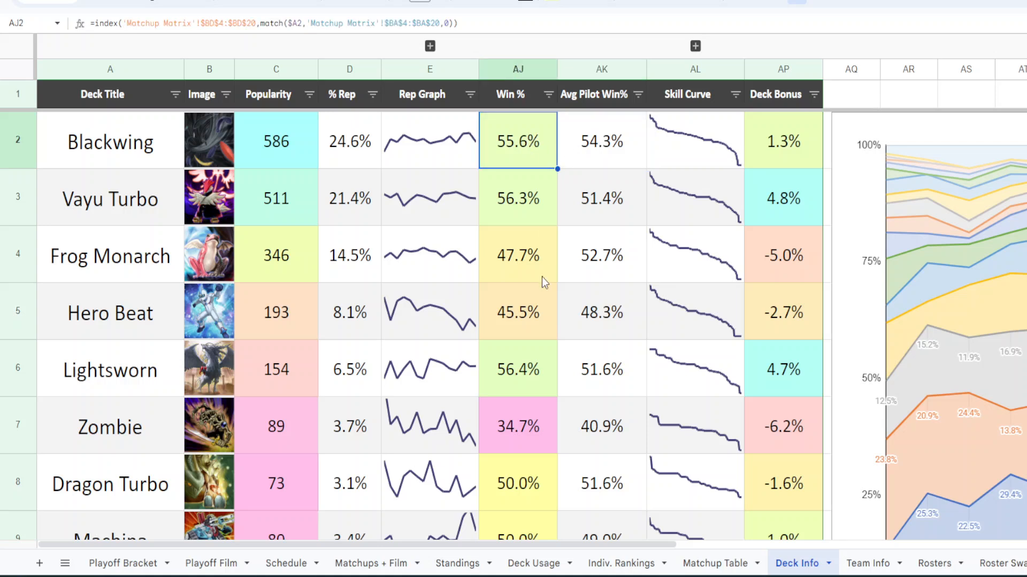
{"action": "mouse_move", "coordinate": [638, 190]}
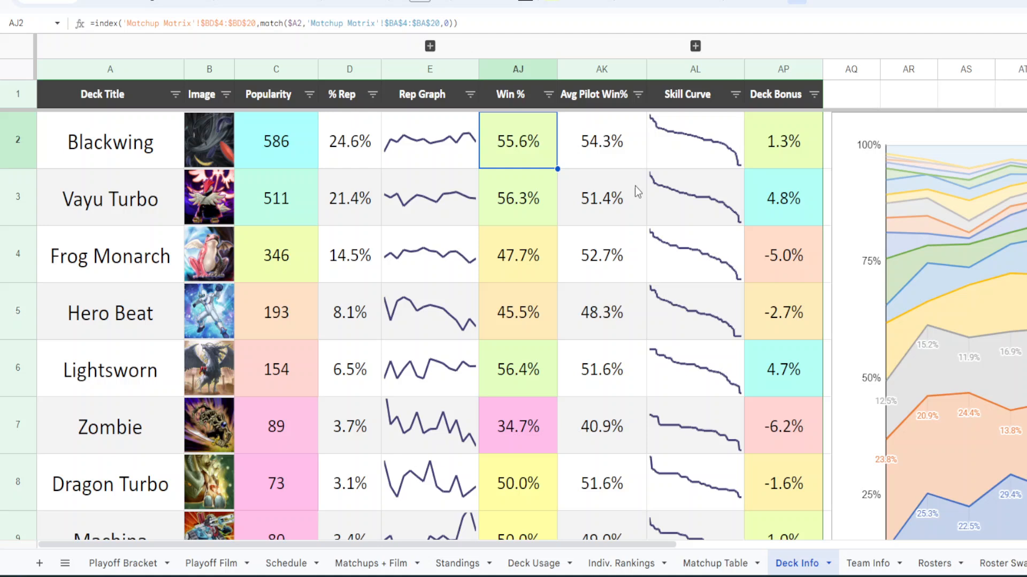
{"action": "left_click", "coordinate": [783, 141]}
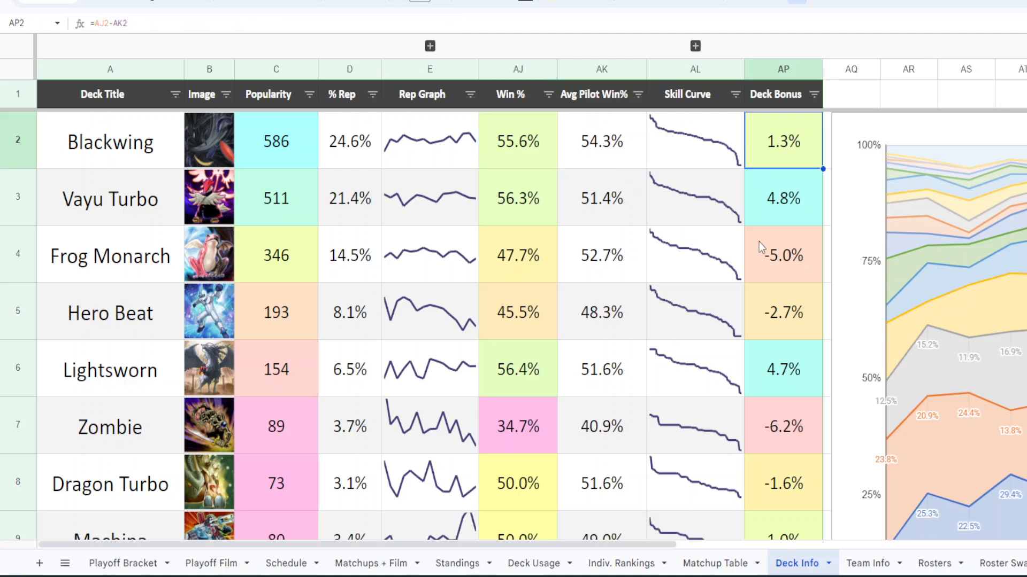
{"action": "left_click", "coordinate": [518, 141]}
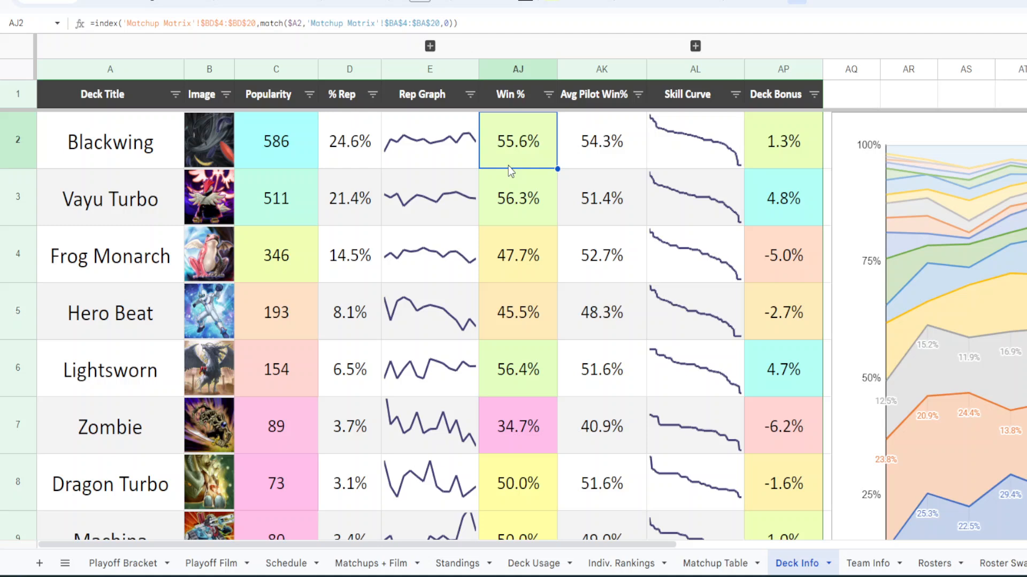
{"action": "left_click", "coordinate": [783, 140]}
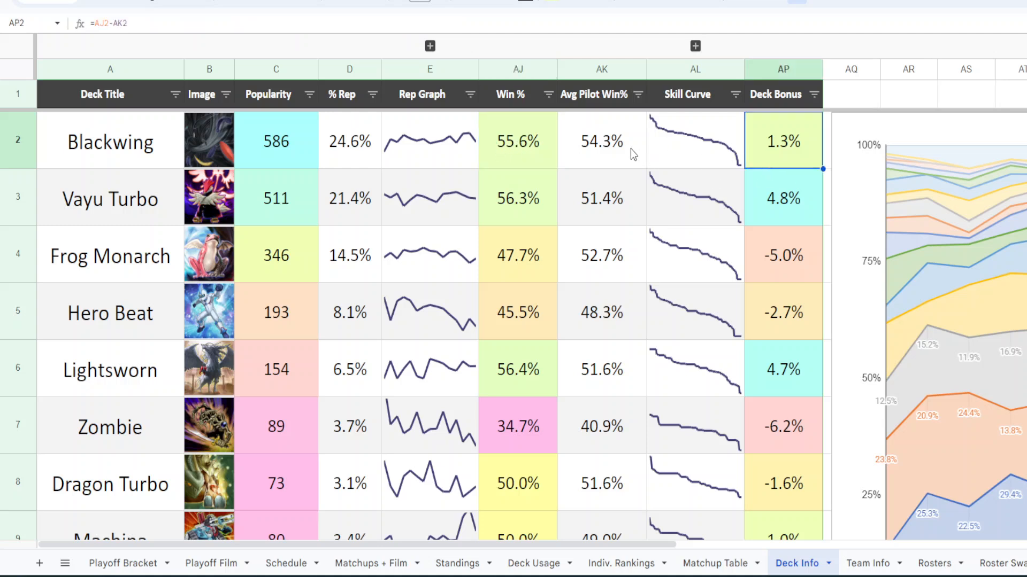
{"action": "left_click", "coordinate": [600, 140]}
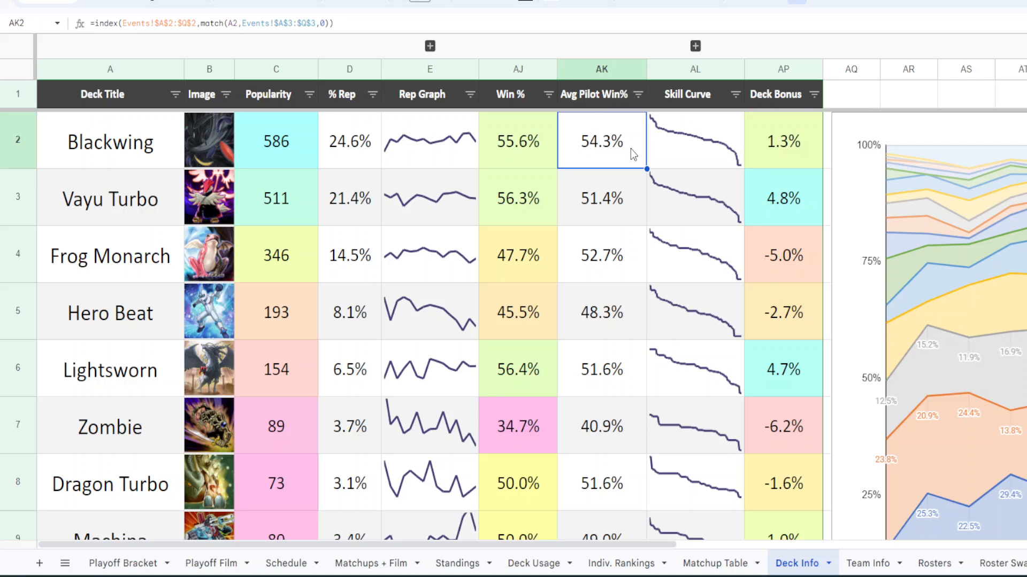
{"action": "left_click", "coordinate": [783, 198]}
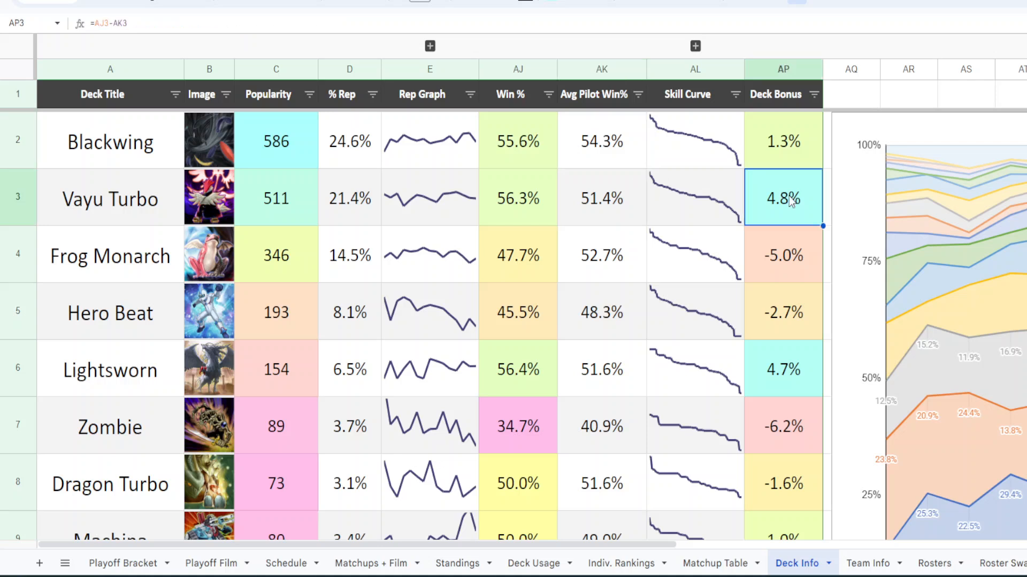
{"action": "left_click", "coordinate": [600, 255]}
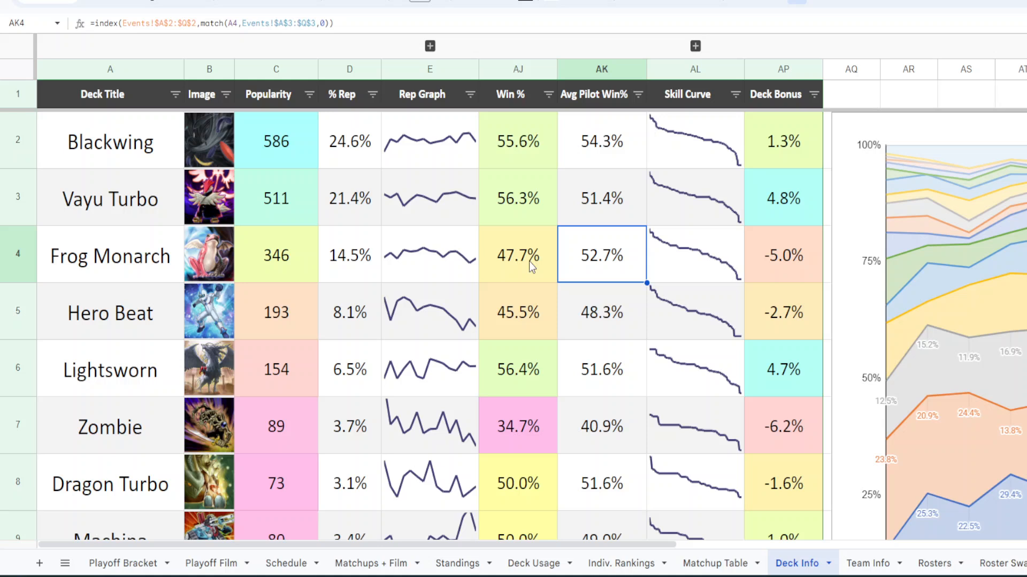
{"action": "mouse_move", "coordinate": [709, 282]}
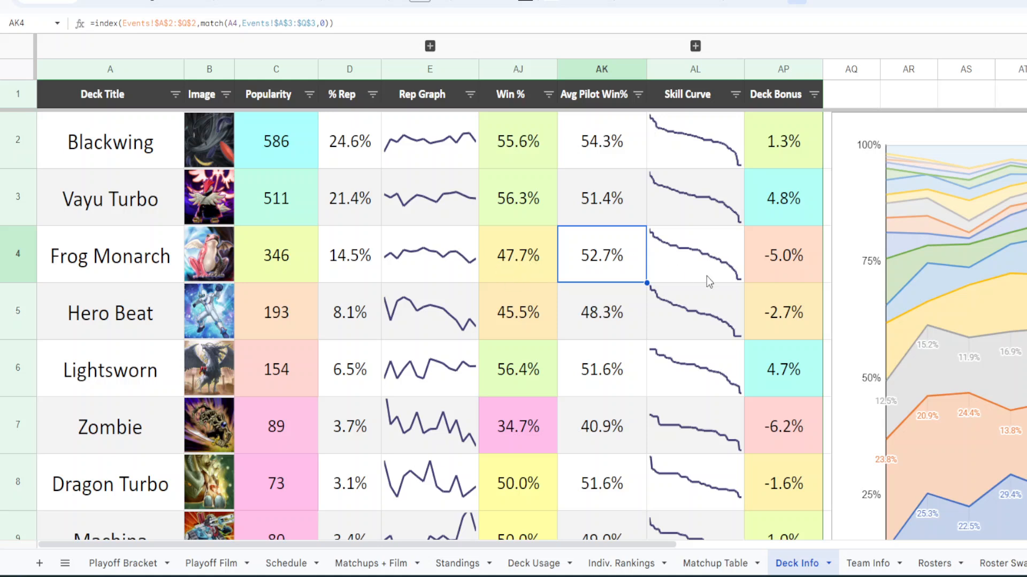
{"action": "left_click", "coordinate": [783, 256]}
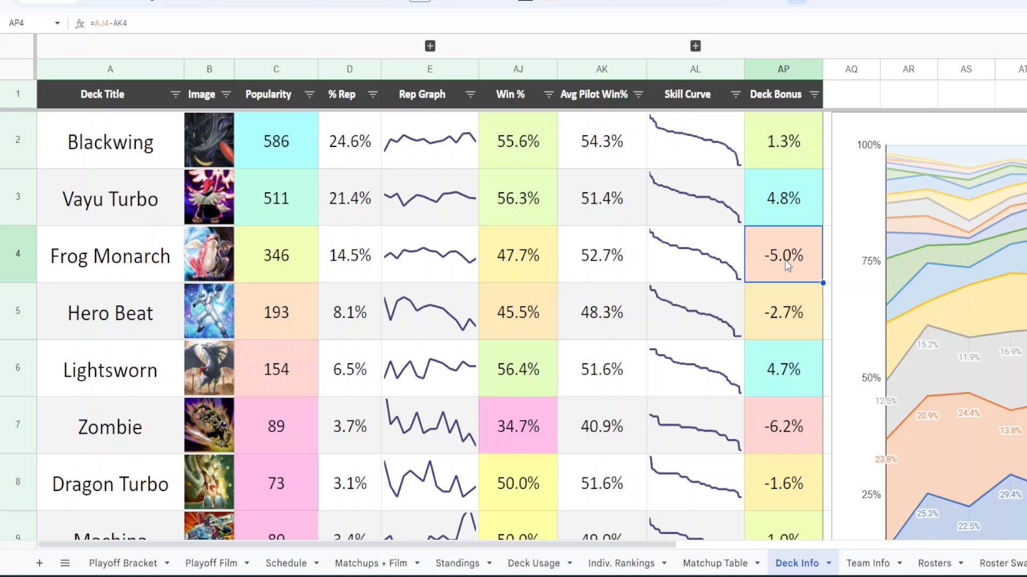
{"action": "left_click", "coordinate": [783, 369]}
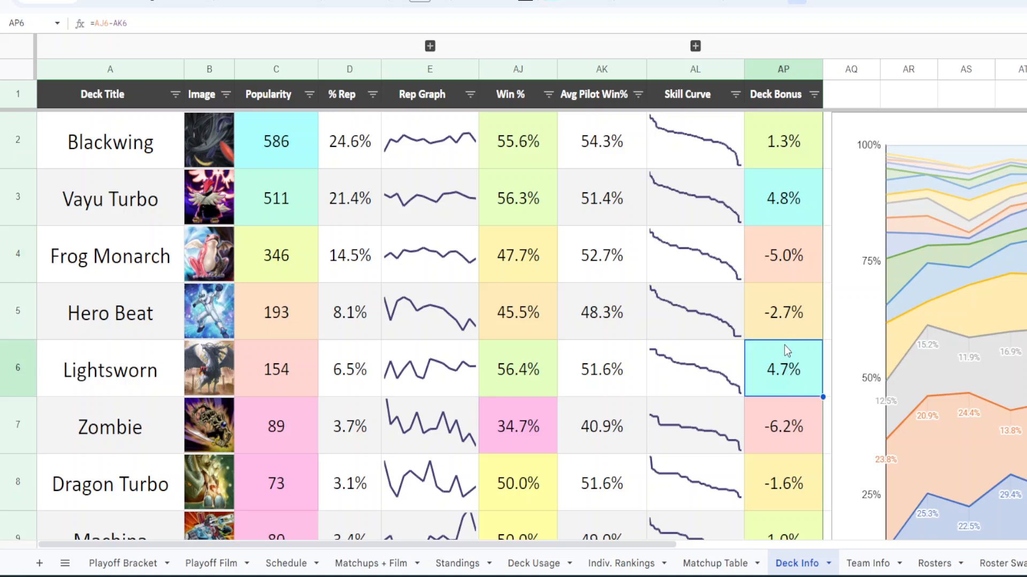
{"action": "mouse_move", "coordinate": [599, 378]}
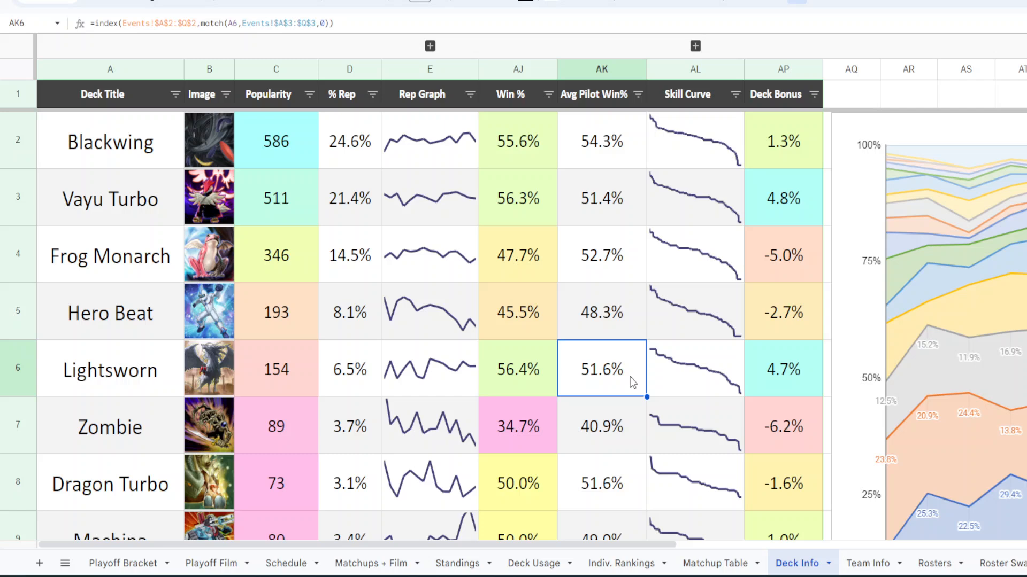
{"action": "mouse_move", "coordinate": [796, 291]}
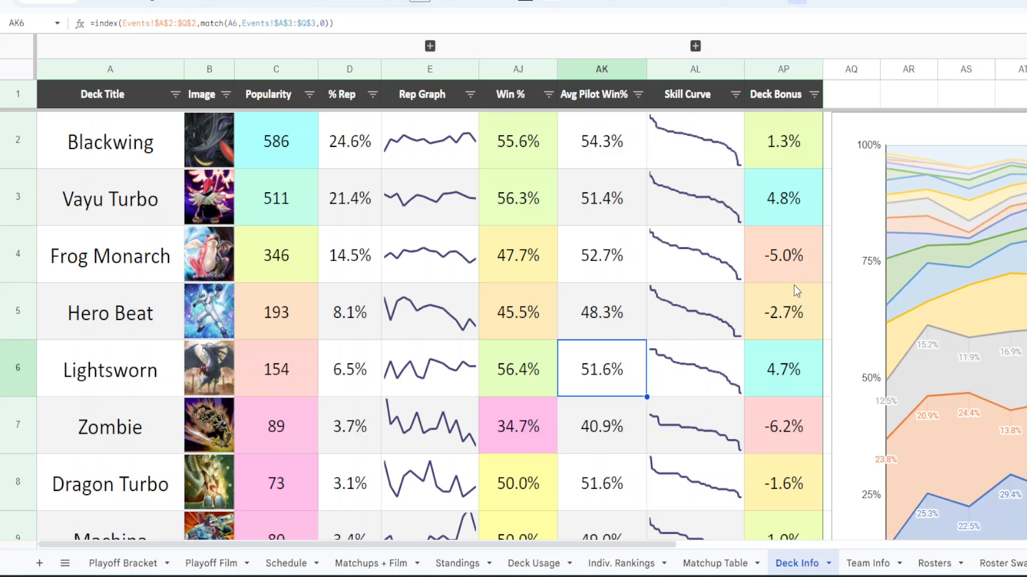
{"action": "scroll", "scroll_direction": "down", "scroll_amount": 3}
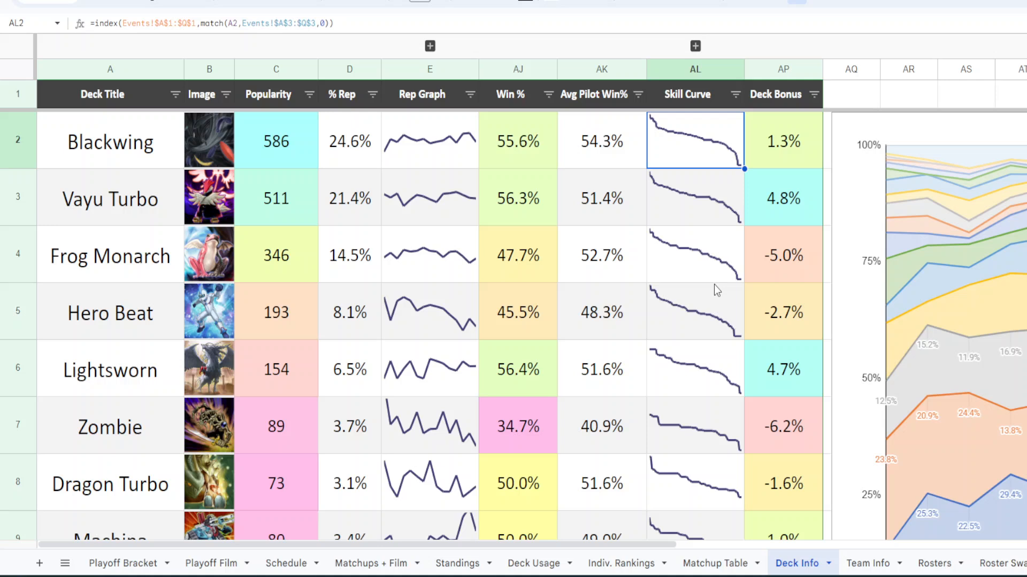
{"action": "mouse_move", "coordinate": [655, 129]}
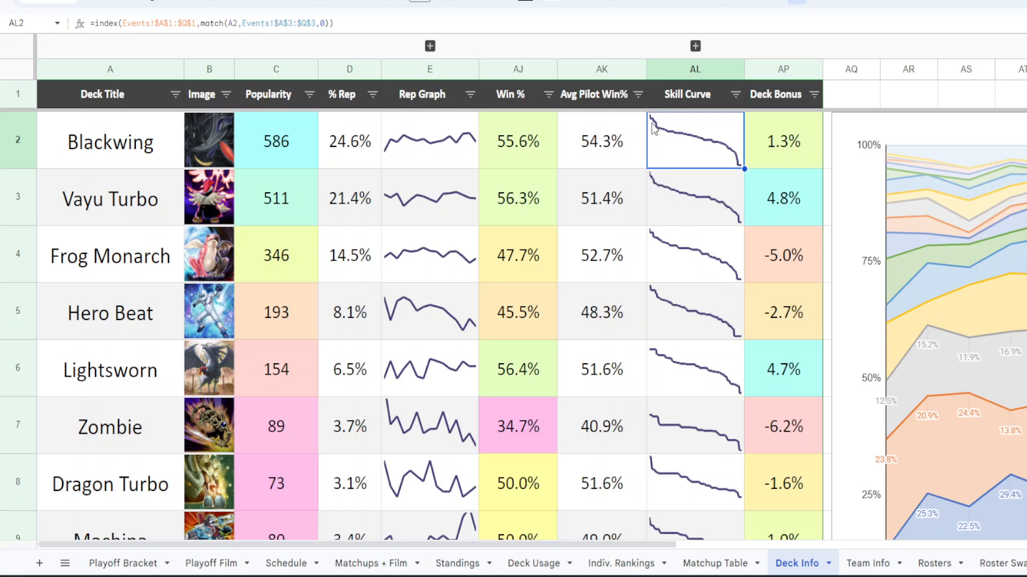
{"action": "mouse_move", "coordinate": [672, 142]}
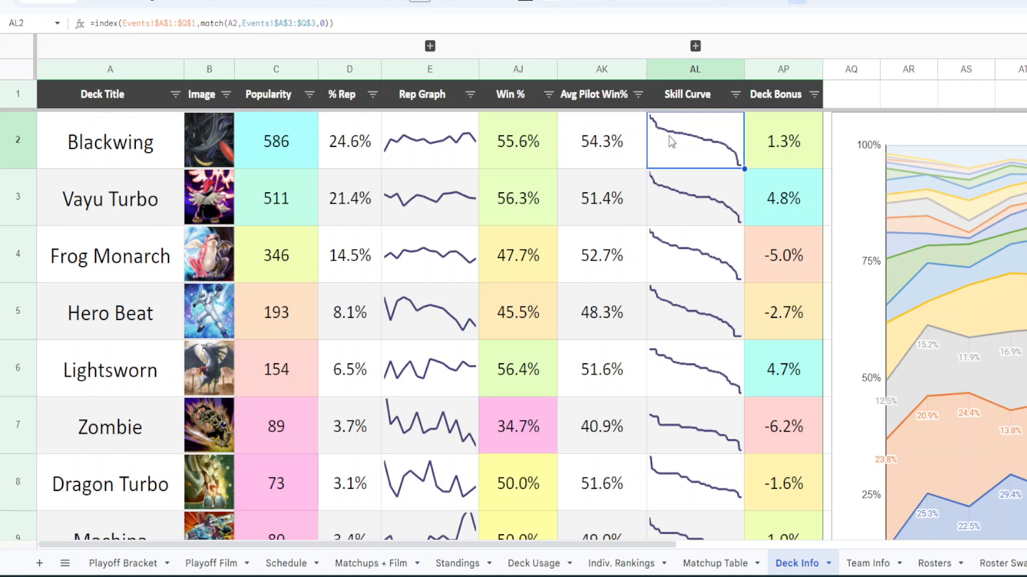
{"action": "mouse_move", "coordinate": [734, 318]}
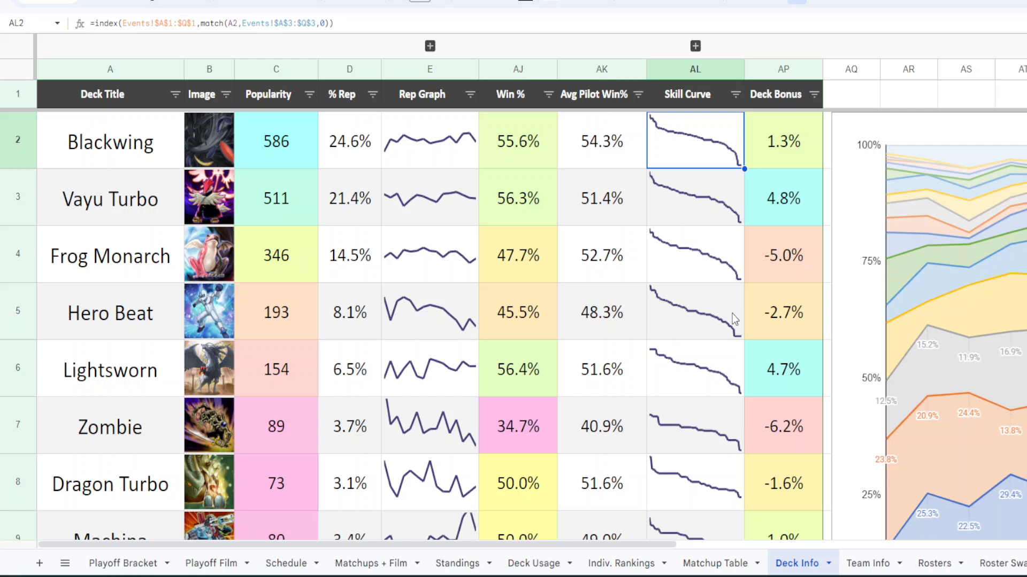
{"action": "scroll", "scroll_direction": "down", "scroll_amount": 3}
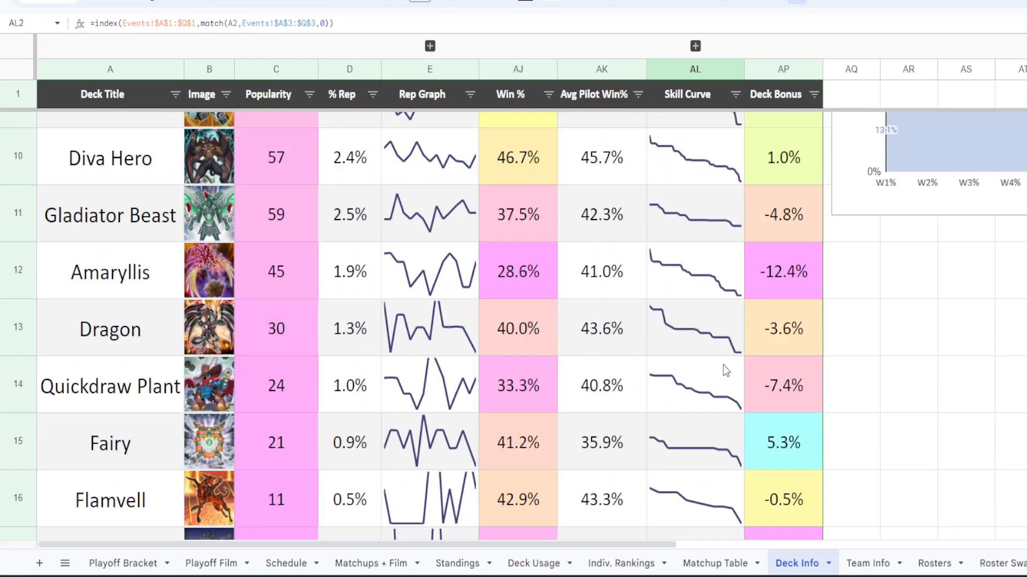
{"action": "left_click", "coordinate": [694, 328]}
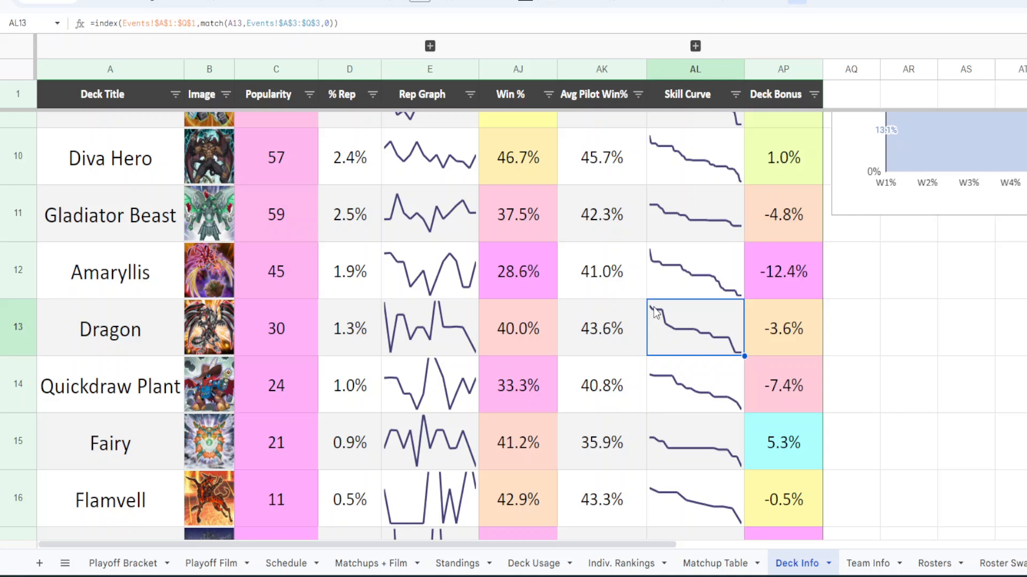
{"action": "mouse_move", "coordinate": [667, 339]}
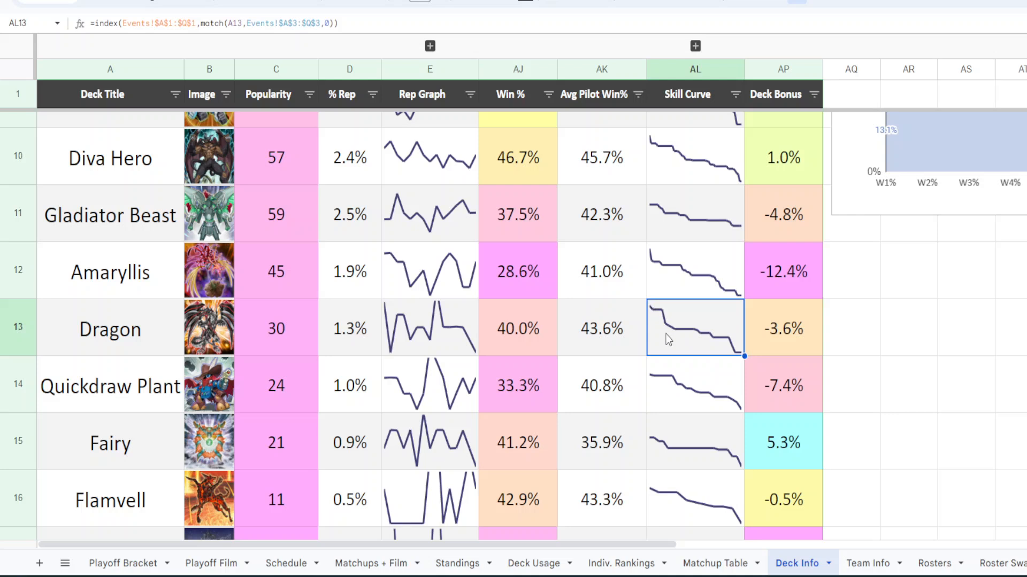
{"action": "mouse_move", "coordinate": [702, 340]}
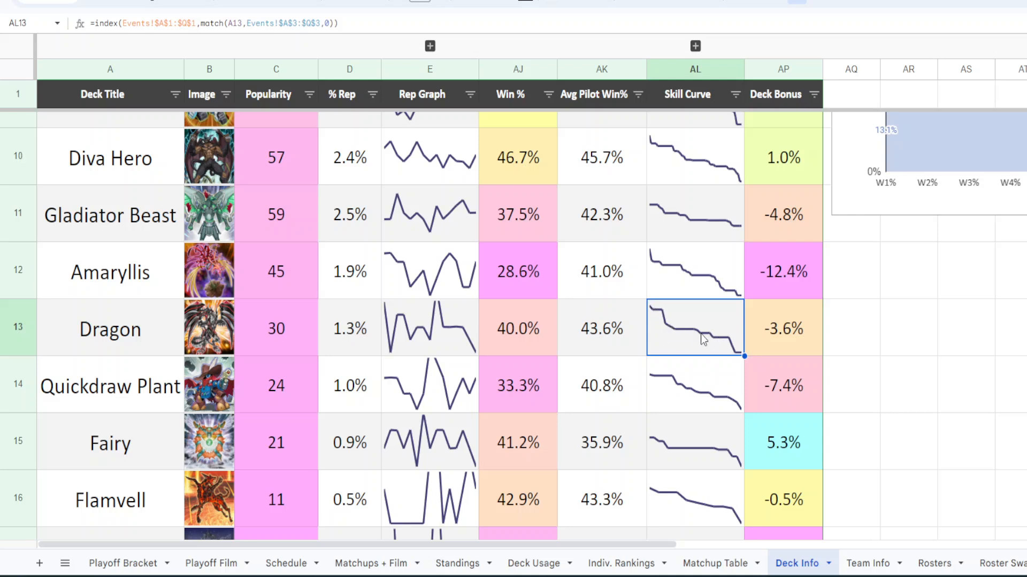
{"action": "mouse_move", "coordinate": [708, 384]}
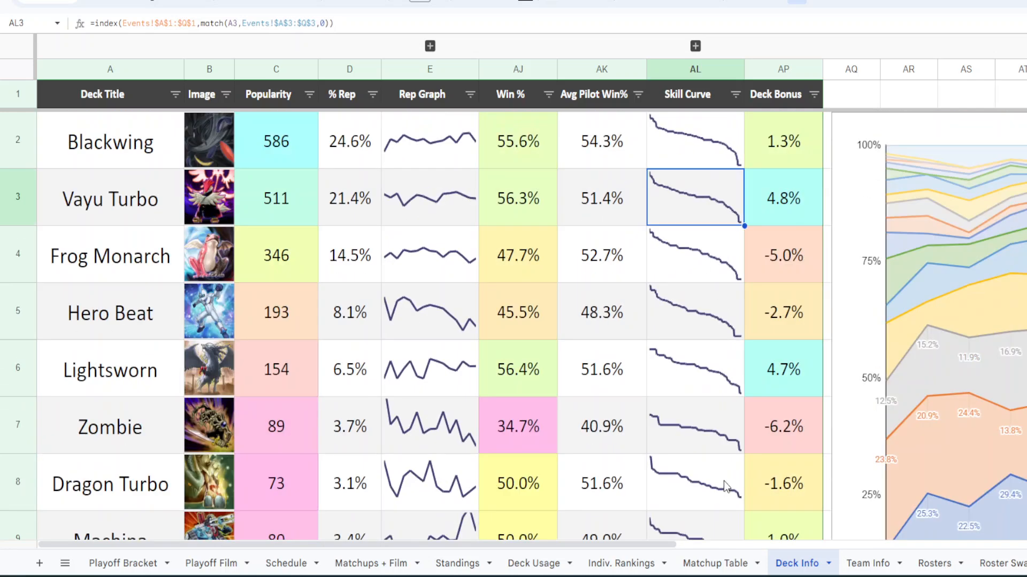
{"action": "scroll", "scroll_direction": "right", "scroll_amount": 3}
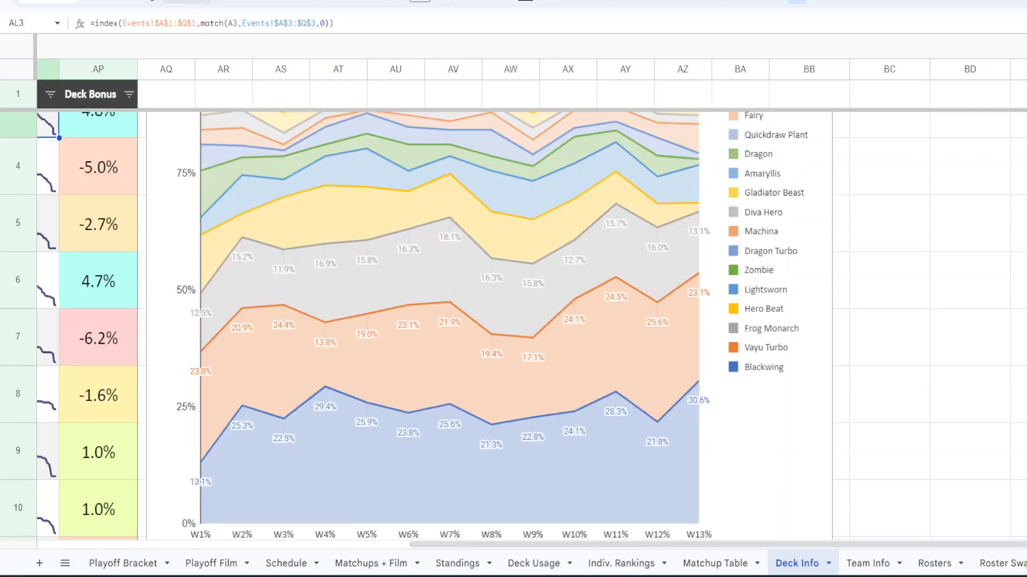
Scroll the Deck Info sheet, then switch to the Team Info sheet.
{"action": "scroll", "scroll_direction": "down", "scroll_amount": 3}
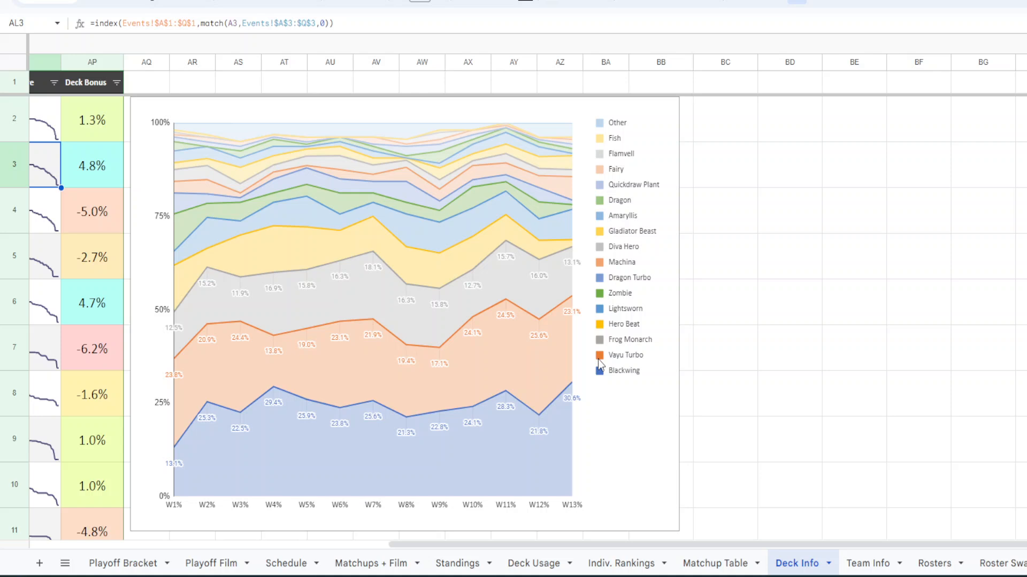
{"action": "mouse_move", "coordinate": [620, 387]}
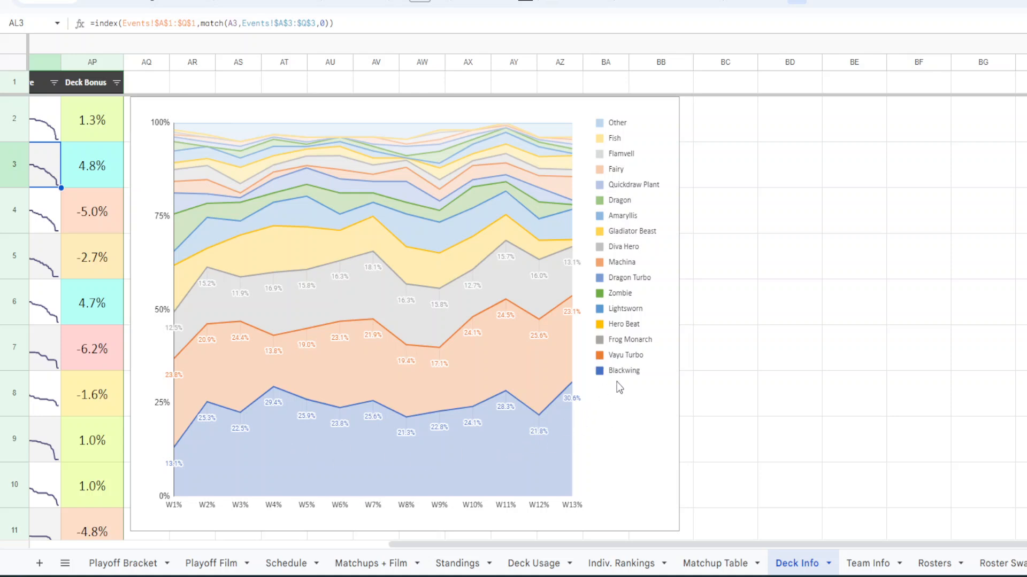
{"action": "mouse_move", "coordinate": [570, 436]}
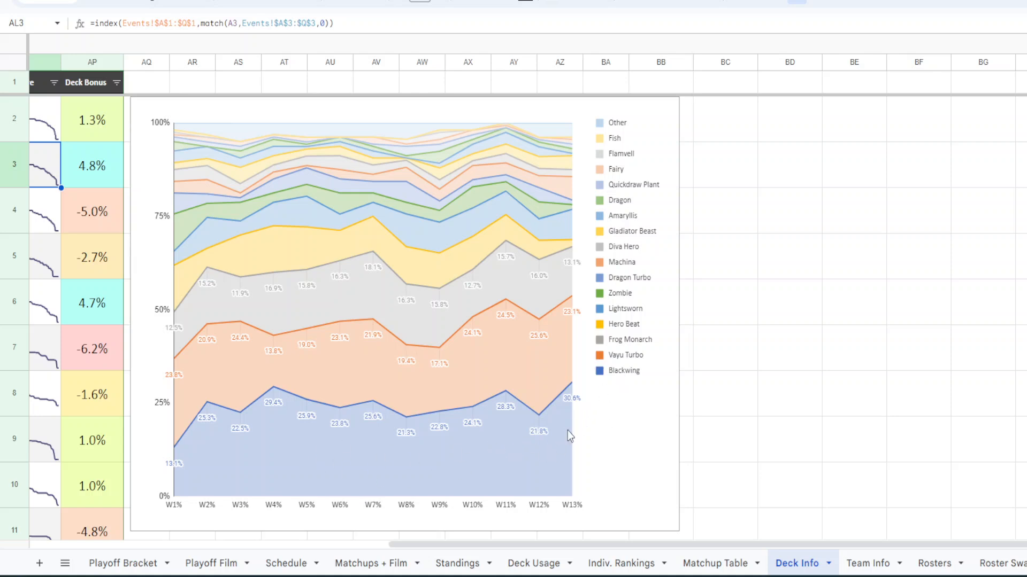
{"action": "mouse_move", "coordinate": [517, 300]}
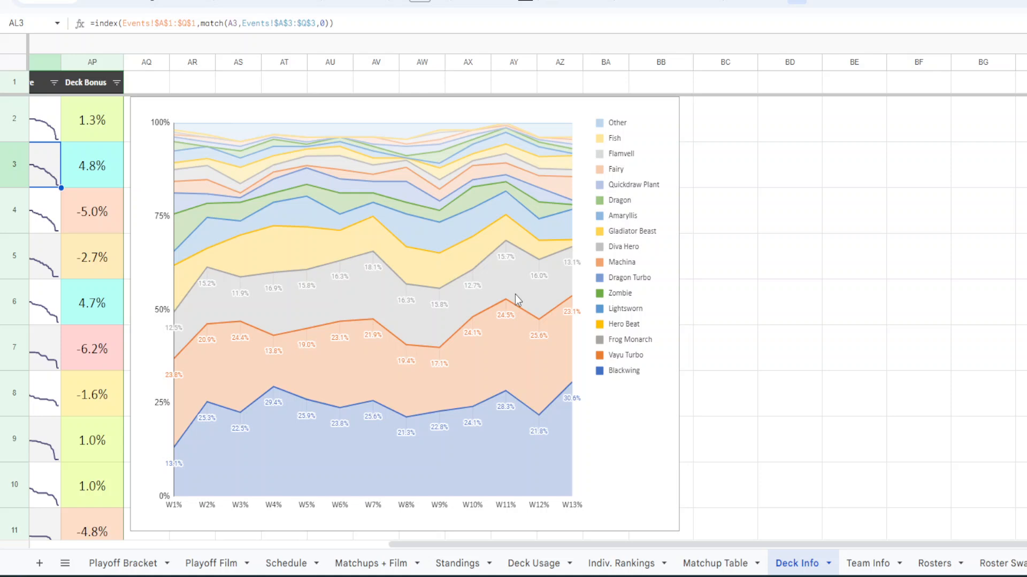
{"action": "mouse_move", "coordinate": [814, 387]}
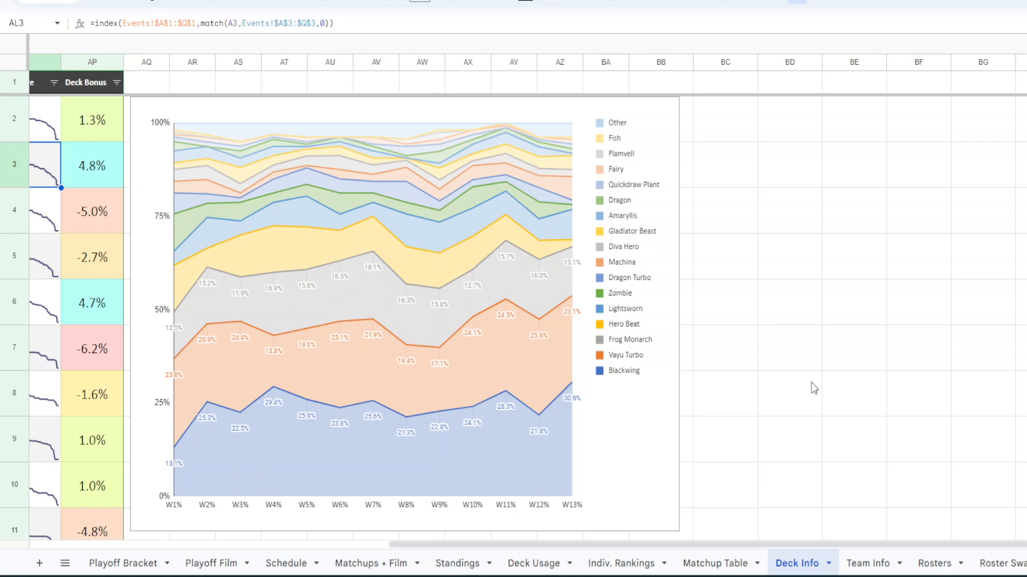
{"action": "mouse_move", "coordinate": [776, 352]}
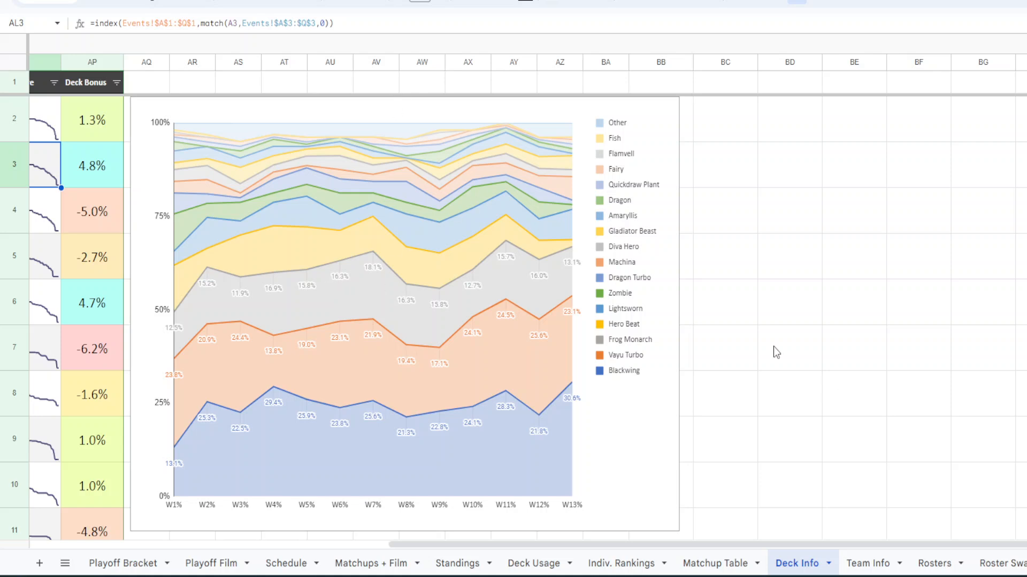
{"action": "mouse_move", "coordinate": [265, 250]}
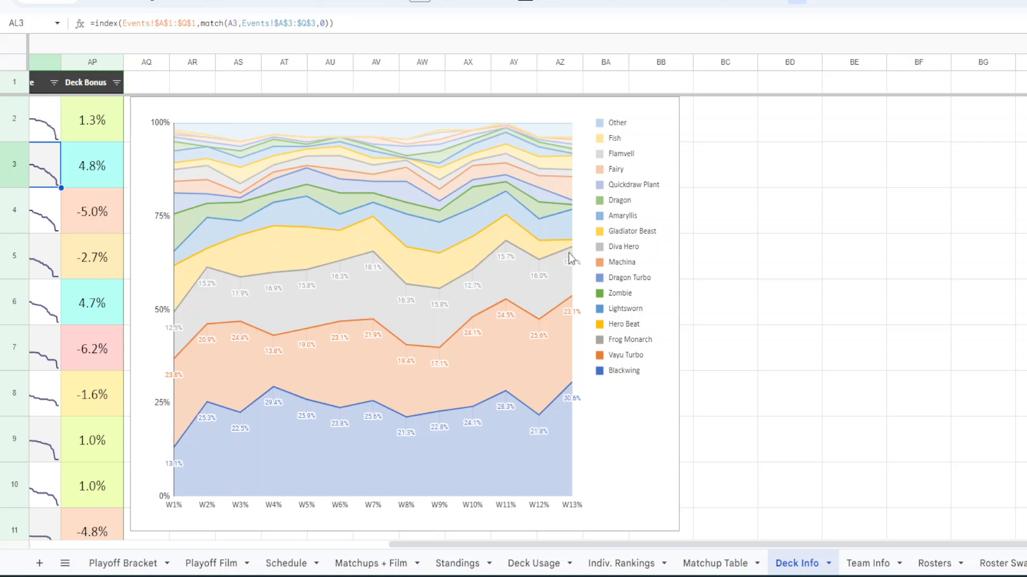
{"action": "mouse_move", "coordinate": [596, 424]}
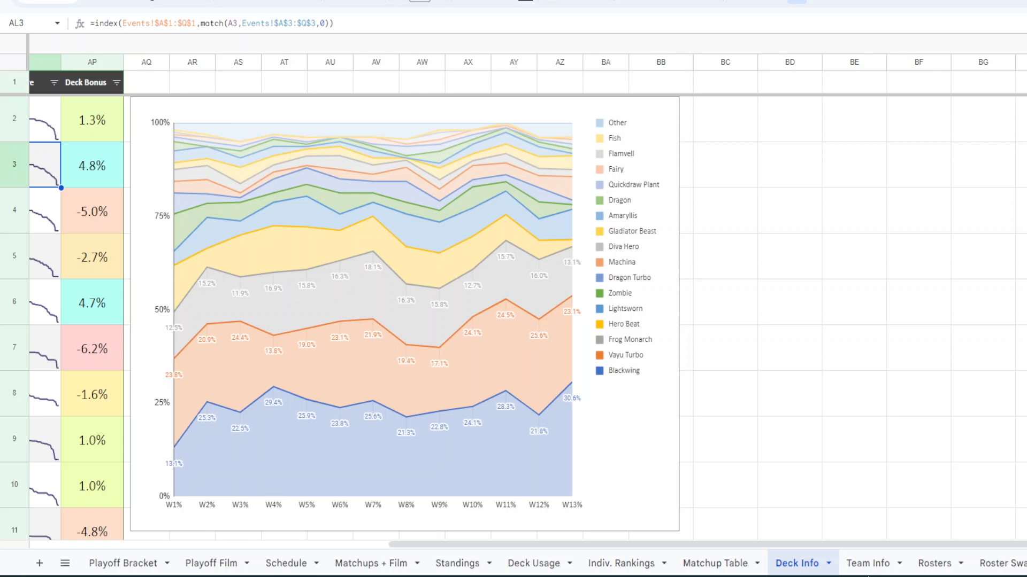
{"action": "left_click", "coordinate": [865, 563]}
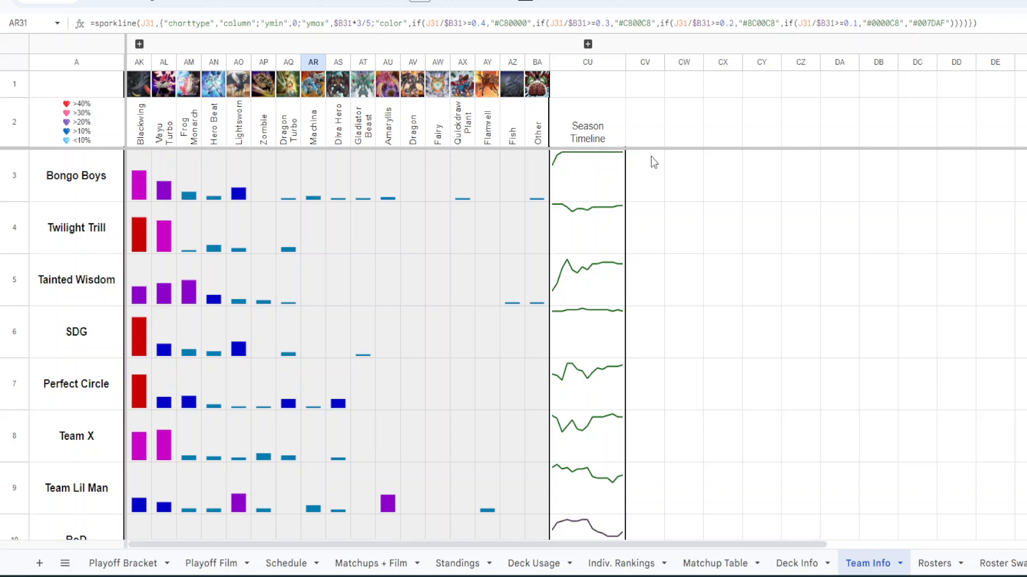
{"action": "mouse_move", "coordinate": [343, 140]}
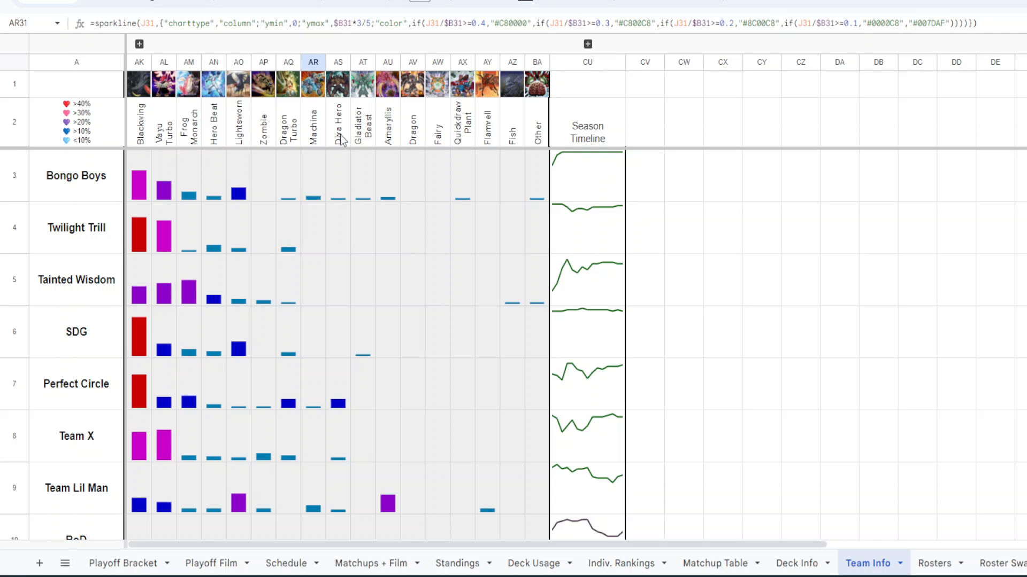
Inspect Bongo Boys' and Twilight Trill's deck usage bars and the season timeline formula.
{"action": "left_click", "coordinate": [138, 176]}
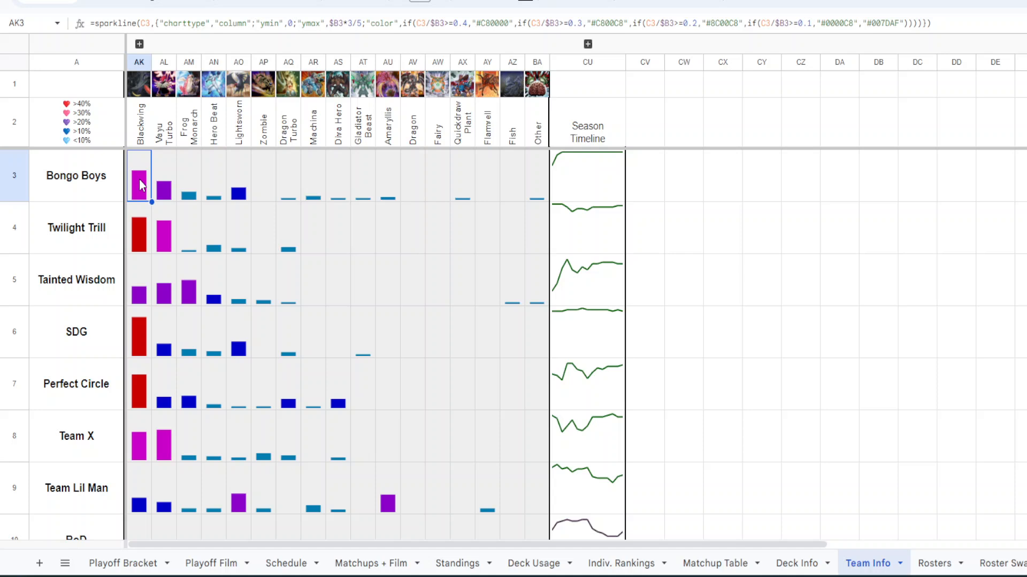
{"action": "left_click", "coordinate": [162, 176]}
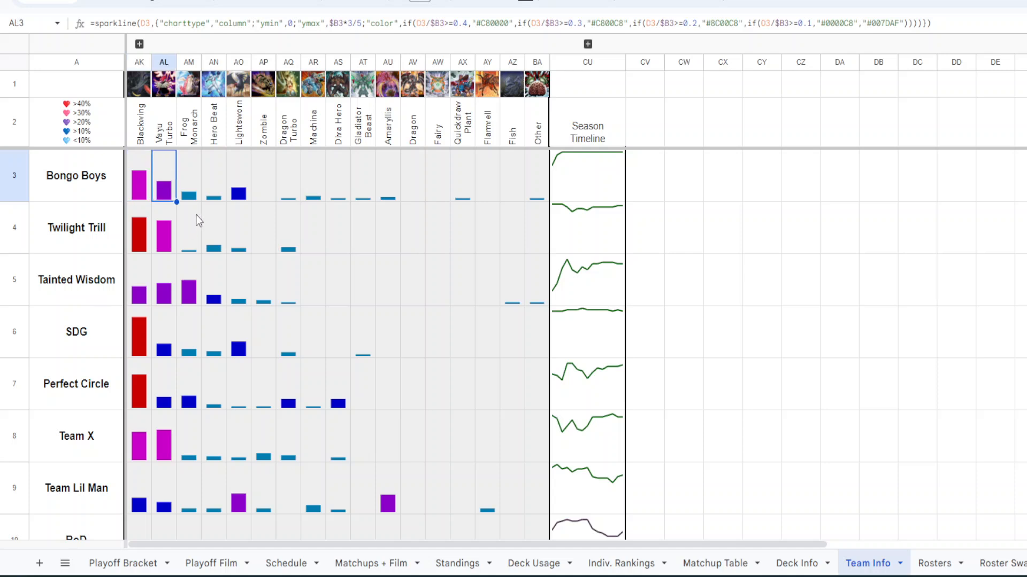
{"action": "left_click", "coordinate": [587, 175]}
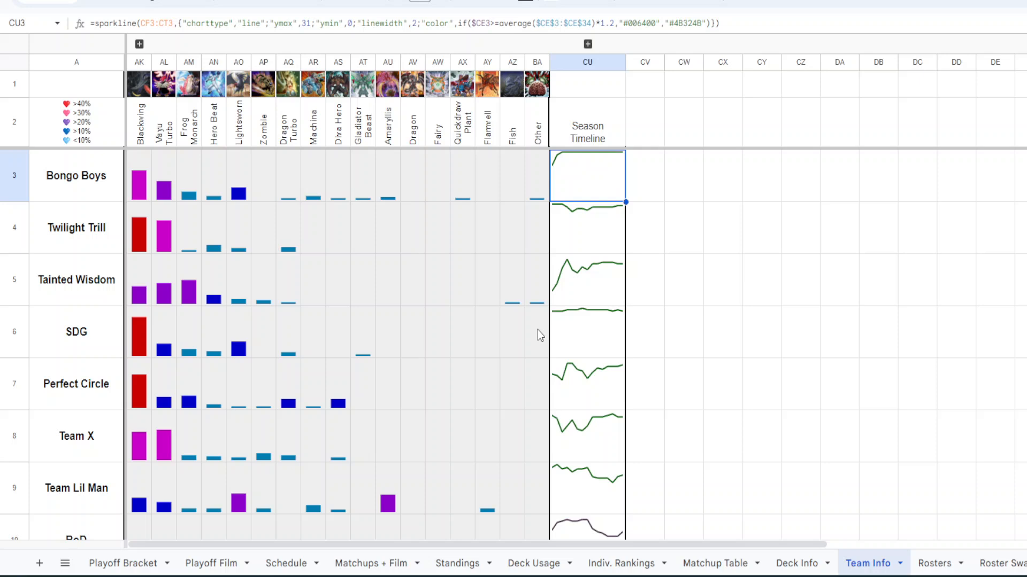
{"action": "left_click", "coordinate": [138, 227]}
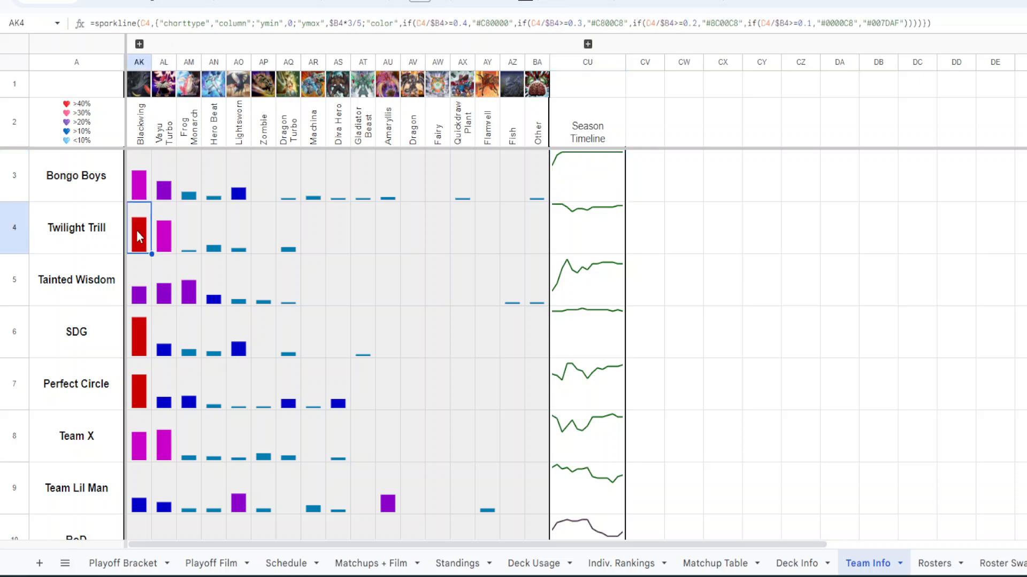
{"action": "left_click", "coordinate": [163, 227]}
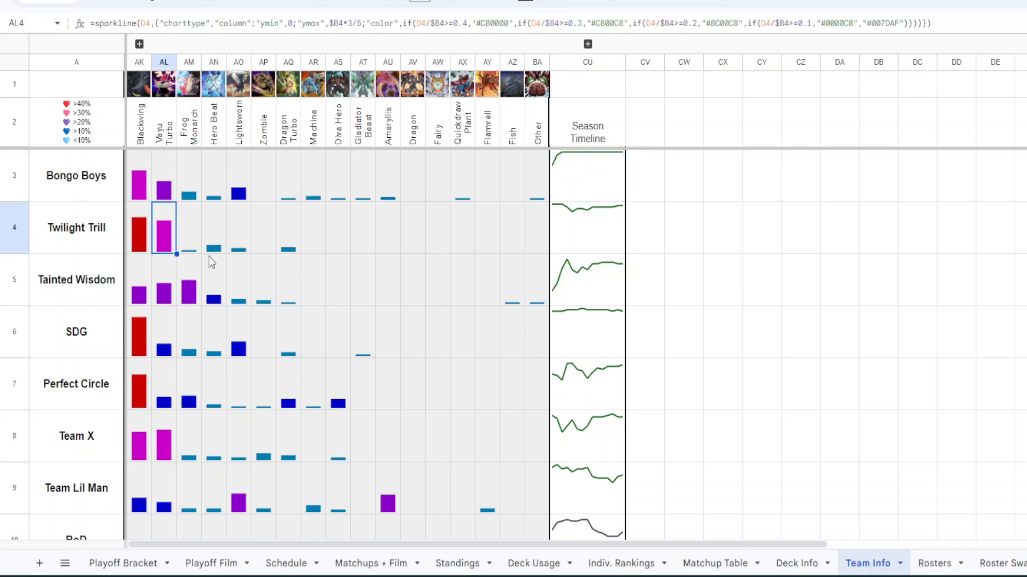
{"action": "left_click", "coordinate": [287, 228]}
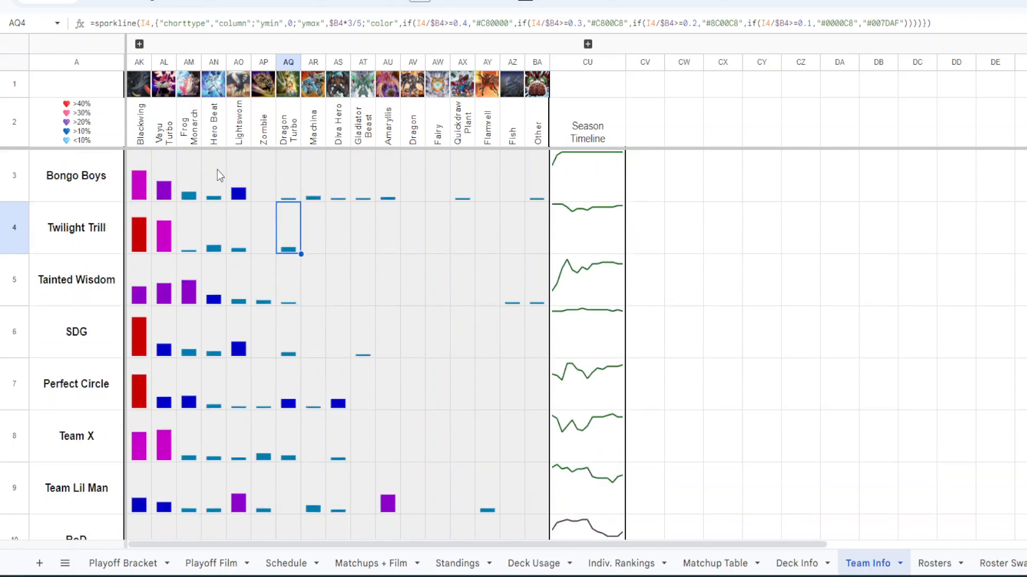
Look further down Team Info, then switch to the Indiv. Rankings sheet.
{"action": "scroll", "scroll_direction": "down", "scroll_amount": 3}
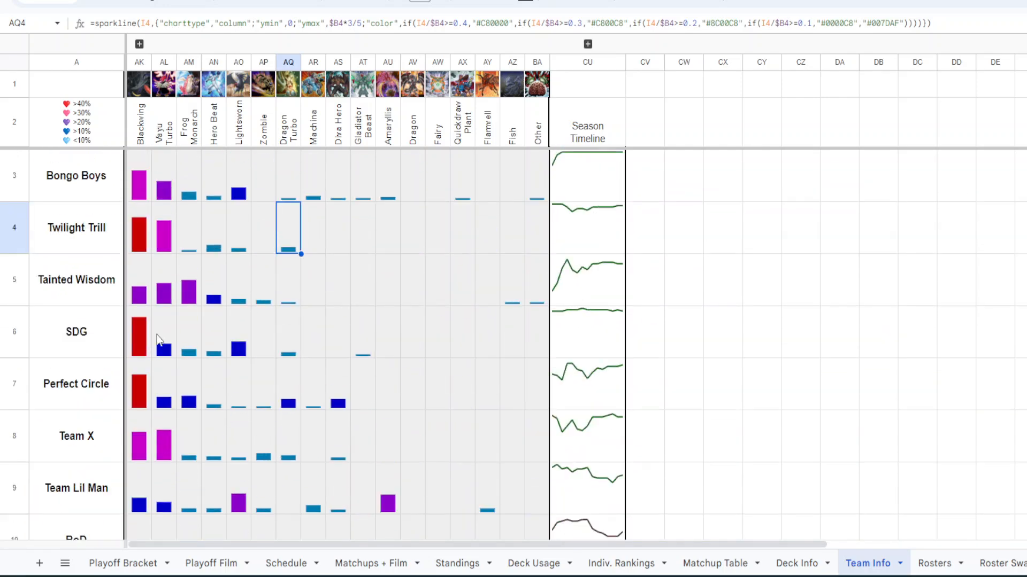
{"action": "scroll", "scroll_direction": "down", "scroll_amount": 3}
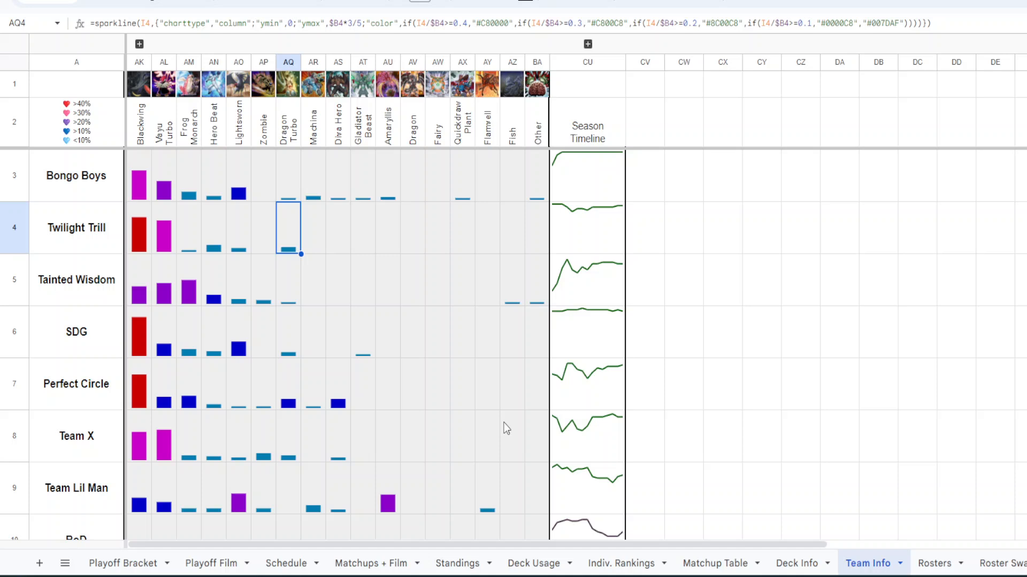
{"action": "mouse_move", "coordinate": [934, 564]}
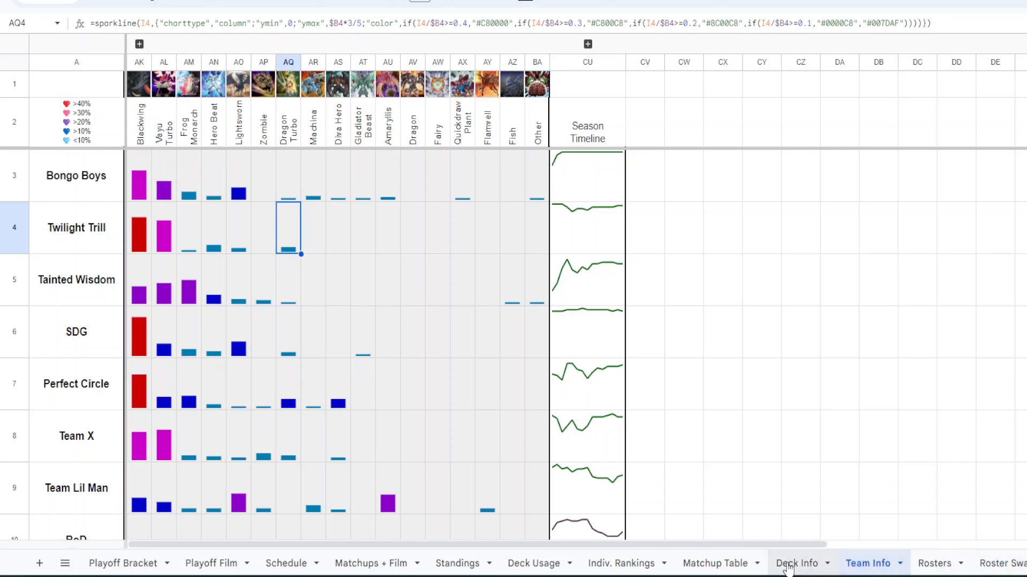
{"action": "left_click", "coordinate": [622, 563]}
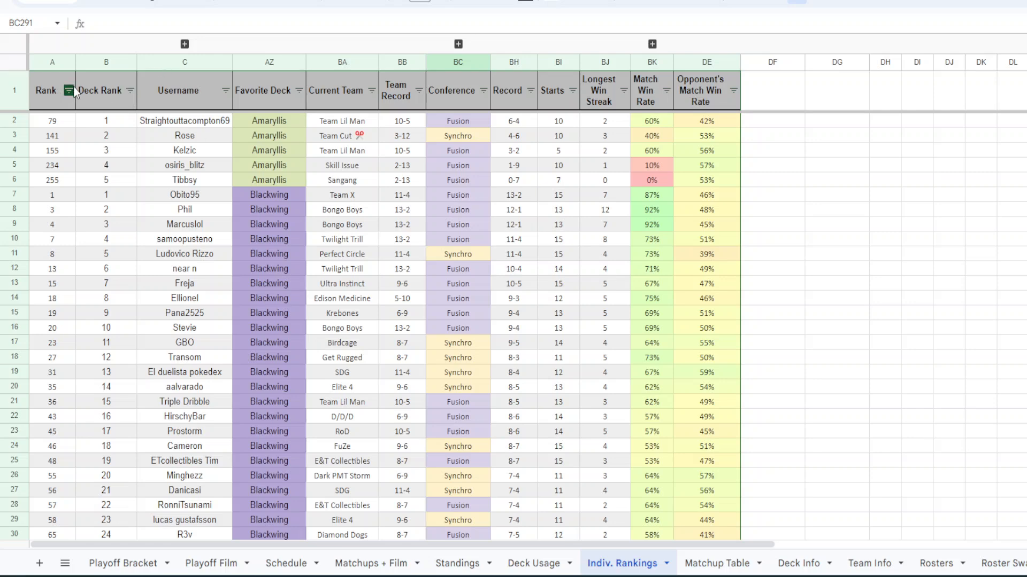
Sort players by overall rank and inspect the top player's username, favourite deck, record, streak and win rate formulas.
{"action": "left_click", "coordinate": [69, 90]}
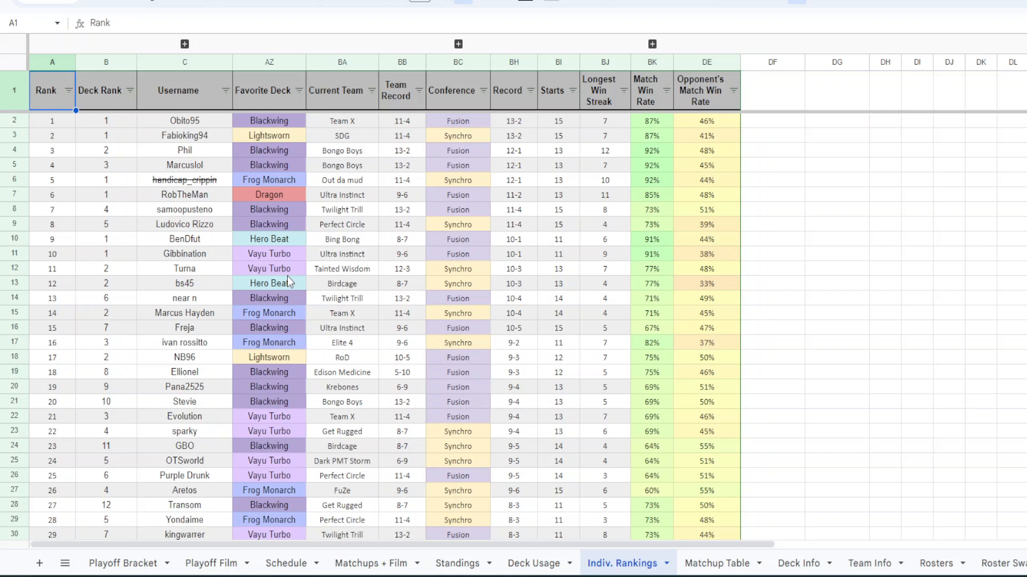
{"action": "left_click_drag", "start_coordinate": [185, 120], "coordinate": [185, 283]}
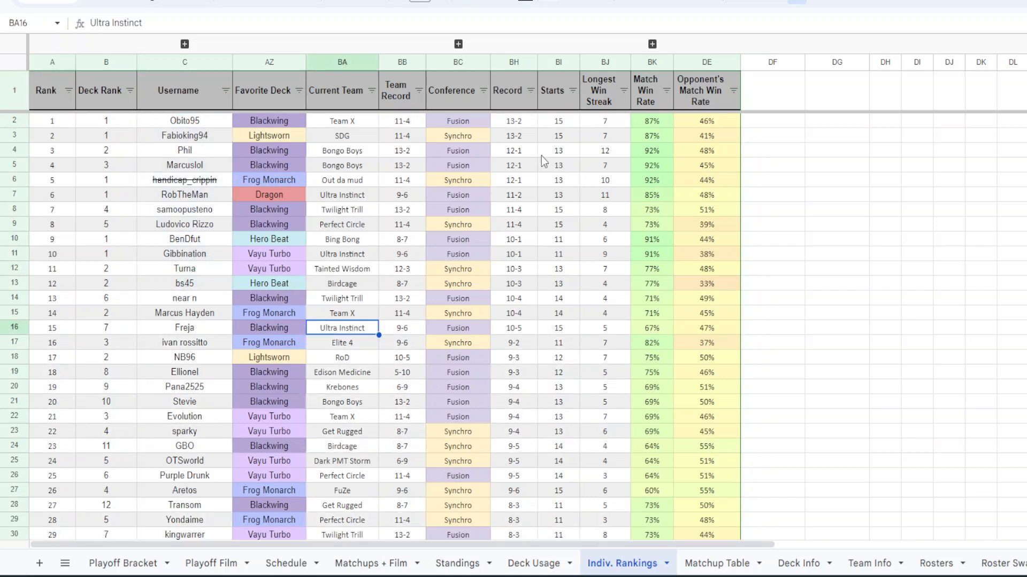
{"action": "left_click", "coordinate": [183, 121]}
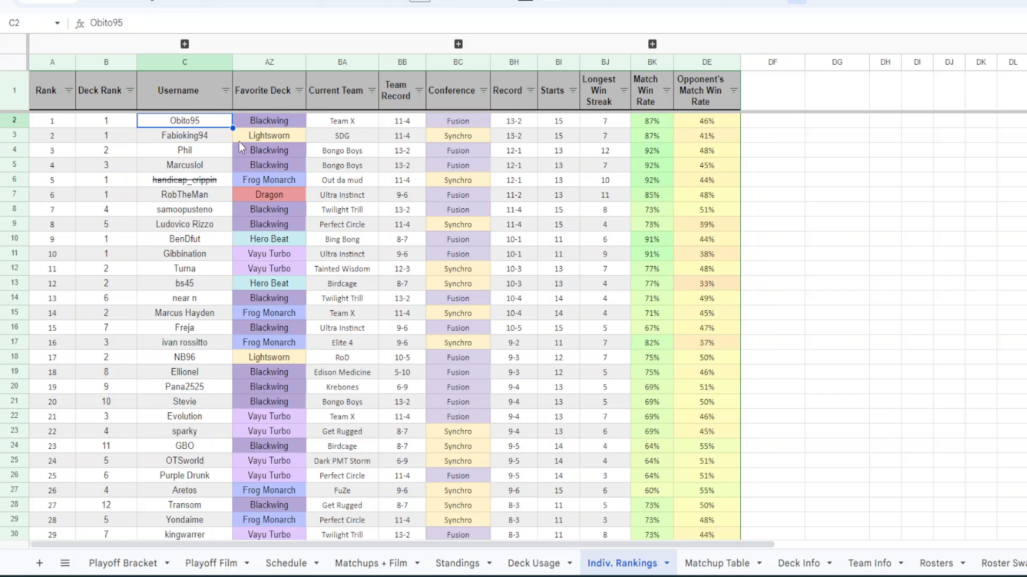
{"action": "left_click", "coordinate": [268, 121]}
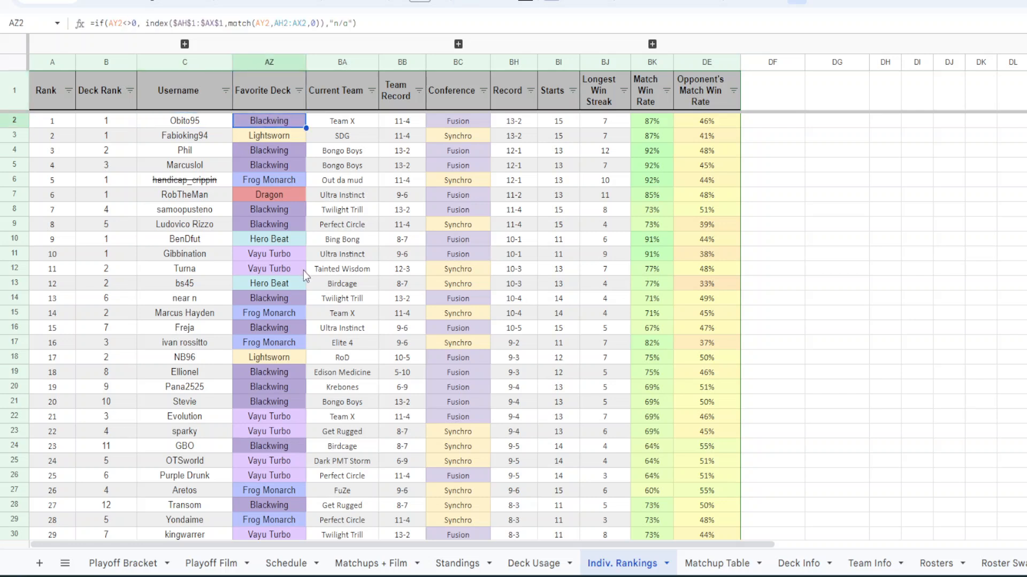
{"action": "left_click", "coordinate": [514, 121]}
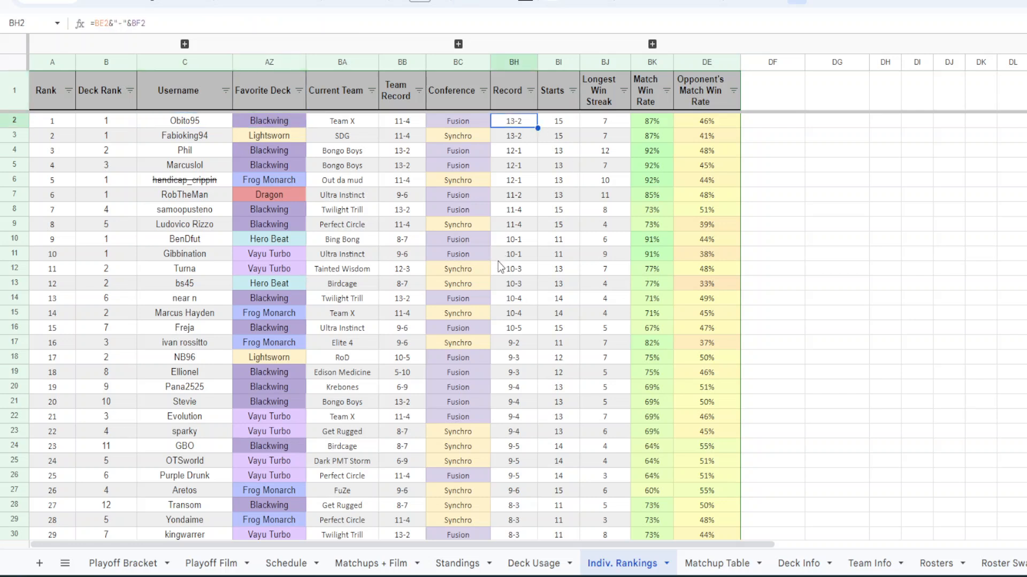
{"action": "left_click", "coordinate": [604, 121]}
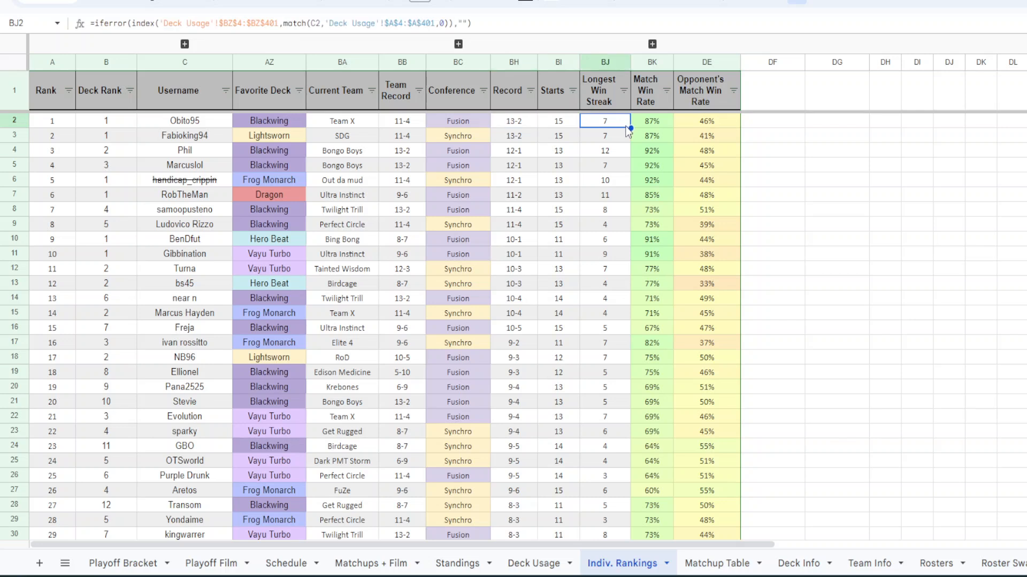
{"action": "left_click", "coordinate": [651, 121]}
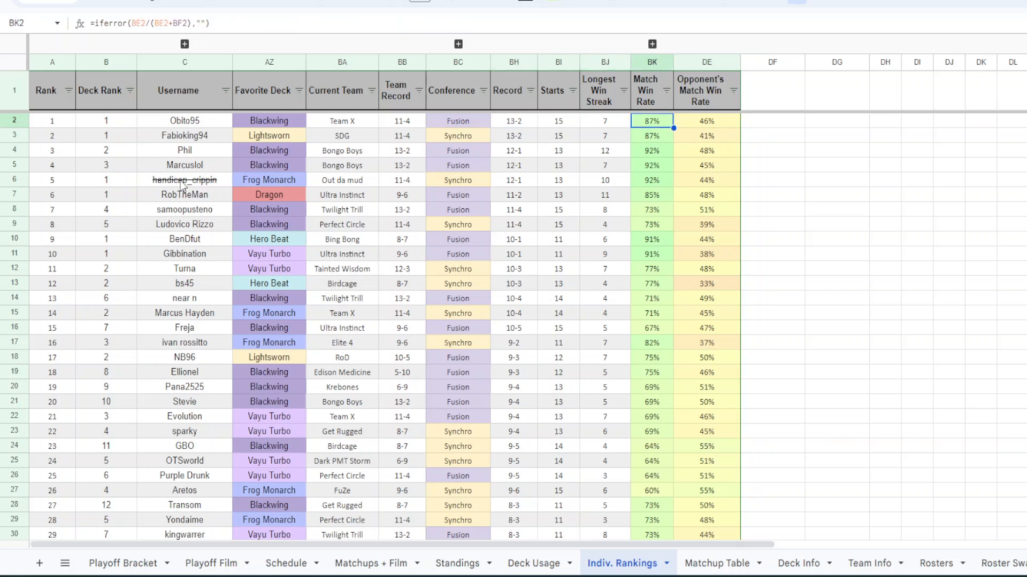
Inspect lower-ranked players' usernames and favourite deck entries (Frog Monarch, Dragon, Blackwing).
{"action": "left_click", "coordinate": [184, 195]}
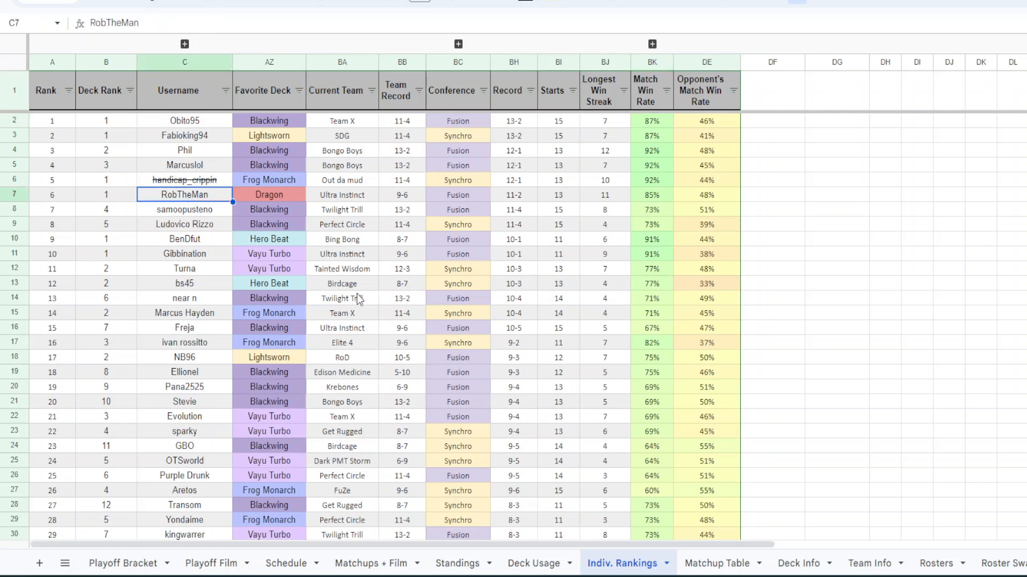
{"action": "left_click", "coordinate": [269, 179]}
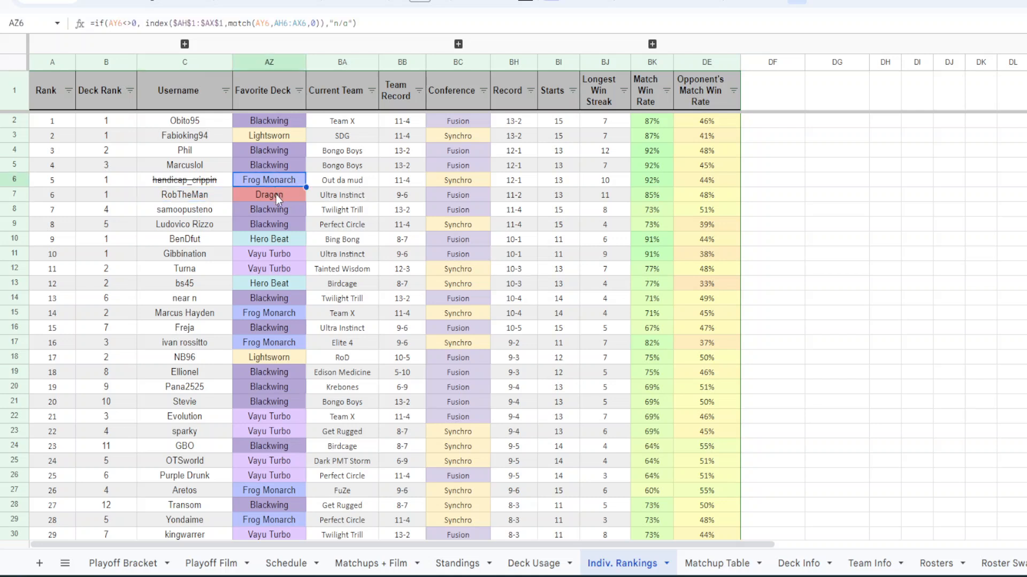
{"action": "left_click", "coordinate": [268, 195]}
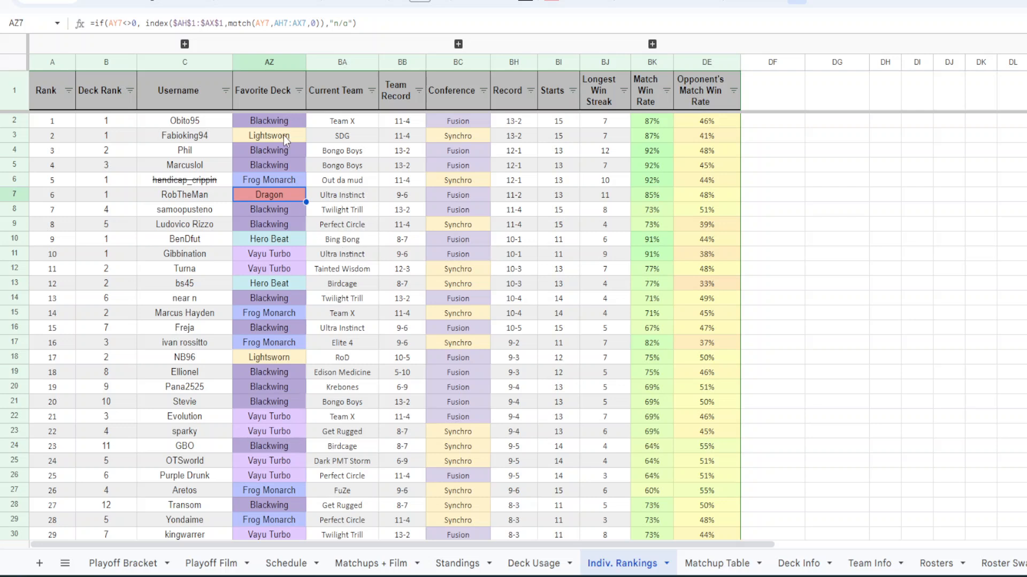
{"action": "left_click", "coordinate": [341, 254]}
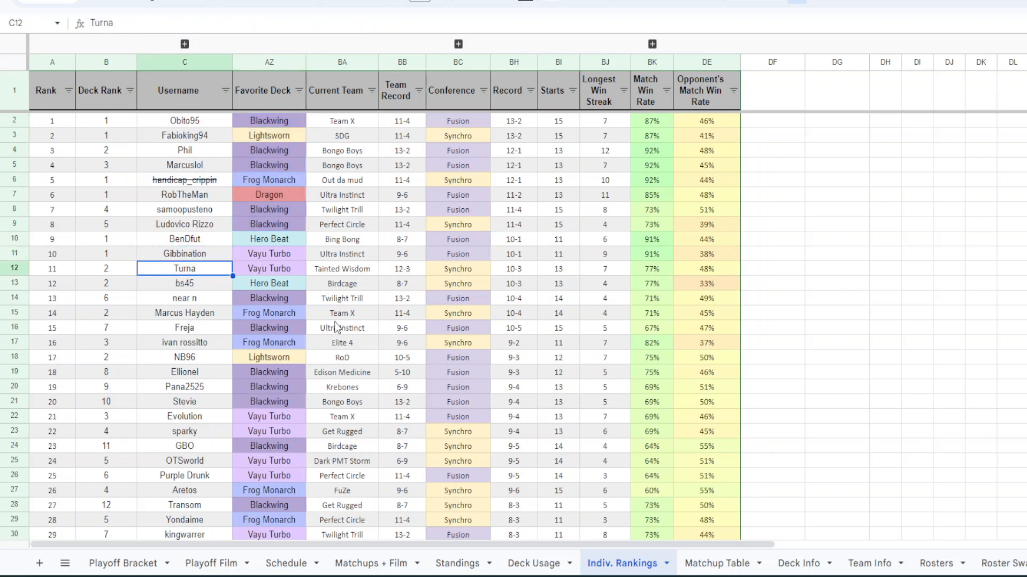
{"action": "left_click", "coordinate": [268, 136]}
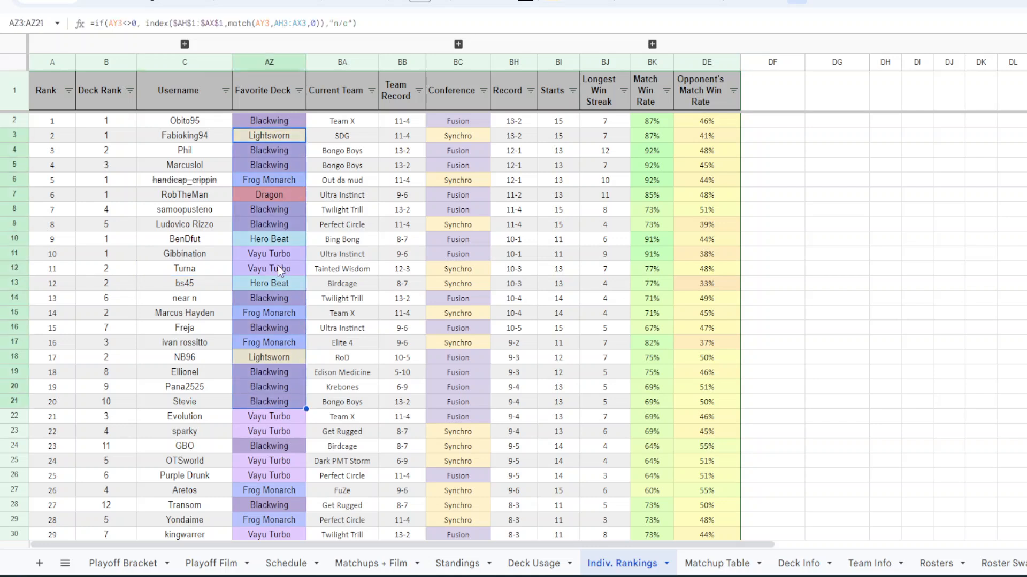
{"action": "mouse_move", "coordinate": [337, 255]}
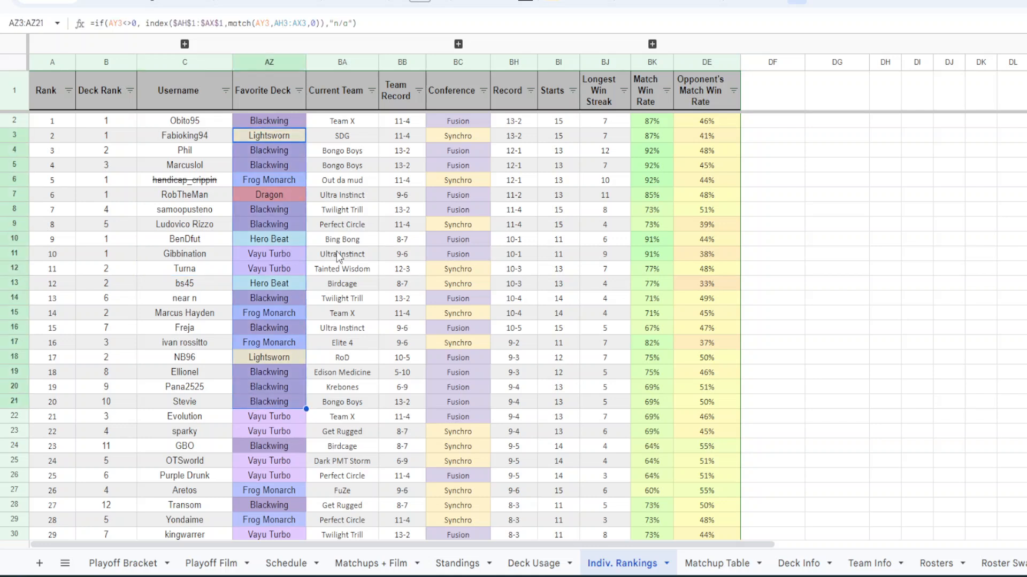
{"action": "left_click", "coordinate": [268, 329]}
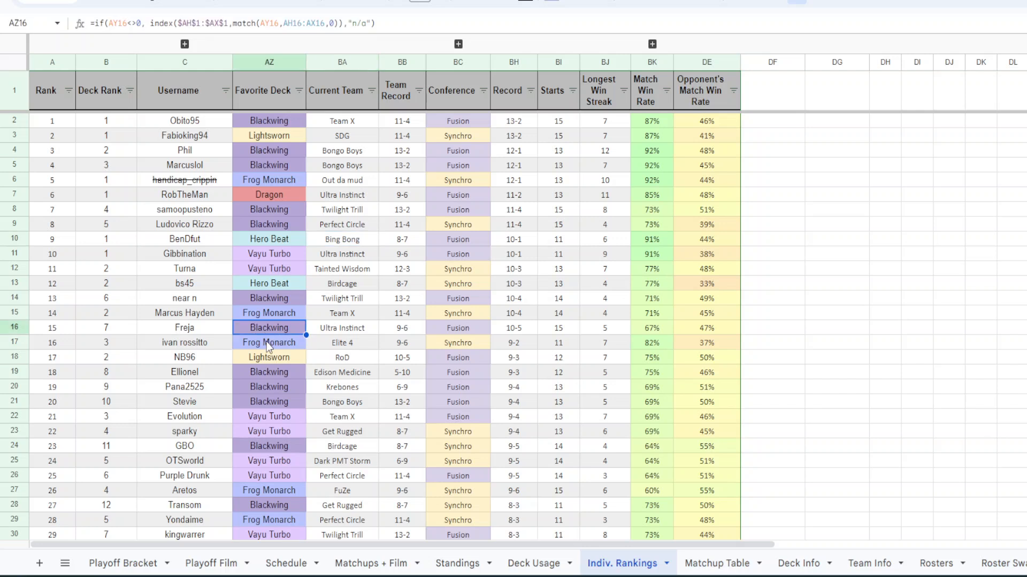
{"action": "left_click", "coordinate": [184, 327]}
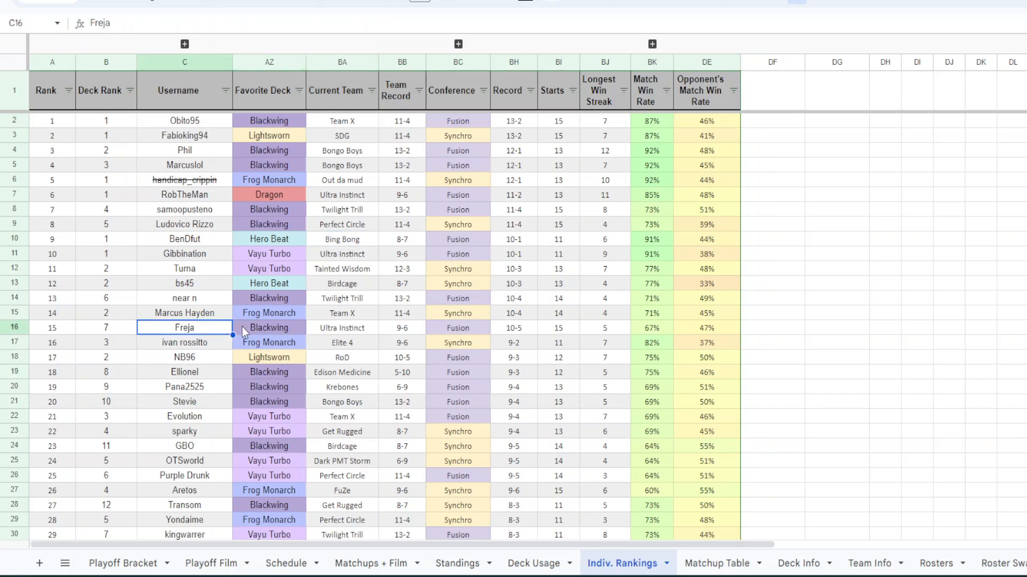
{"action": "left_click", "coordinate": [268, 327]}
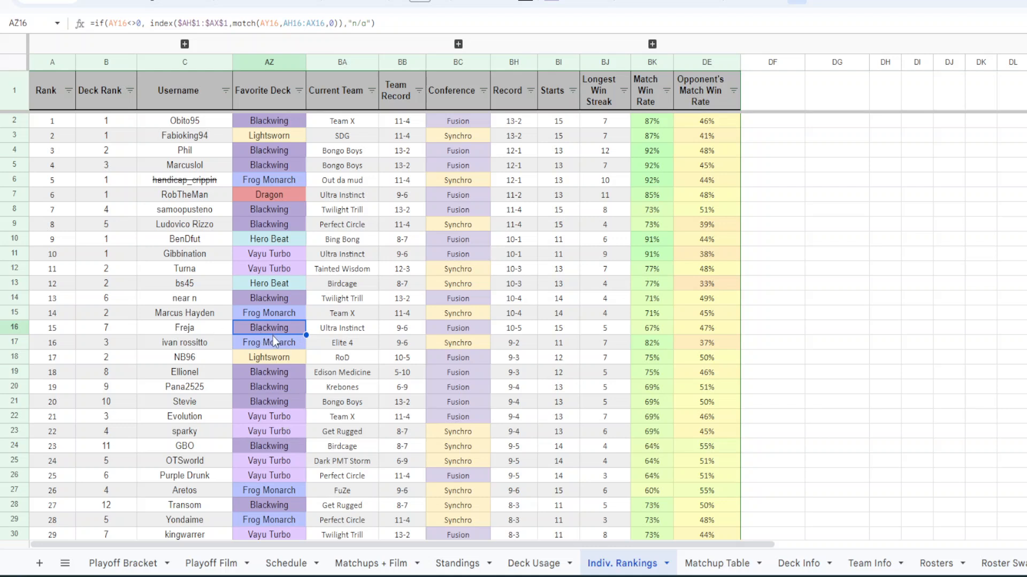
{"action": "mouse_move", "coordinate": [520, 335]}
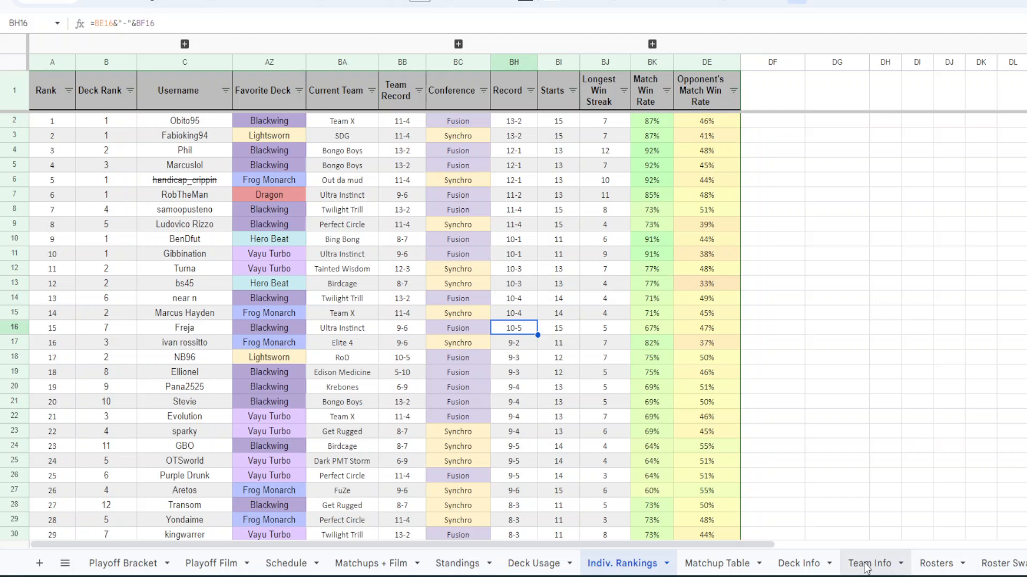
Return to the Matchup Table sheet via the Deck Info tab.
{"action": "left_click", "coordinate": [796, 563]}
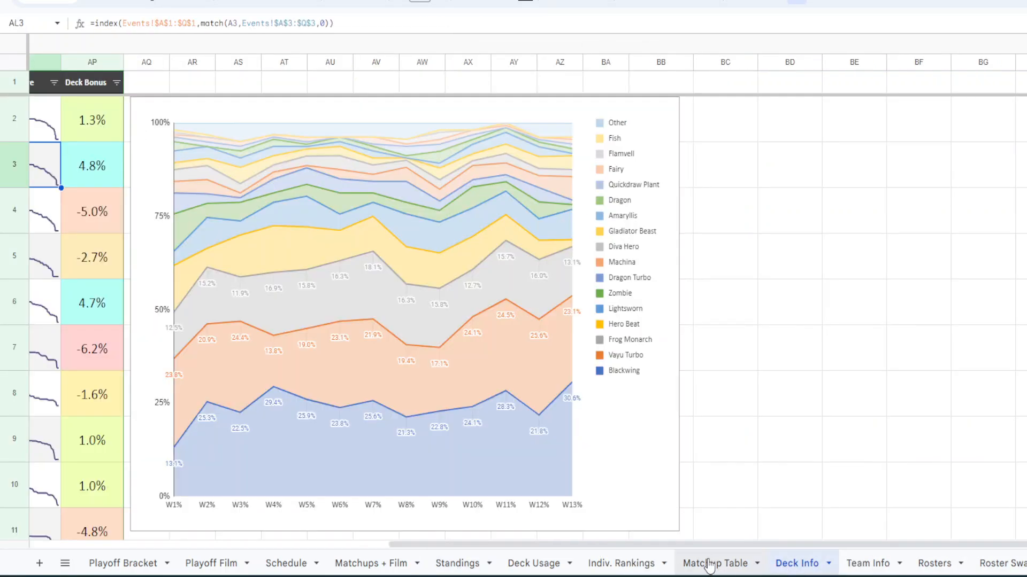
{"action": "left_click", "coordinate": [717, 563]}
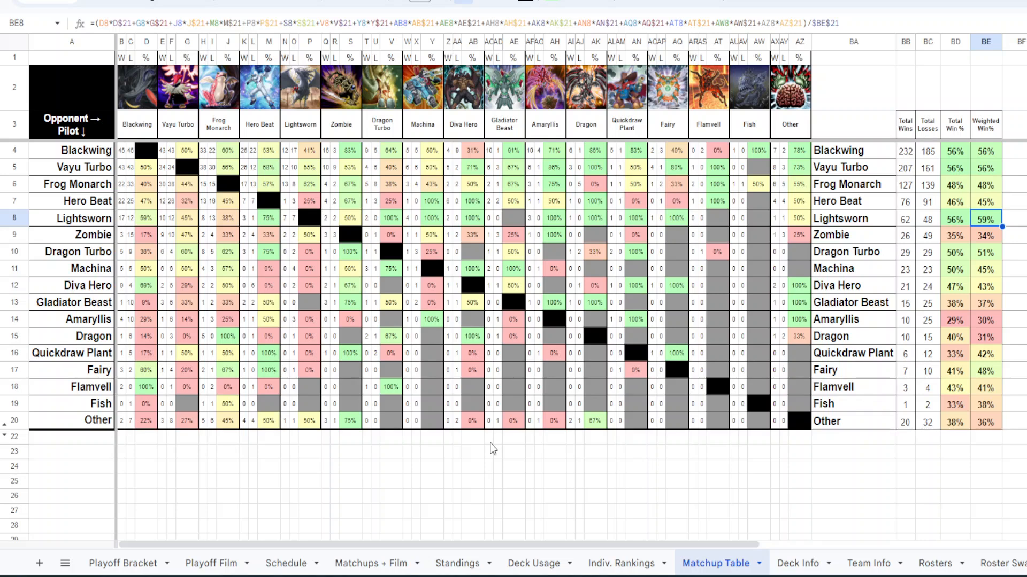
{"action": "mouse_move", "coordinate": [472, 255]}
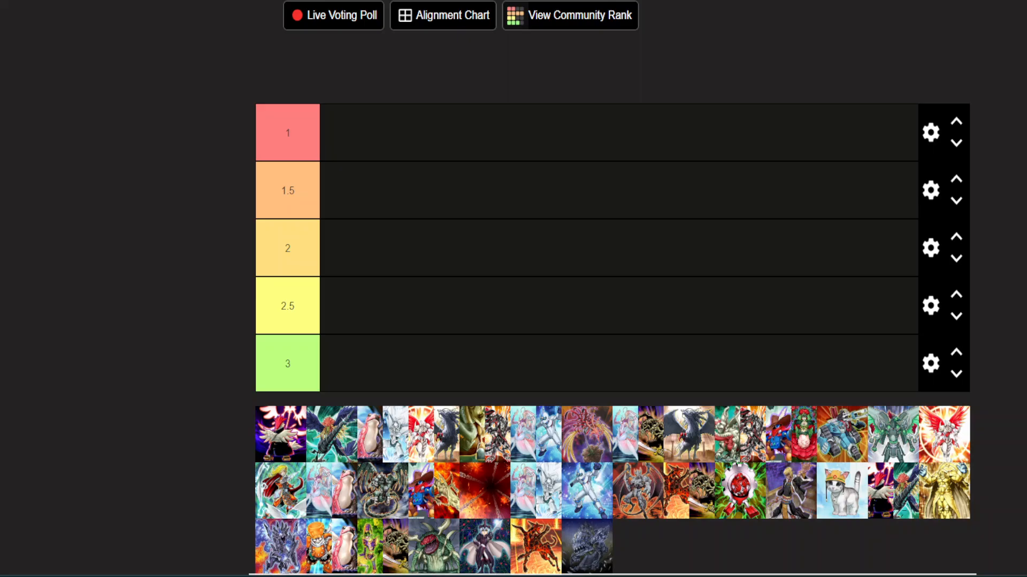
{"action": "mouse_move", "coordinate": [195, 221]}
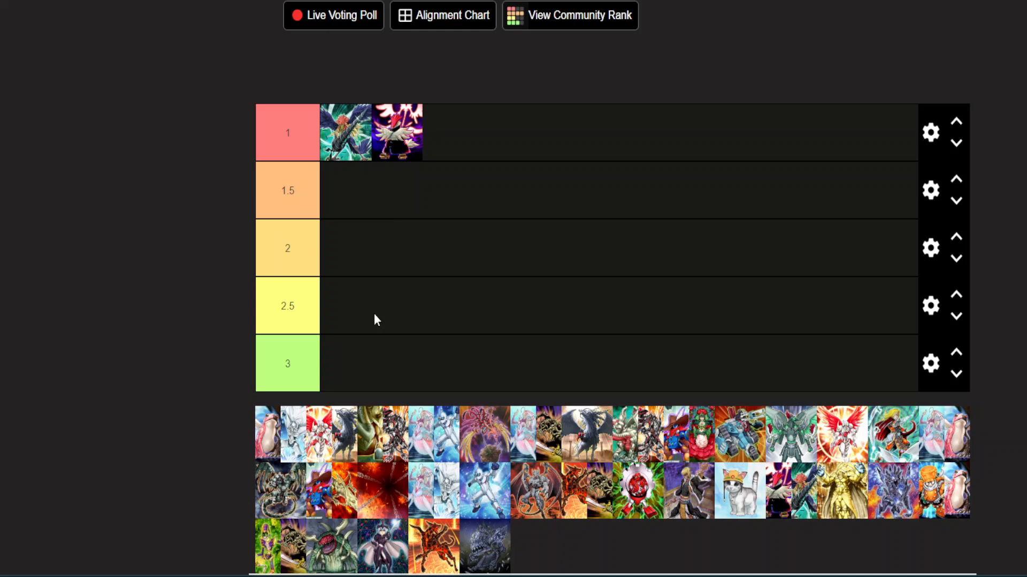
{"action": "mouse_move", "coordinate": [350, 422]}
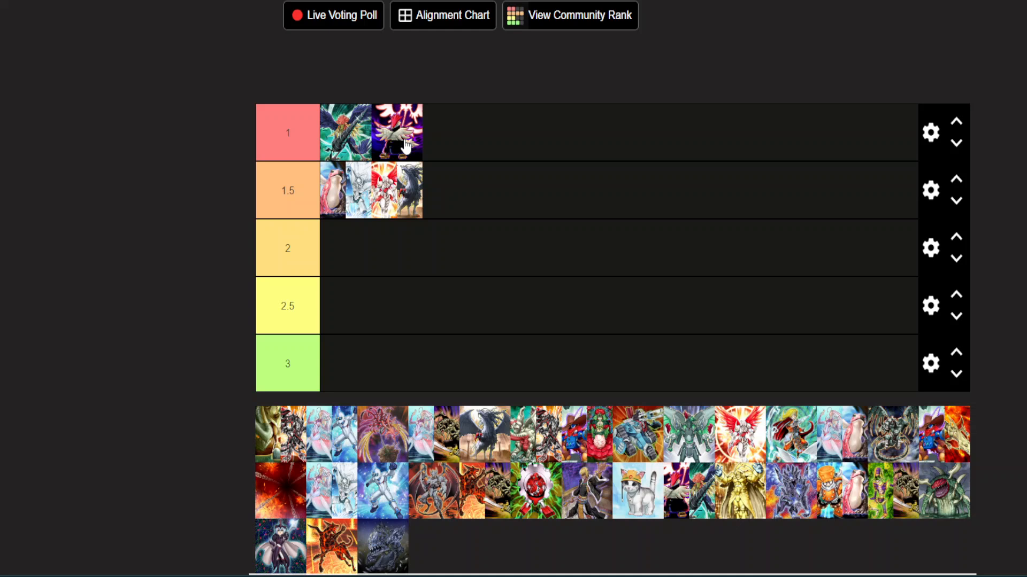
{"action": "mouse_move", "coordinate": [409, 185]}
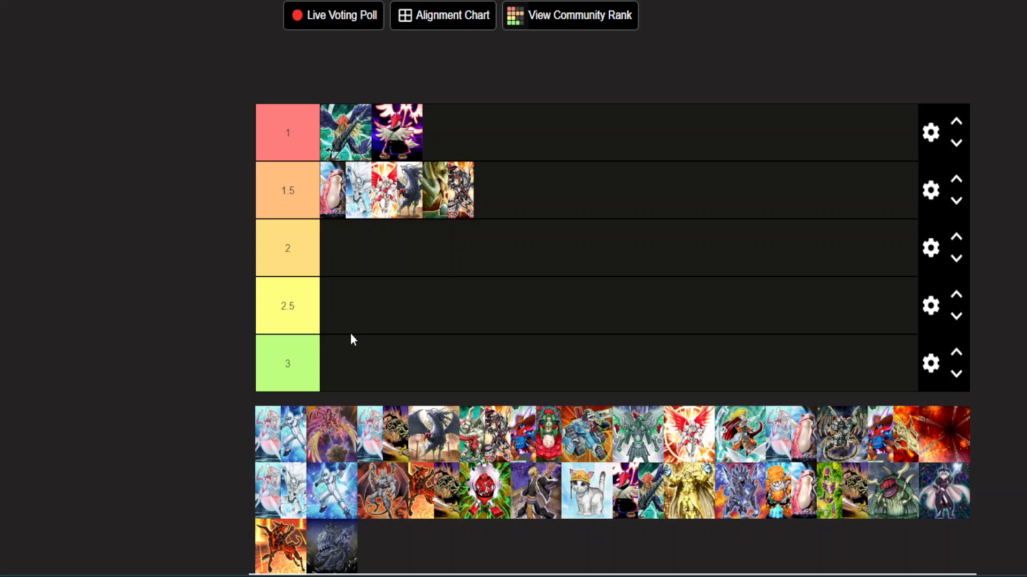
{"action": "mouse_move", "coordinate": [408, 216]}
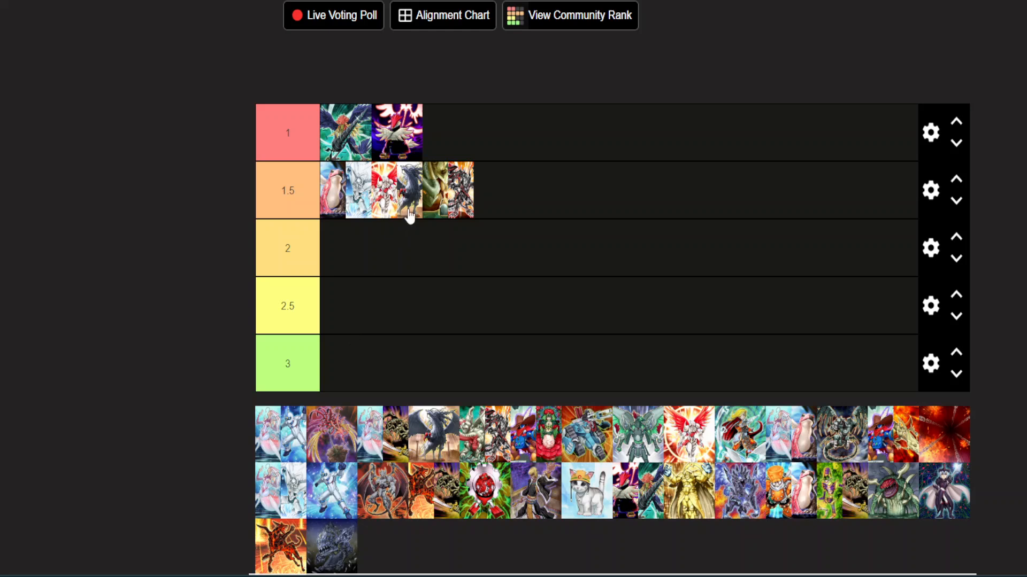
{"action": "mouse_move", "coordinate": [438, 224]}
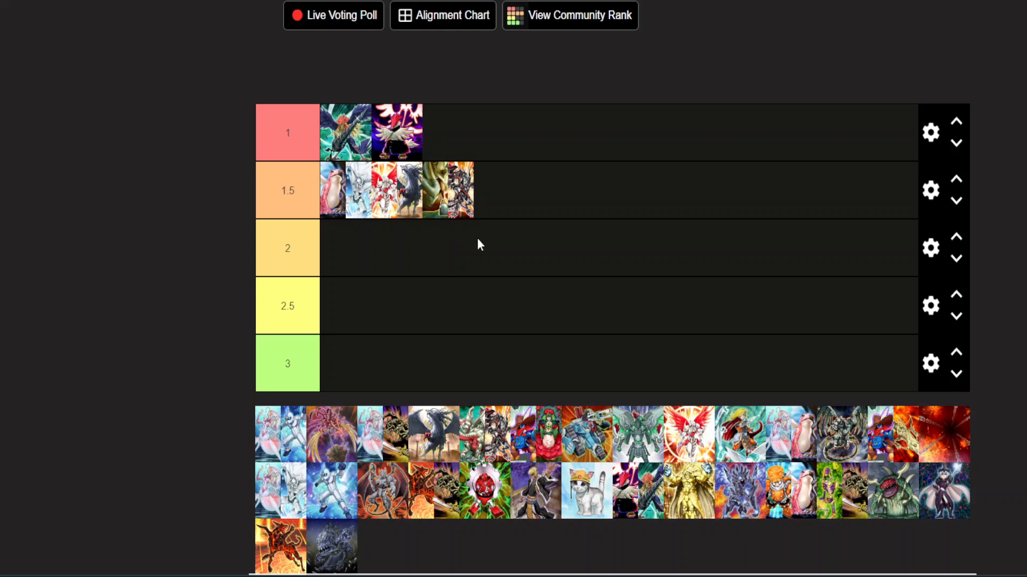
{"action": "mouse_move", "coordinate": [413, 204]}
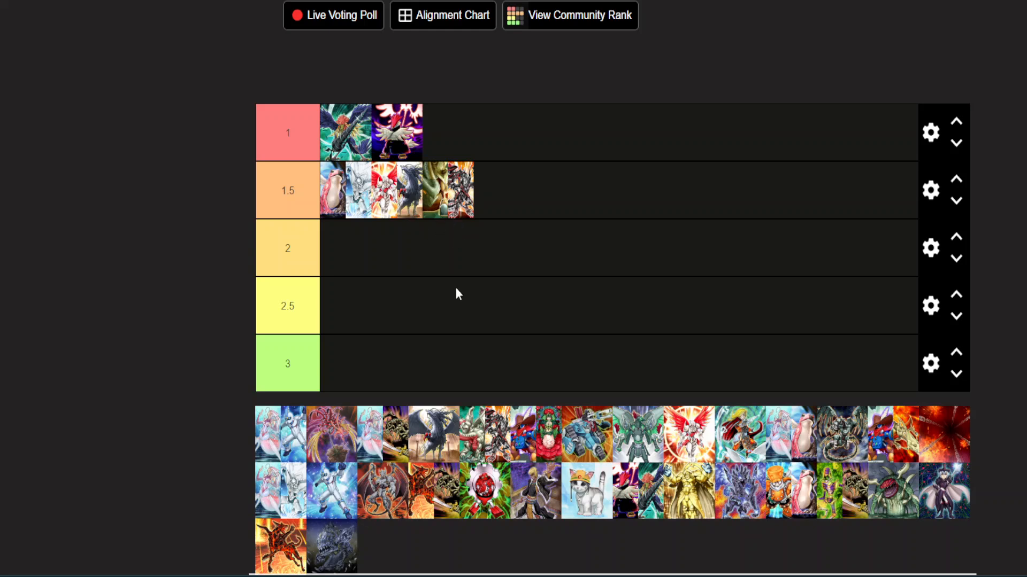
Drag a deck from the unranked pool into the tier 2 row.
{"action": "left_click_drag", "start_coordinate": [280, 432], "coordinate": [351, 265]}
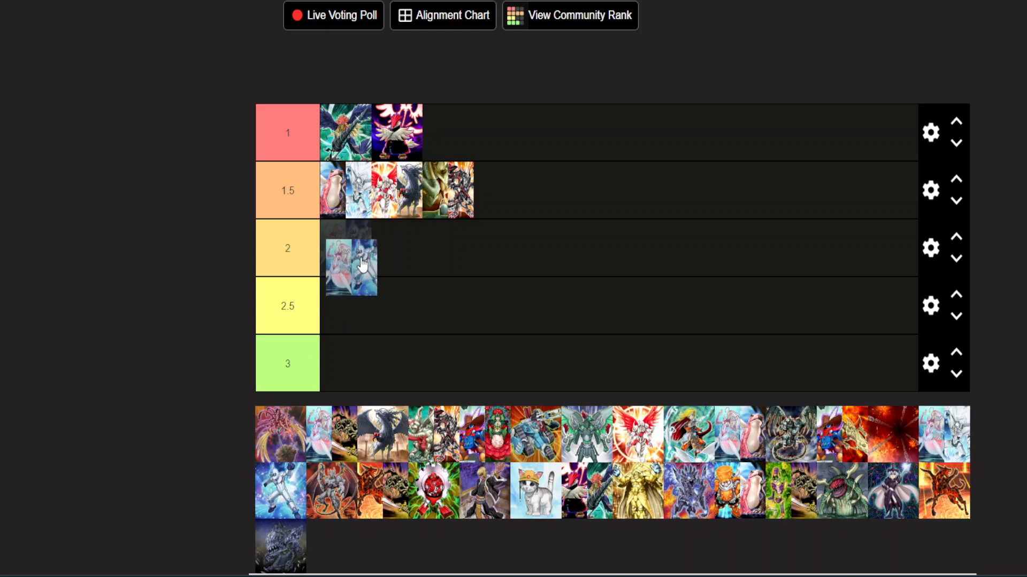
{"action": "left_click_drag", "start_coordinate": [352, 268], "coordinate": [352, 249]}
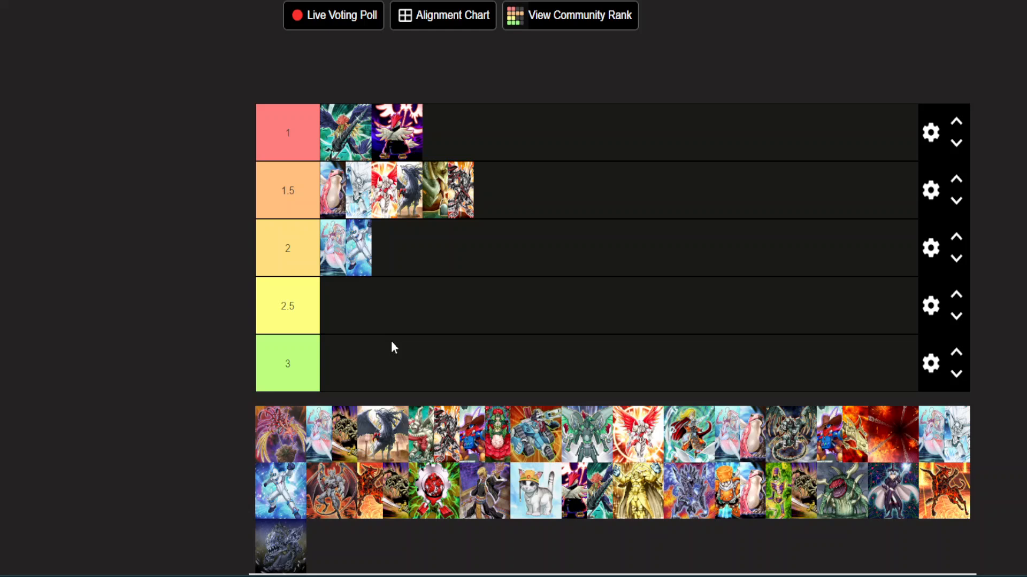
{"action": "mouse_move", "coordinate": [387, 282]}
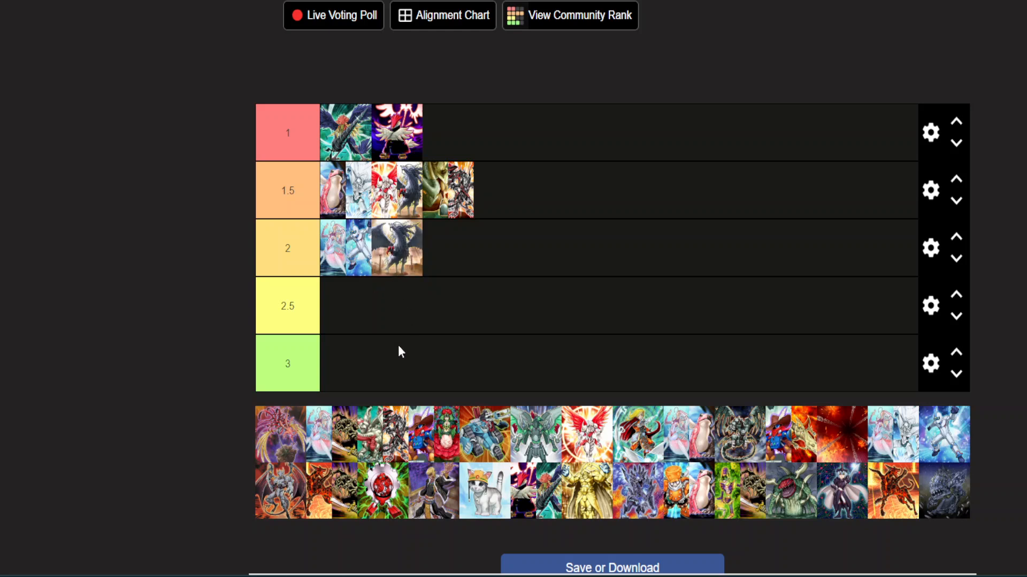
{"action": "mouse_move", "coordinate": [371, 359]}
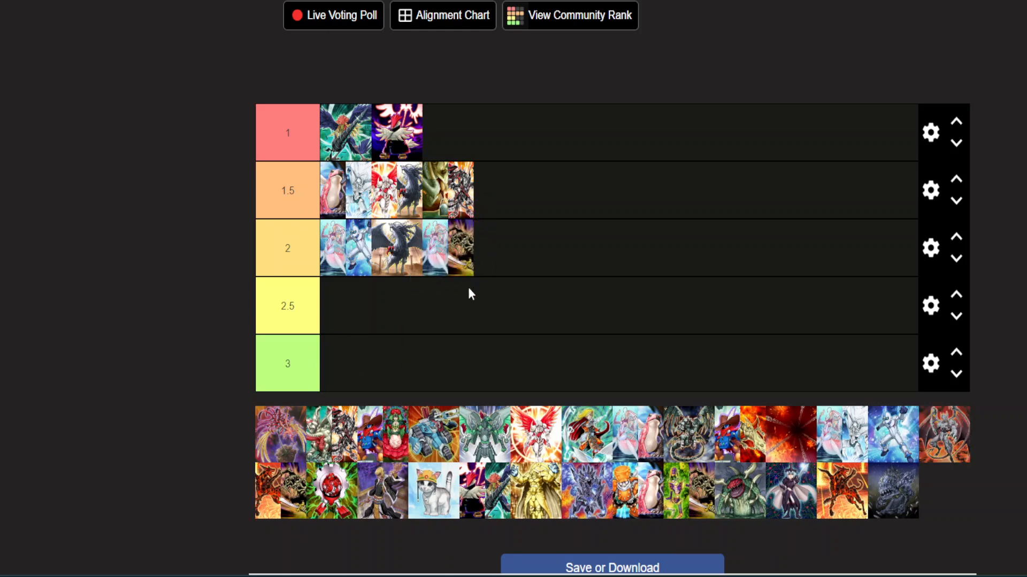
{"action": "mouse_move", "coordinate": [459, 290]}
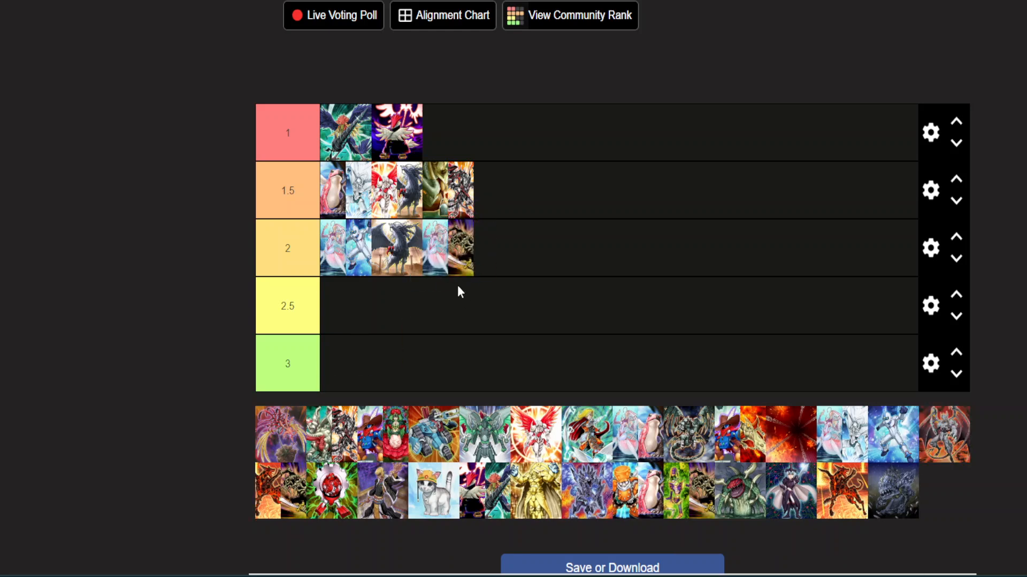
{"action": "mouse_move", "coordinate": [431, 345]}
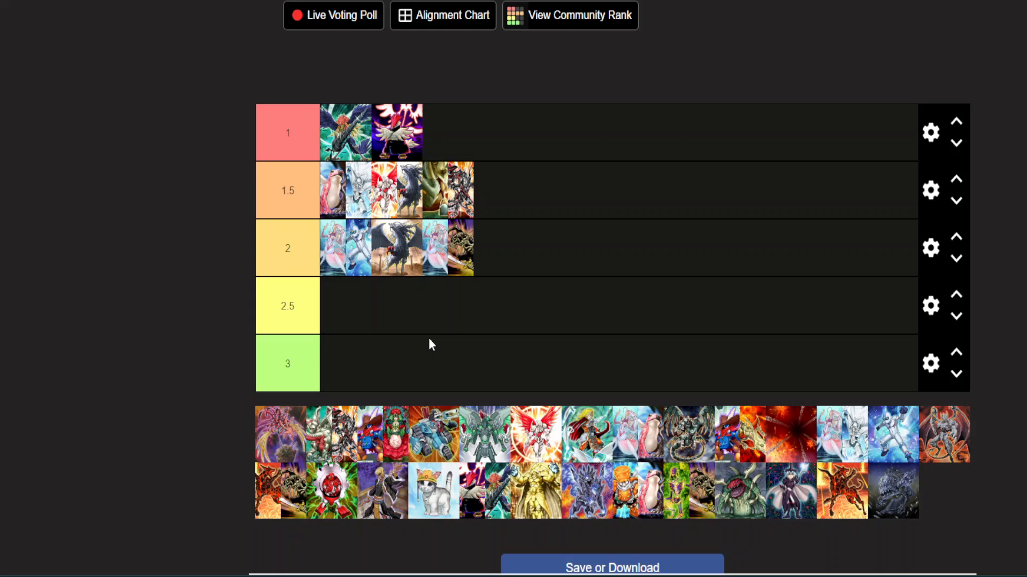
{"action": "mouse_move", "coordinate": [359, 407]}
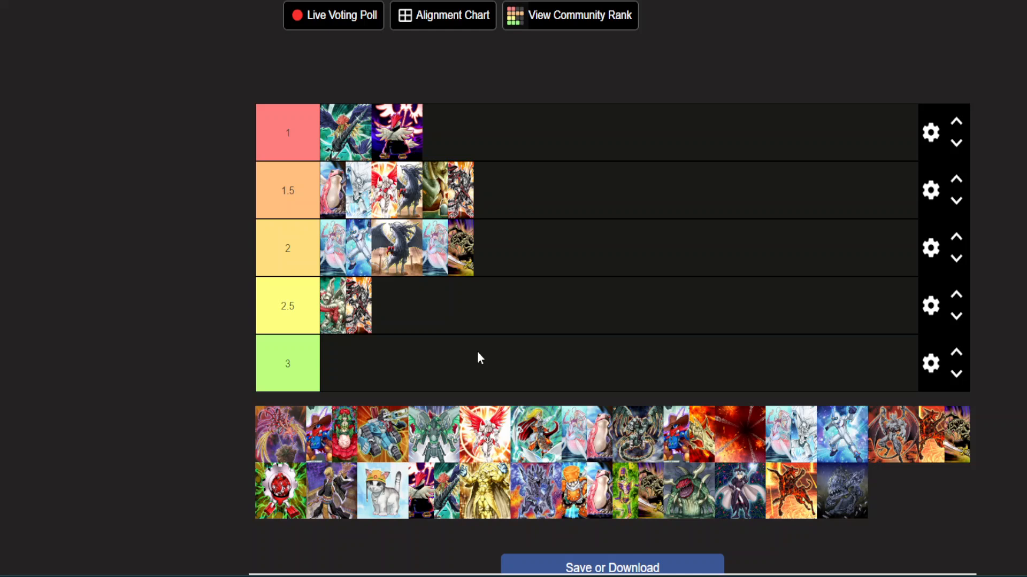
{"action": "mouse_move", "coordinate": [517, 267]}
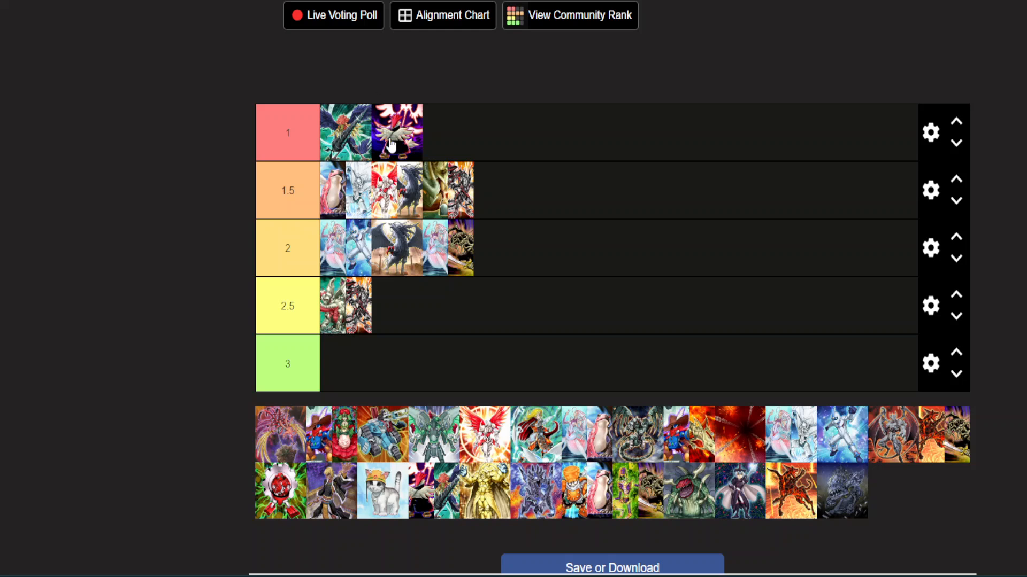
{"action": "mouse_move", "coordinate": [471, 259]}
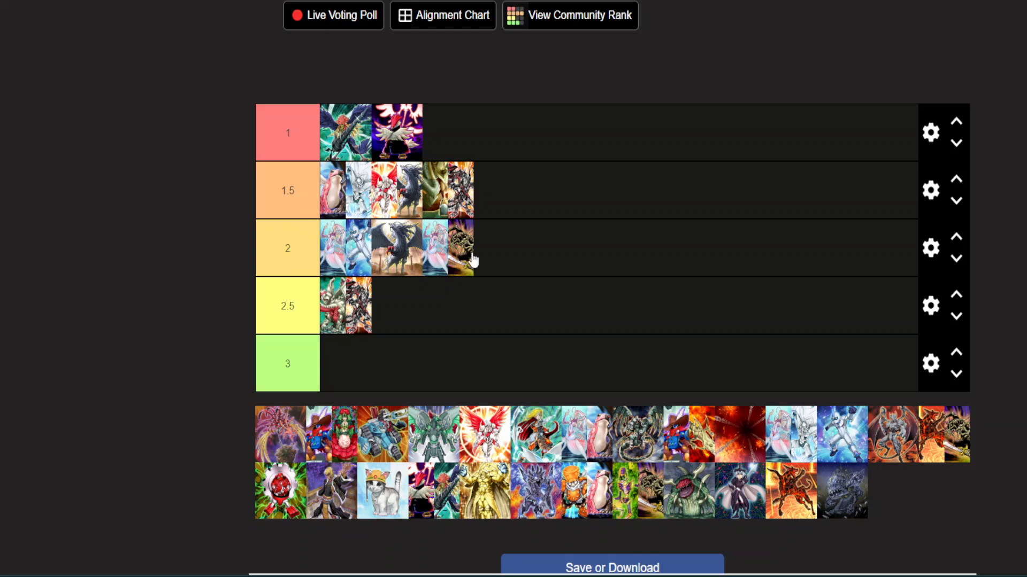
{"action": "mouse_move", "coordinate": [482, 264]}
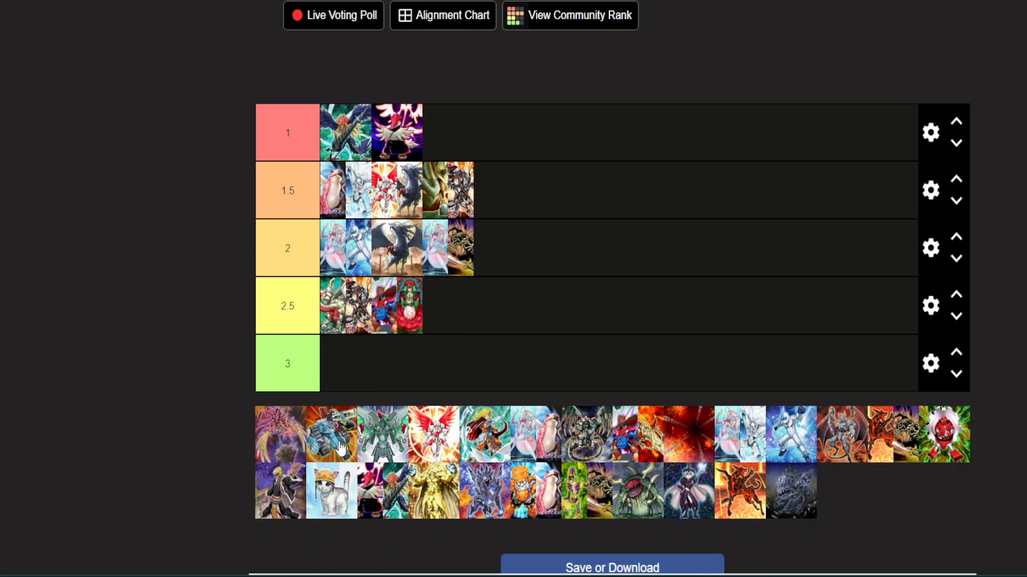
Add a deck to tier 2.5, put one into tier 3, and move the purple deck up into tier 2.5.
{"action": "left_click_drag", "start_coordinate": [333, 435], "coordinate": [448, 306]}
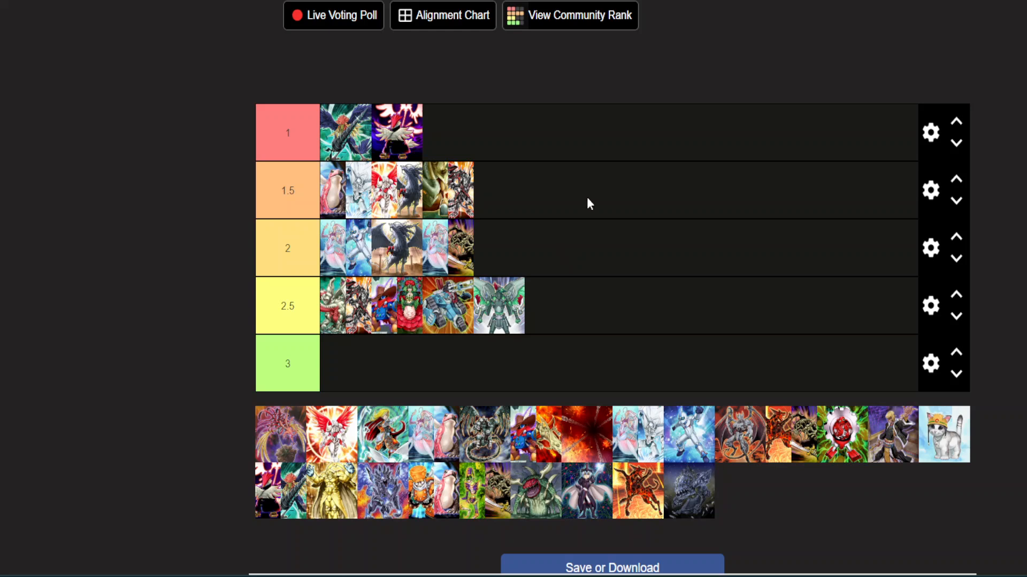
{"action": "mouse_move", "coordinate": [507, 316]}
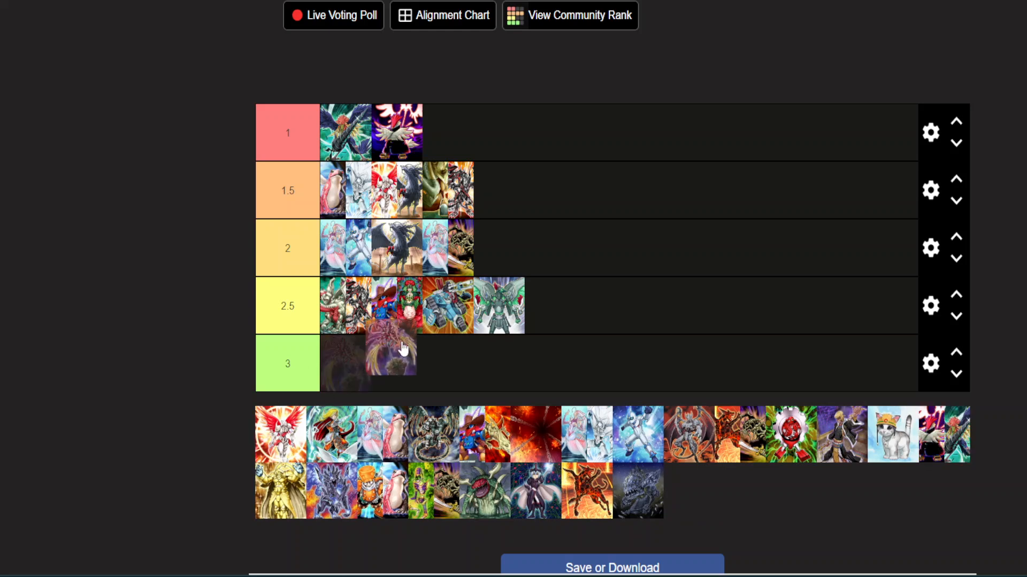
{"action": "left_click_drag", "start_coordinate": [389, 364], "coordinate": [553, 306]}
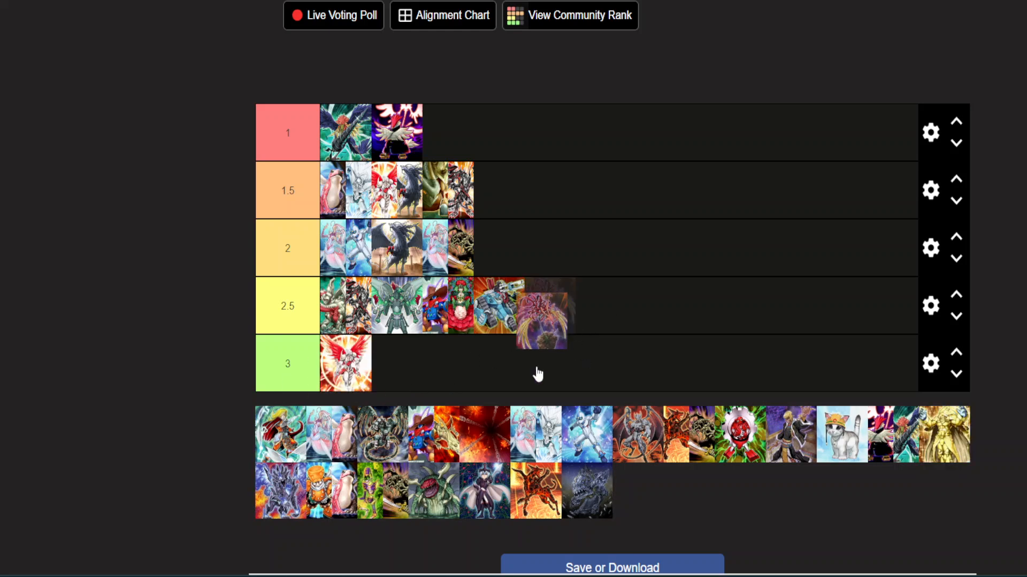
{"action": "left_click_drag", "start_coordinate": [540, 314], "coordinate": [398, 363]}
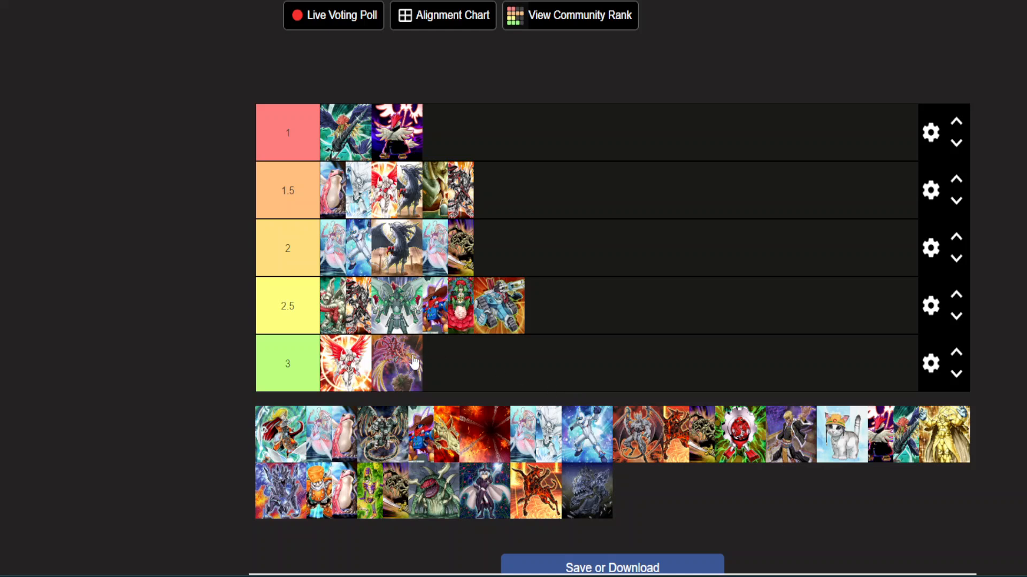
{"action": "left_click_drag", "start_coordinate": [395, 364], "coordinate": [550, 306]}
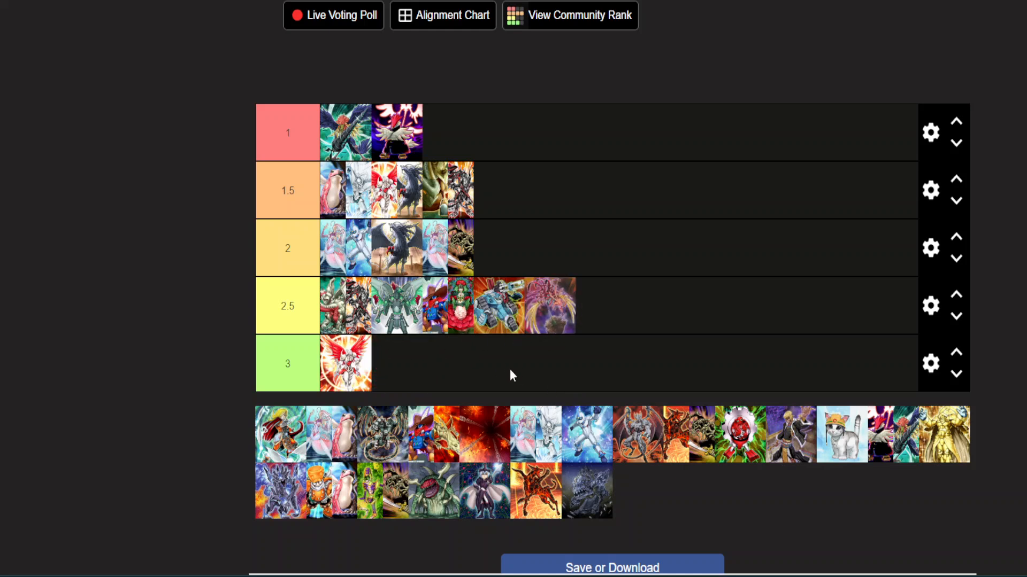
{"action": "mouse_move", "coordinate": [362, 363]}
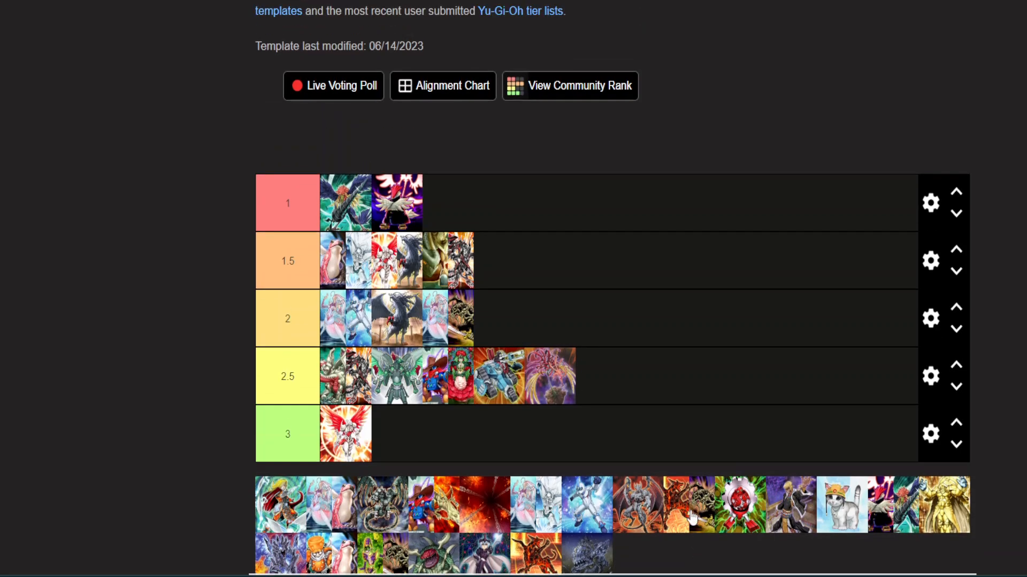
Scroll down the tier list to view the lower tiers.
{"action": "scroll", "scroll_direction": "down", "scroll_amount": 3}
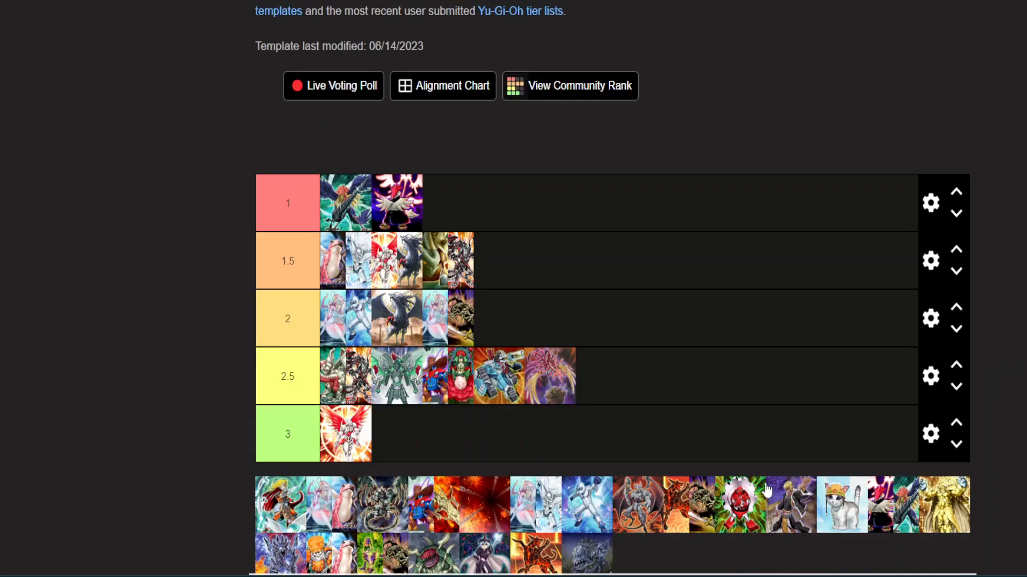
{"action": "scroll", "scroll_direction": "down", "scroll_amount": 3}
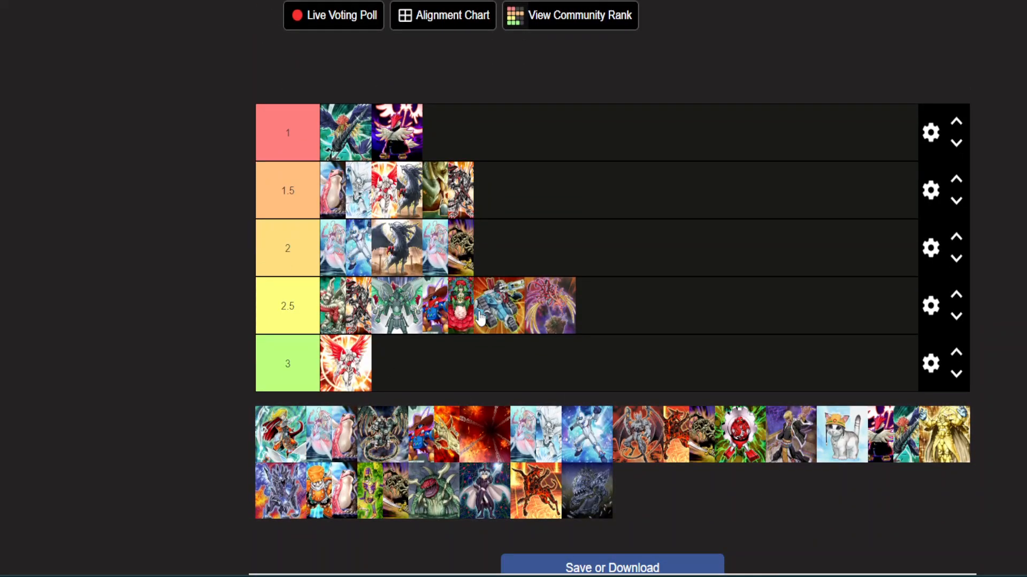
{"action": "mouse_move", "coordinate": [547, 275]}
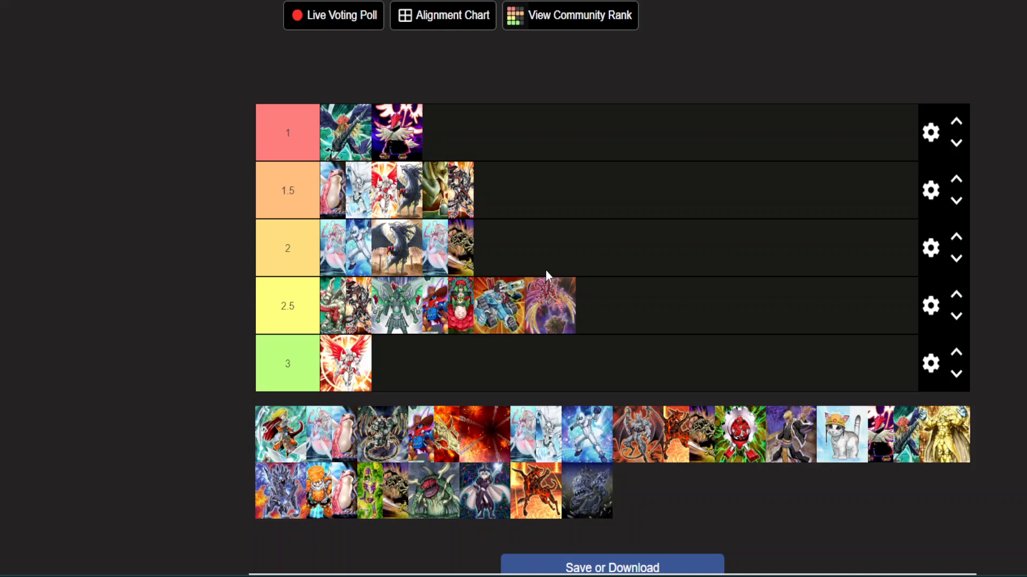
{"action": "mouse_move", "coordinate": [411, 143]}
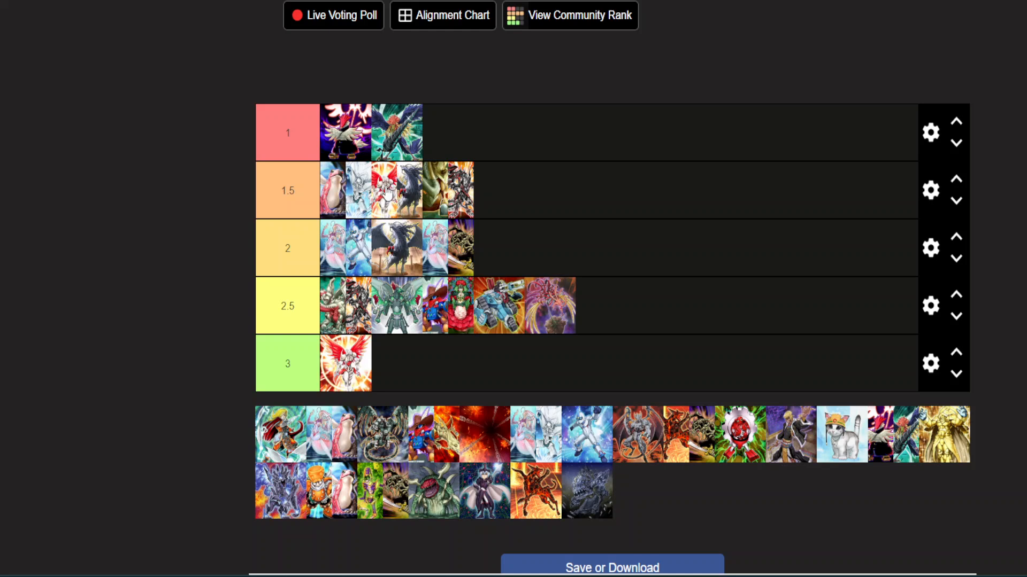
{"action": "mouse_move", "coordinate": [443, 255]}
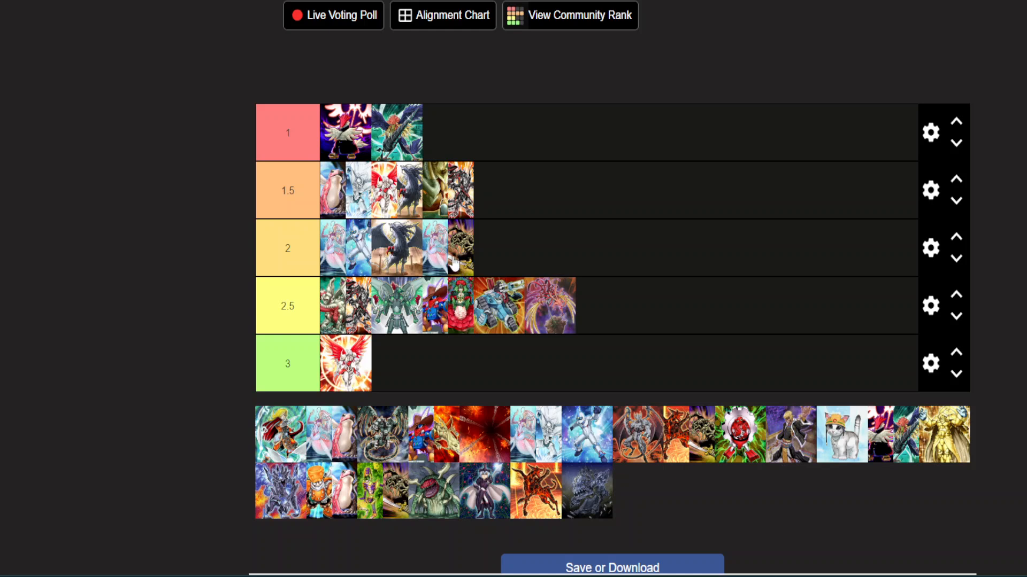
{"action": "mouse_move", "coordinate": [421, 406]}
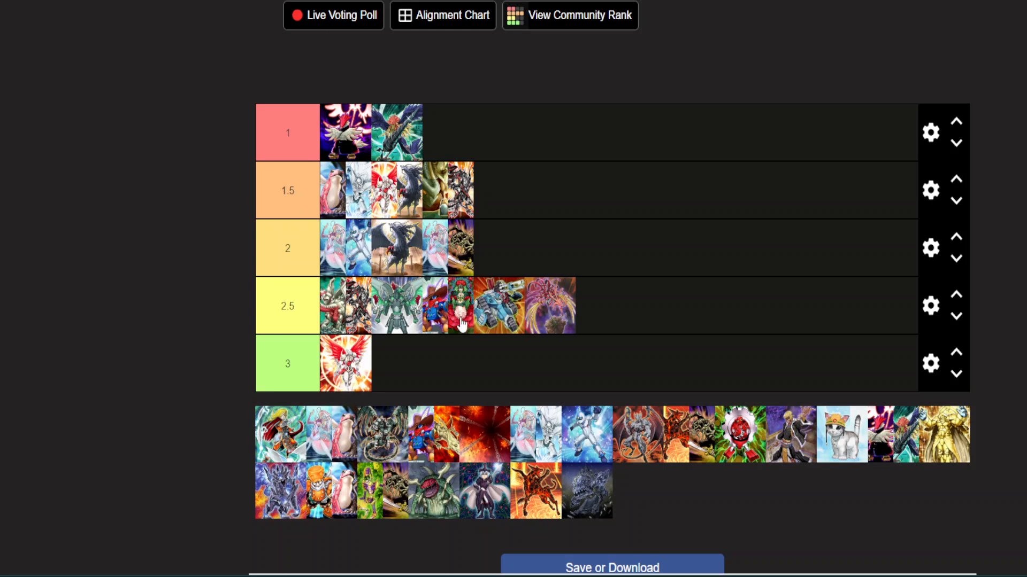
{"action": "mouse_move", "coordinate": [337, 296]}
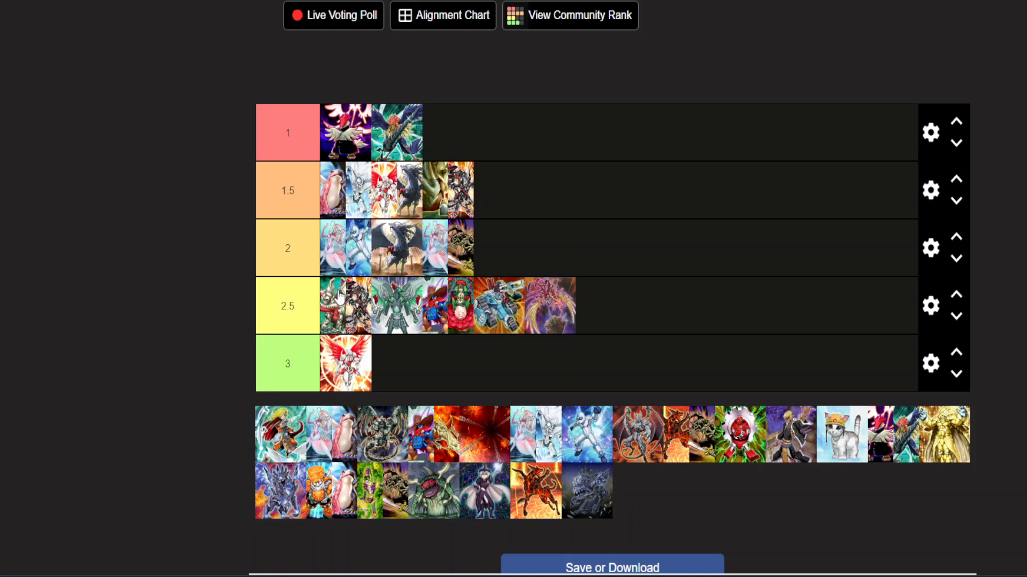
{"action": "mouse_move", "coordinate": [428, 328]}
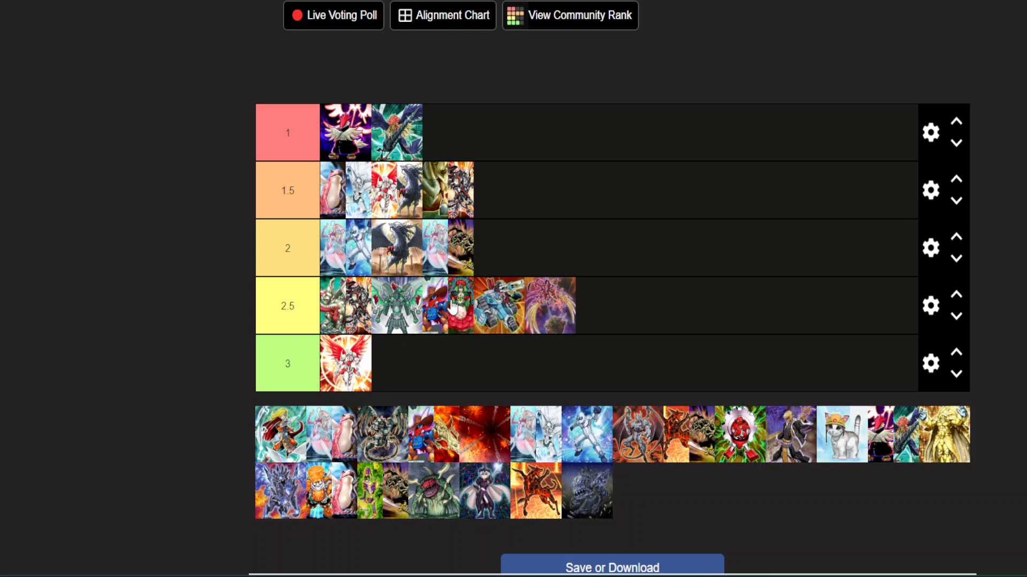
{"action": "mouse_move", "coordinate": [479, 425]}
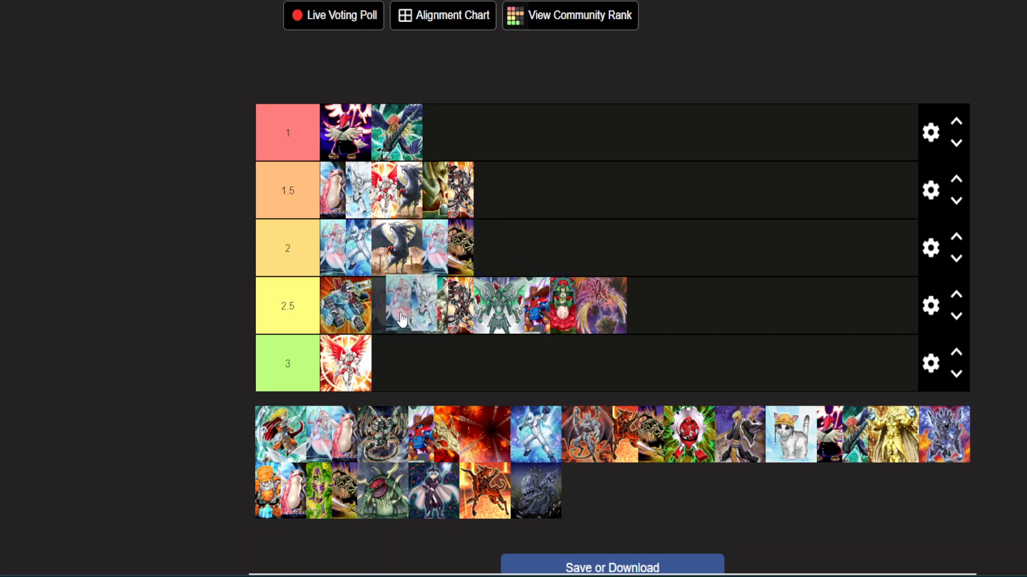
Move the pale blue-and-white deck from tier 2.5 up to the end of tier 2.
{"action": "left_click_drag", "start_coordinate": [406, 306], "coordinate": [524, 235]}
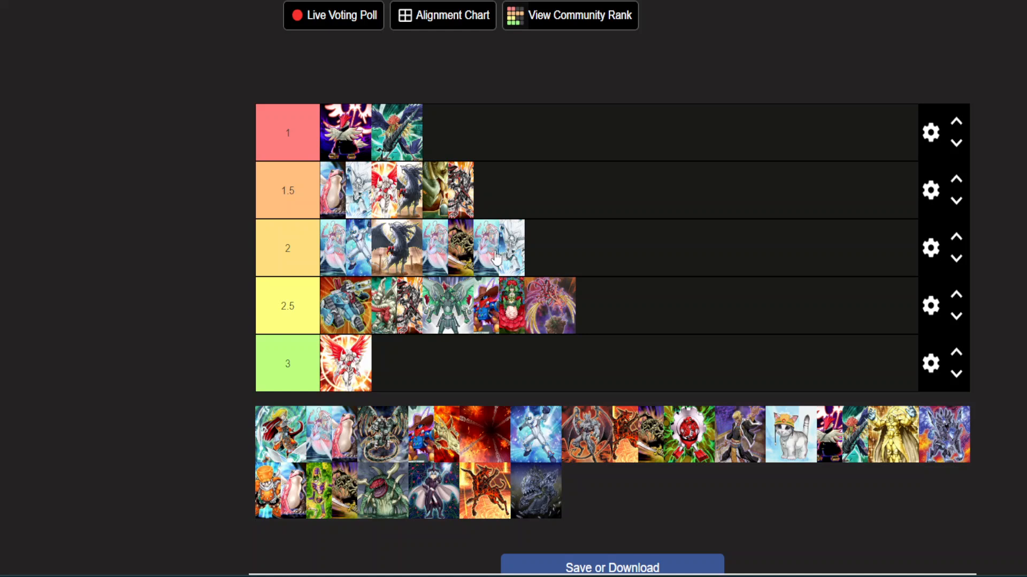
{"action": "mouse_move", "coordinate": [351, 321]}
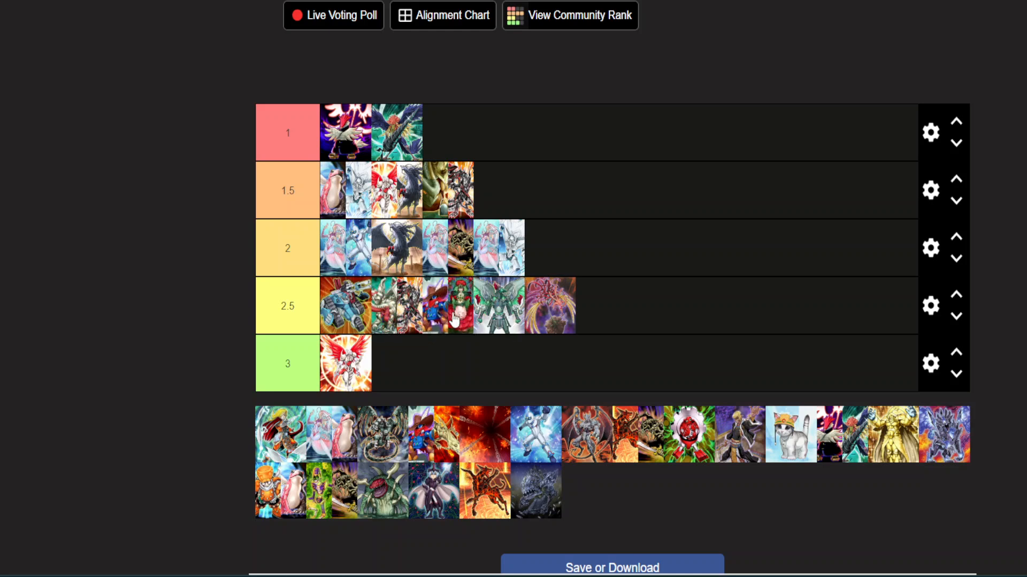
{"action": "mouse_move", "coordinate": [369, 366]}
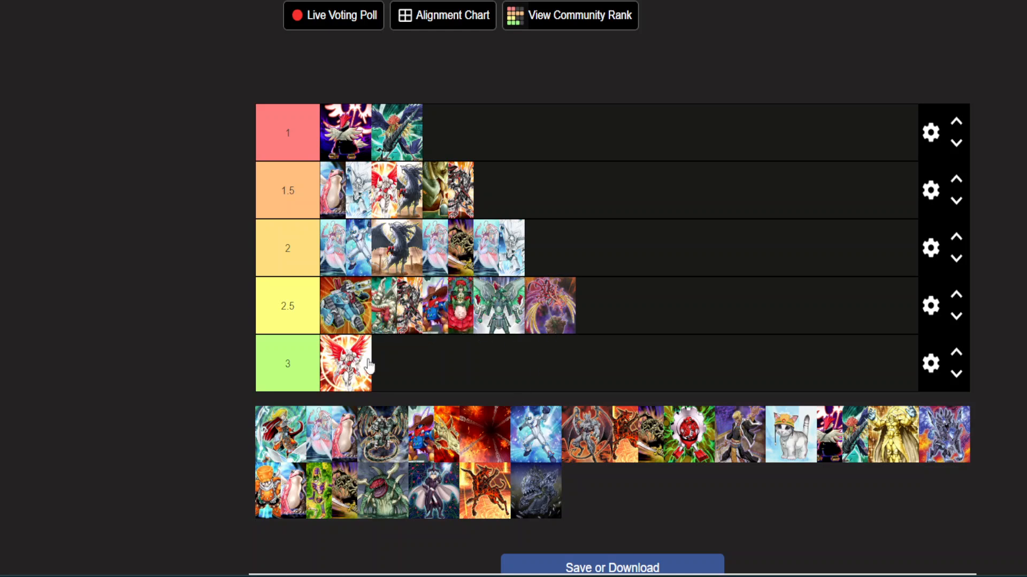
{"action": "mouse_move", "coordinate": [581, 573]}
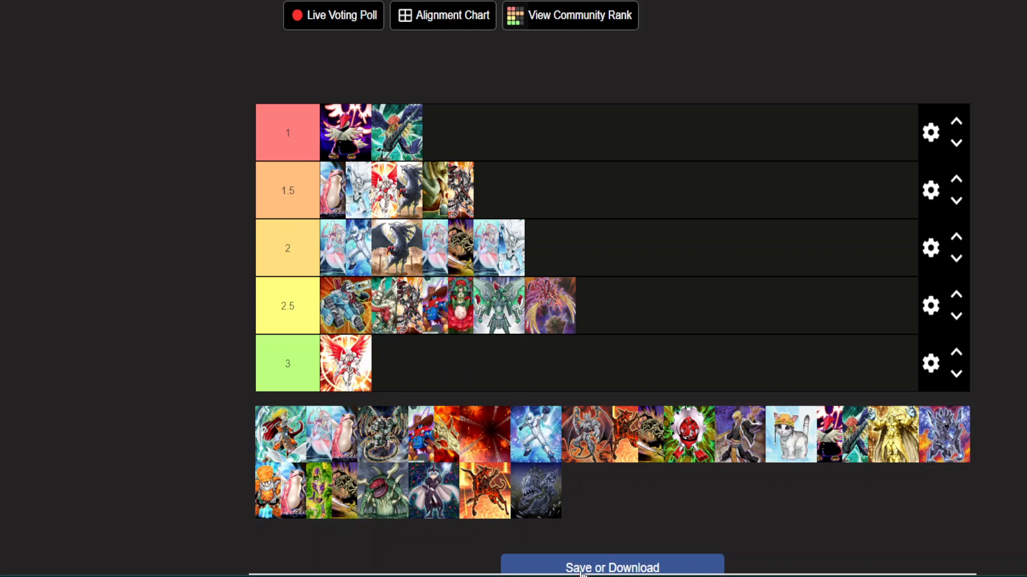